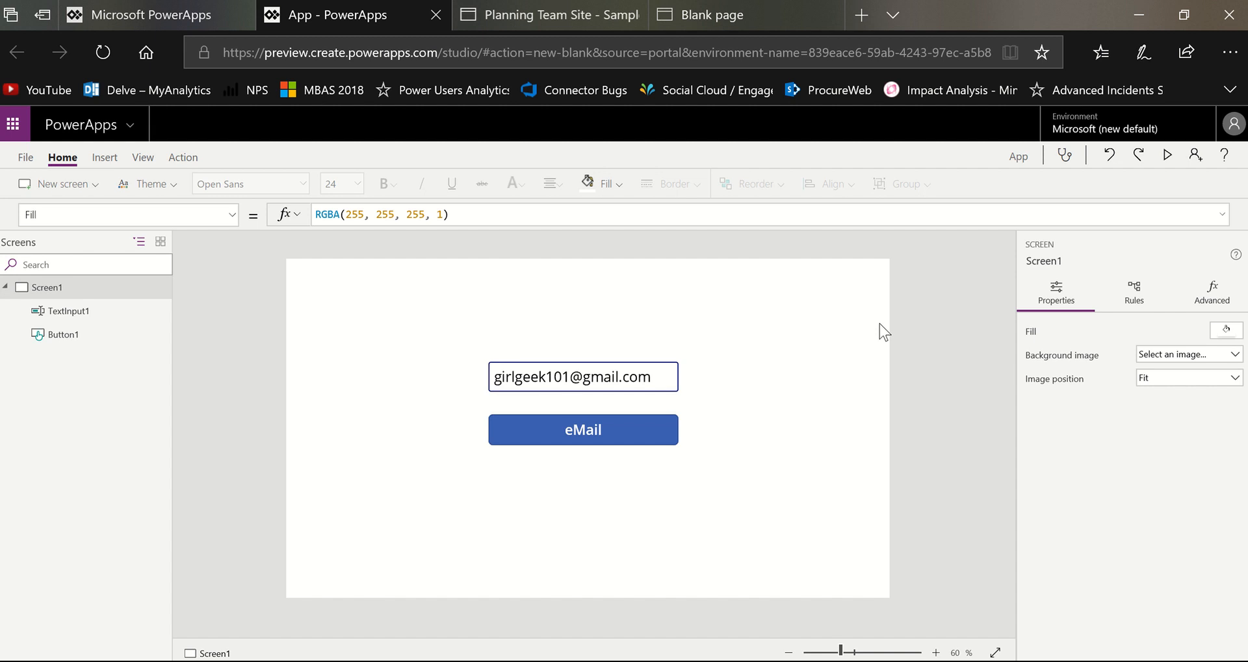
mouse_move(774, 420)
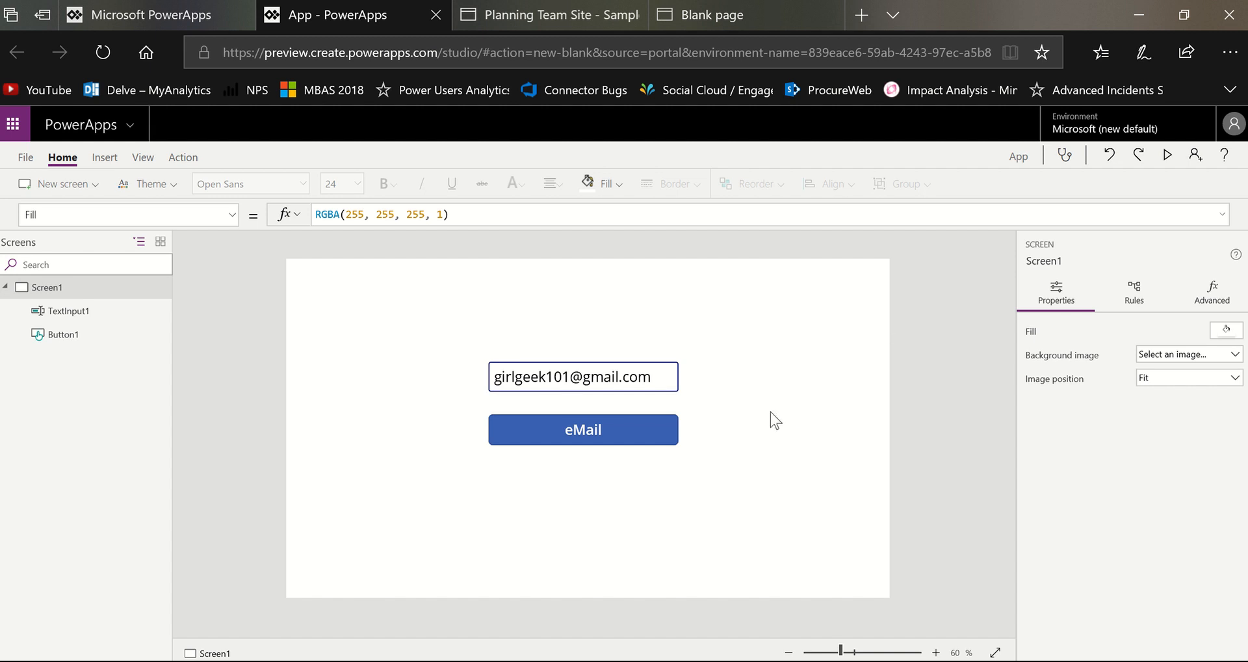
Step: Check TextInput1's Default email address, then list Button1's properties for editing
click(583, 376)
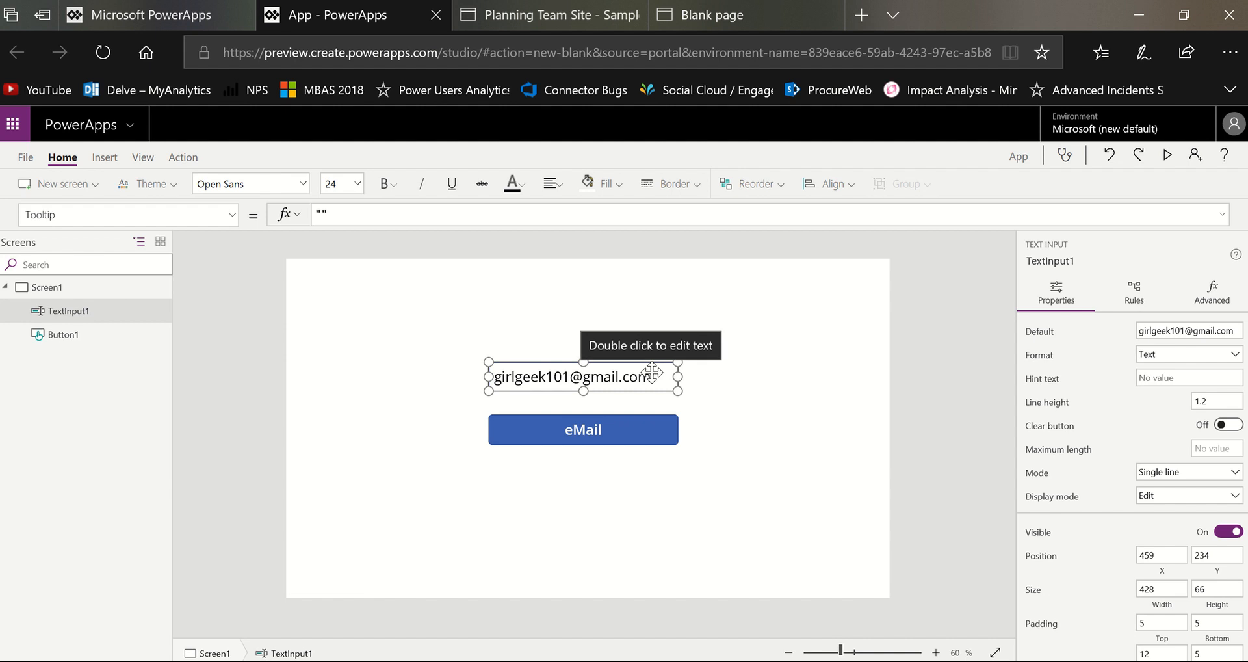
mouse_move(375, 278)
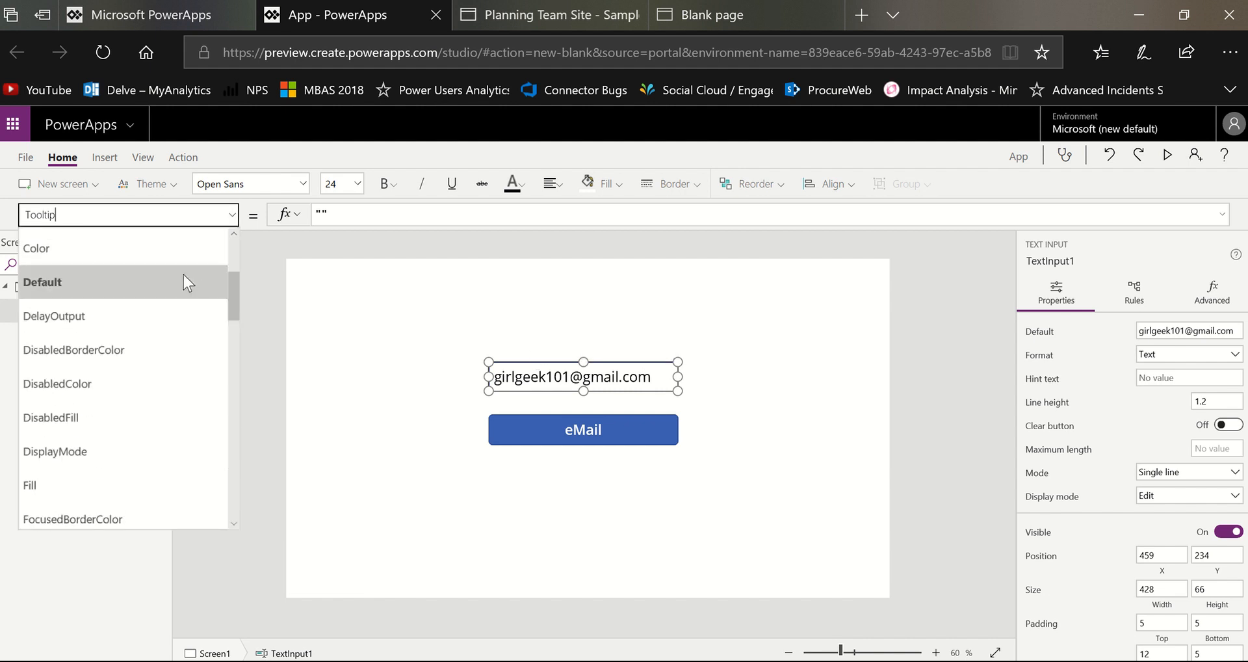
click(42, 283)
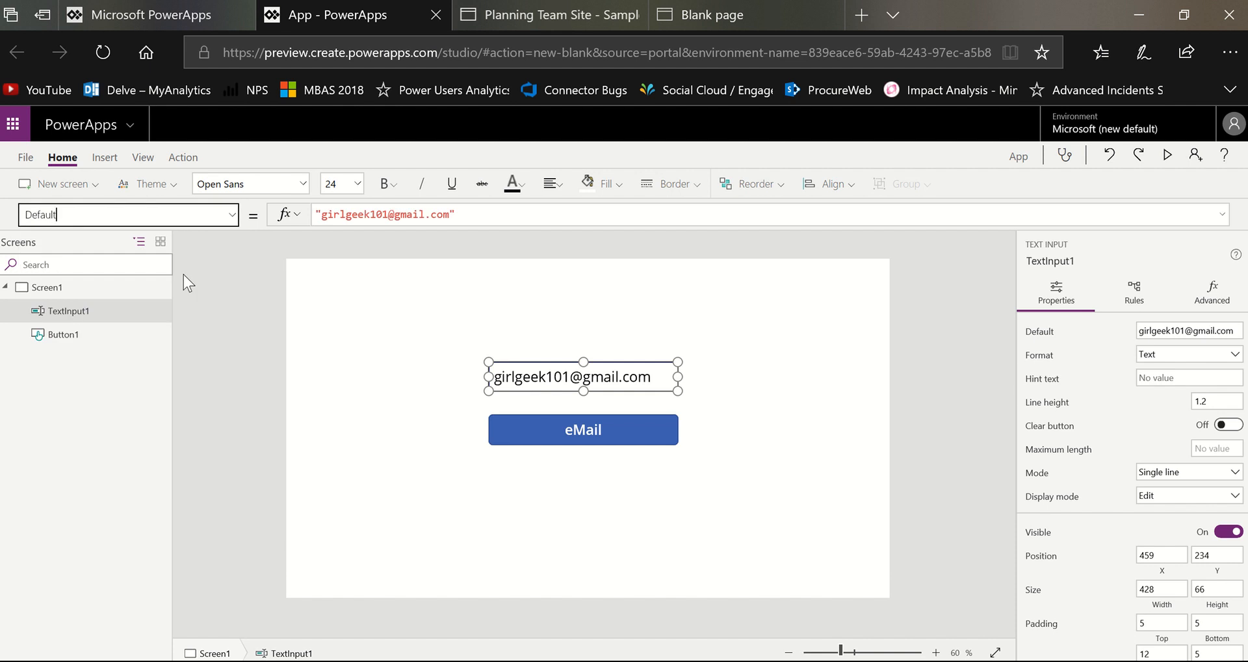
mouse_move(520, 422)
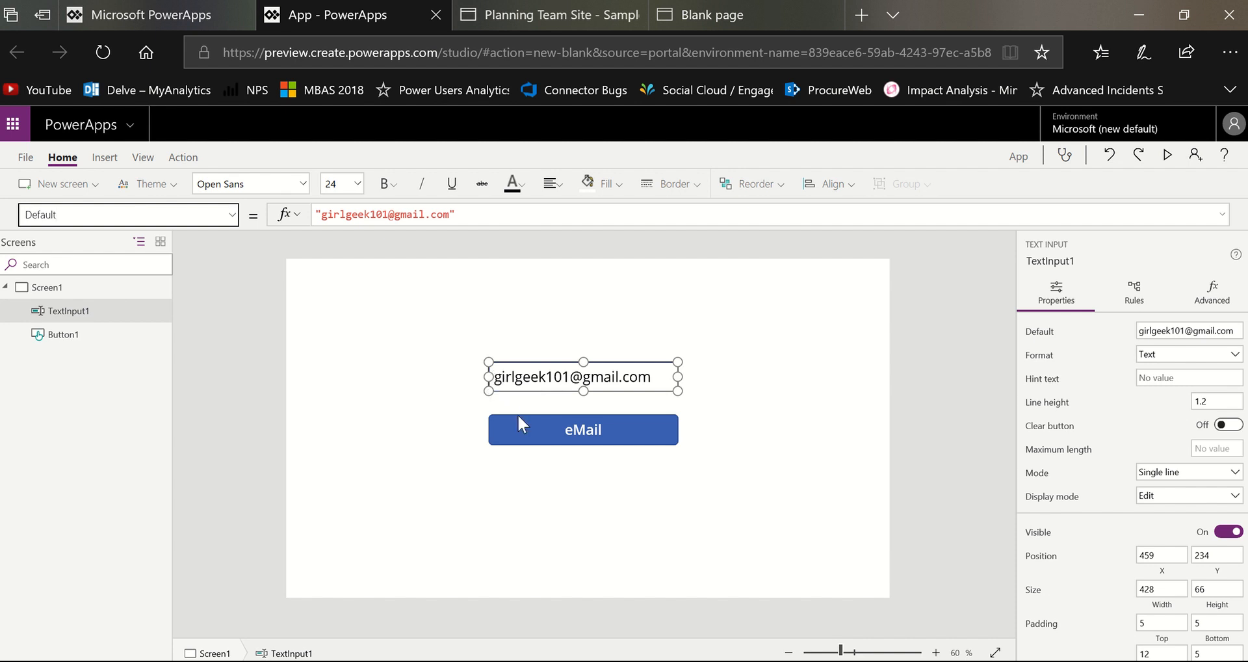
click(582, 429)
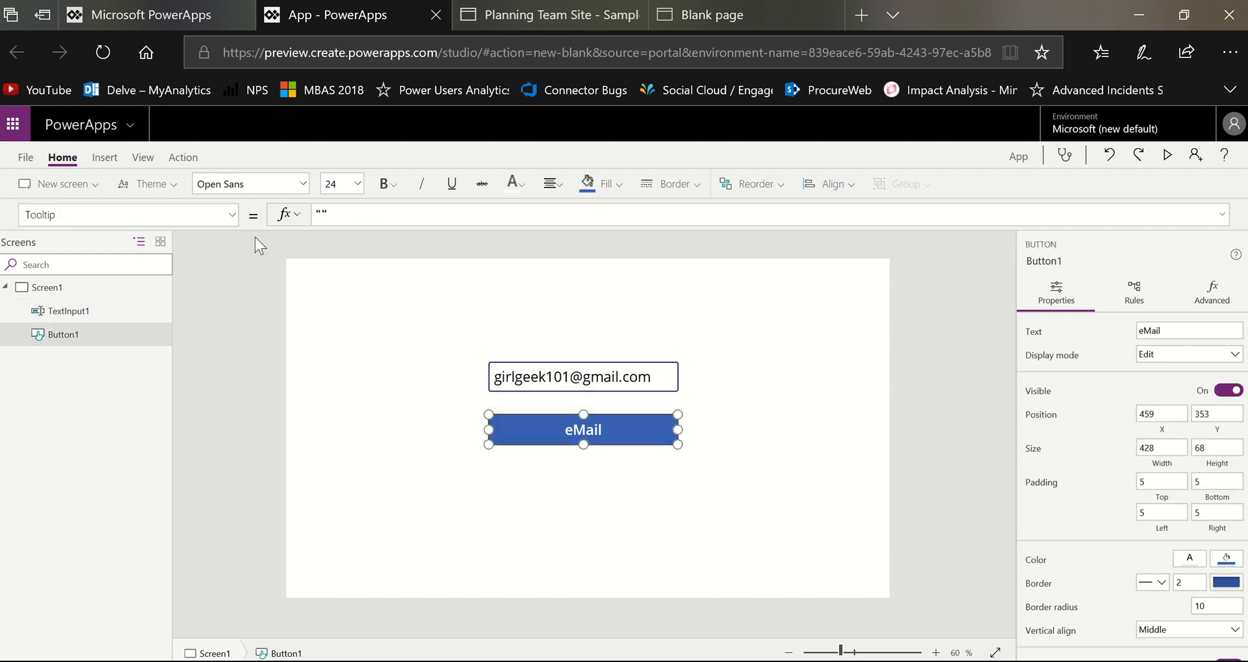
click(231, 215)
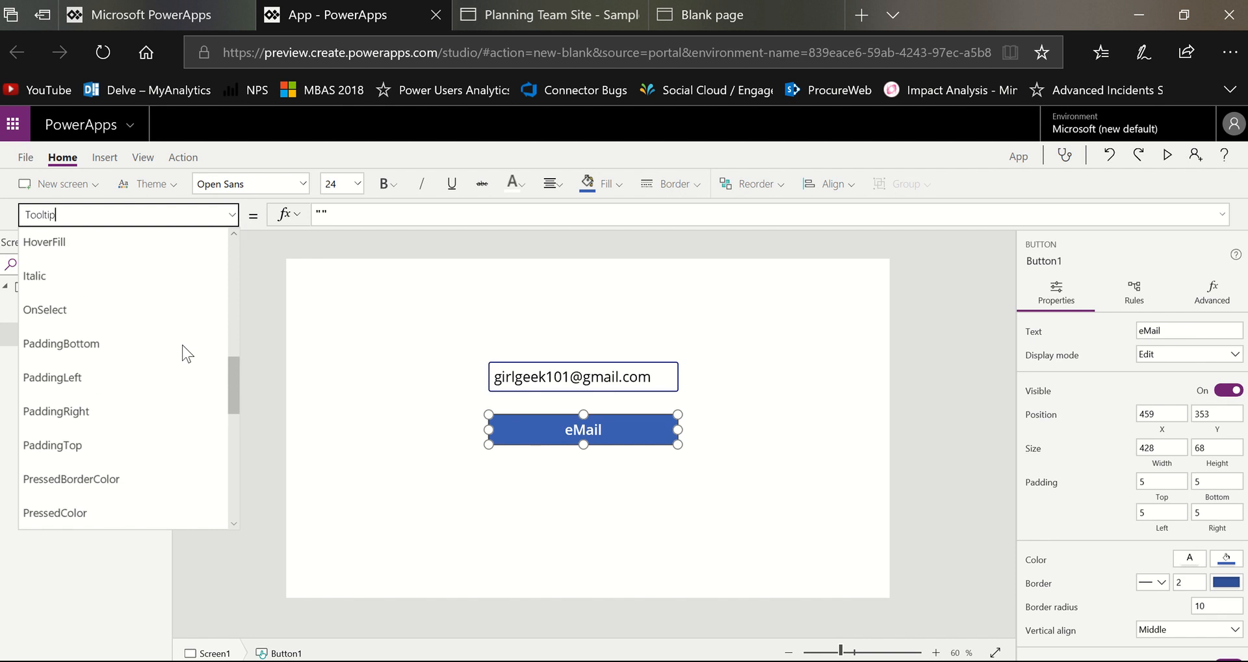
Step: Set the eMail button's OnSelect to Launch("mailto:" & TextInput1.Text)
click(44, 309)
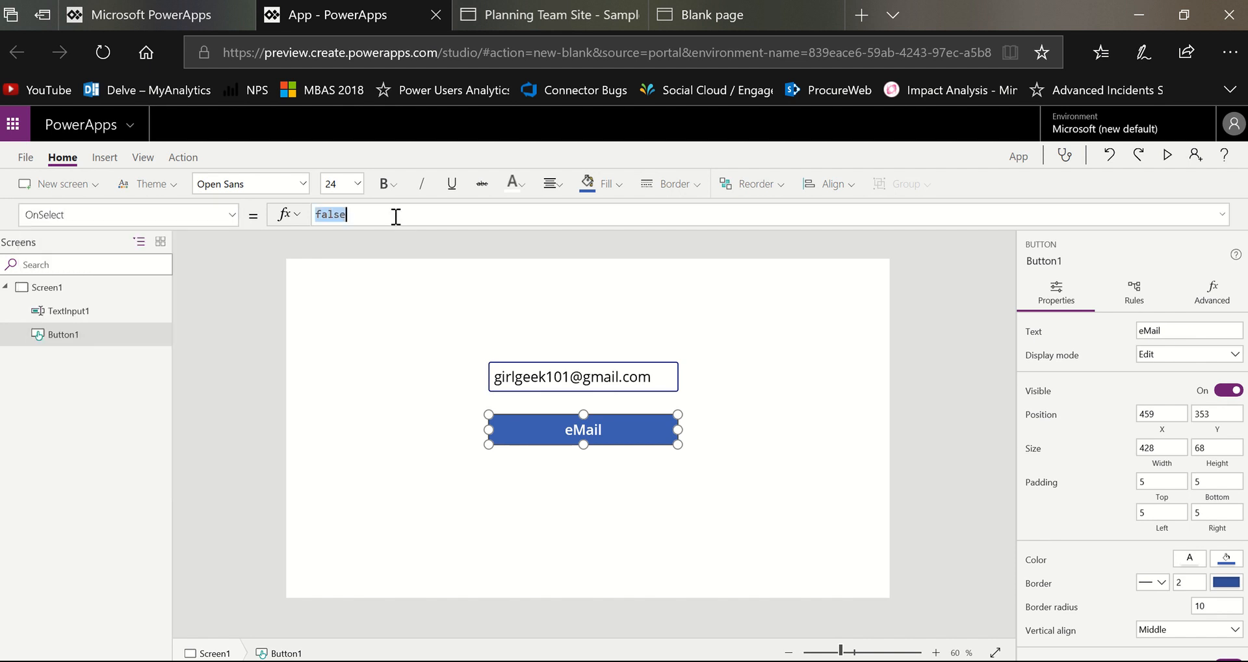
text(Launch)
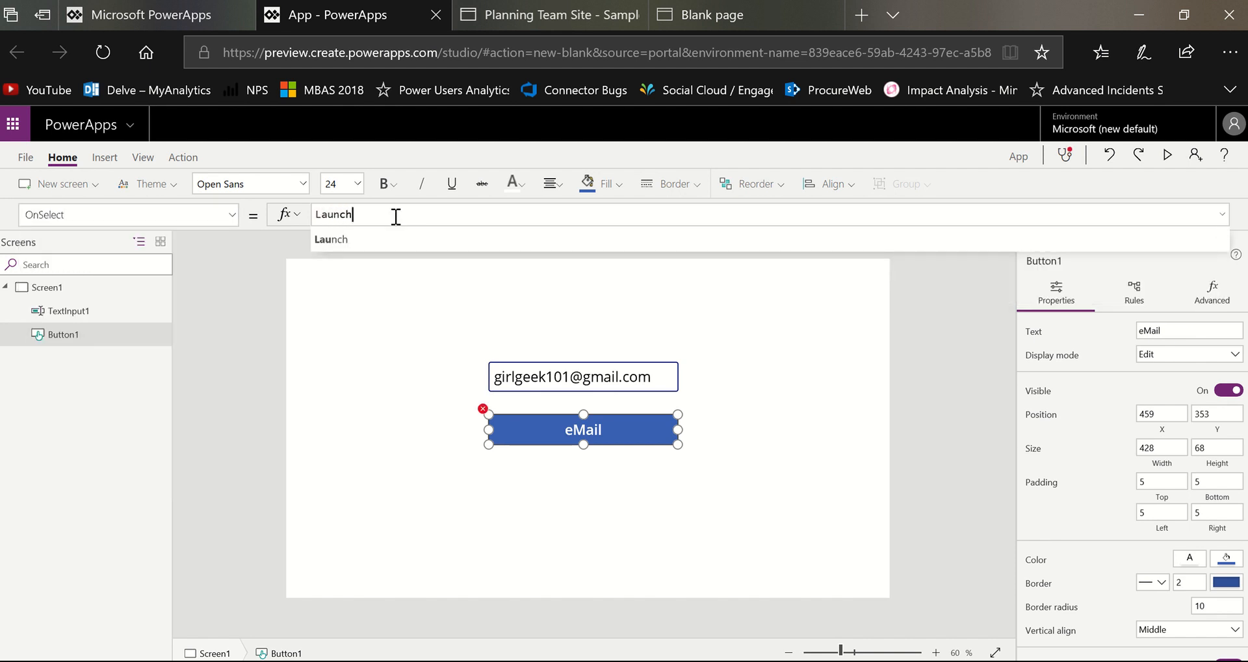
text(())
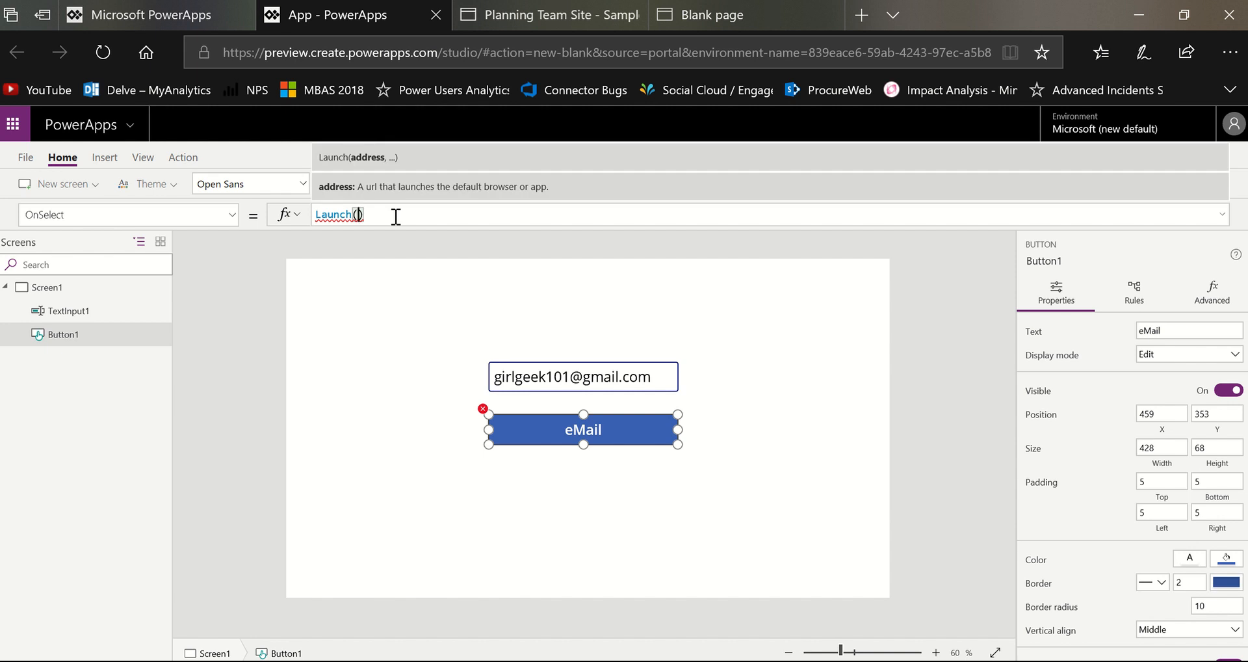
text(te)
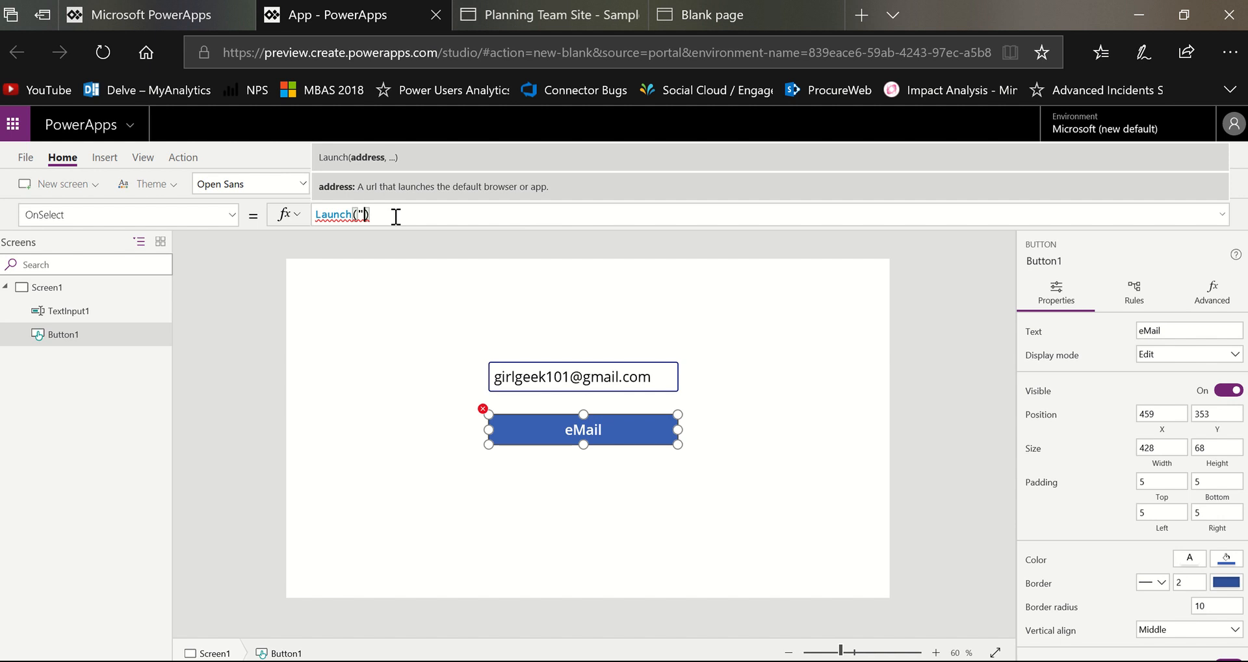
text(mail)
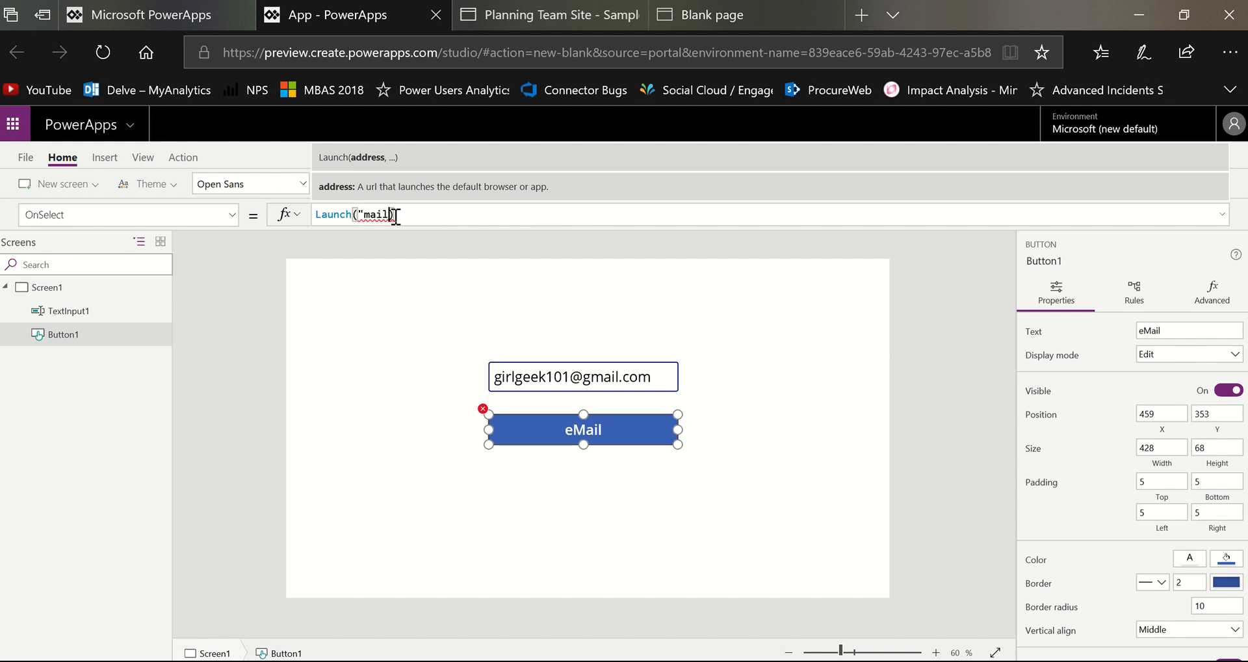
text(to")
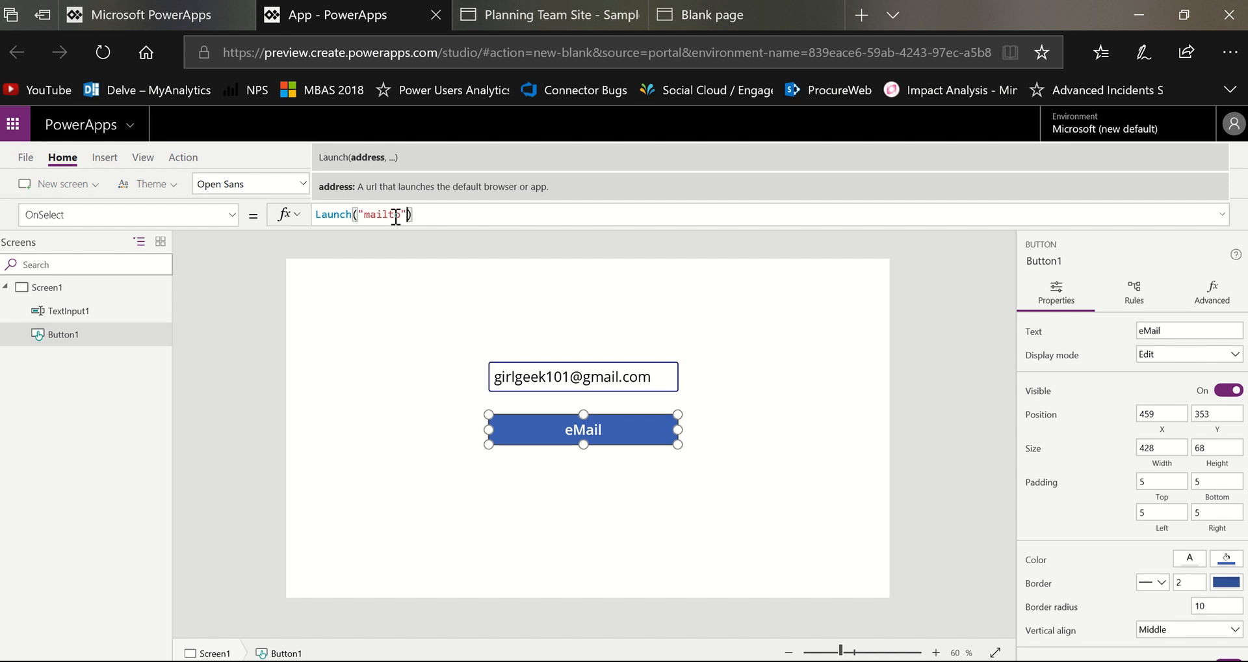
text(&)
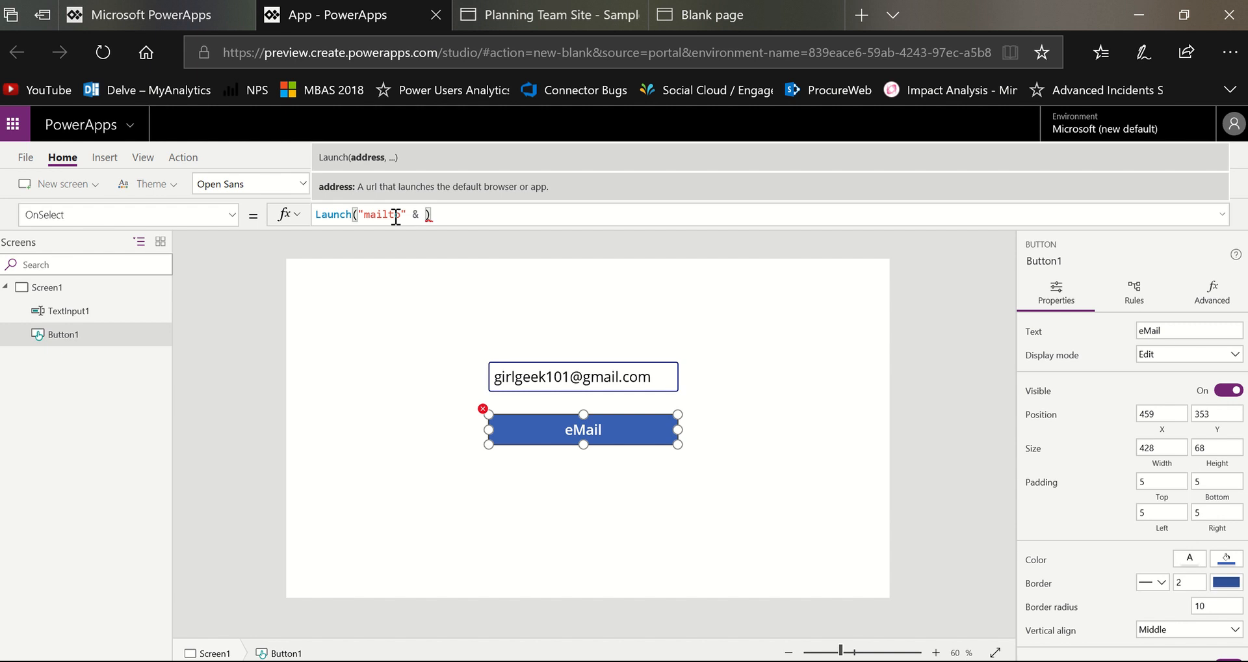
text(textin)
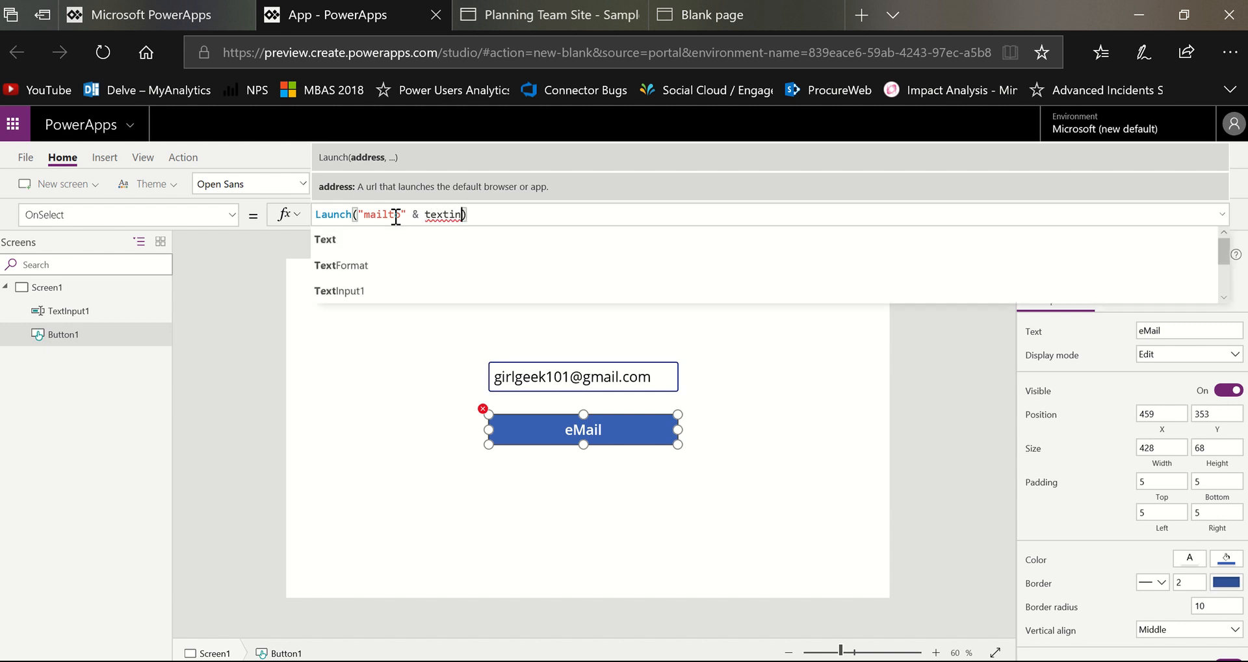
text(TextInput1.Text)
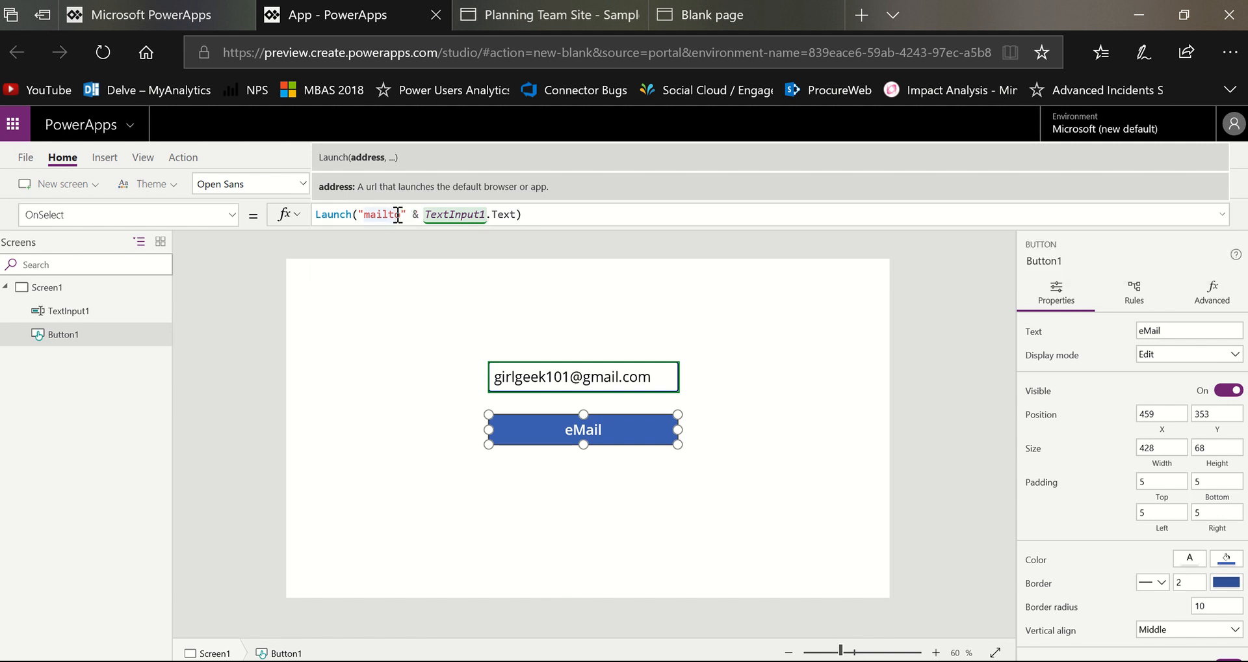
text(:)
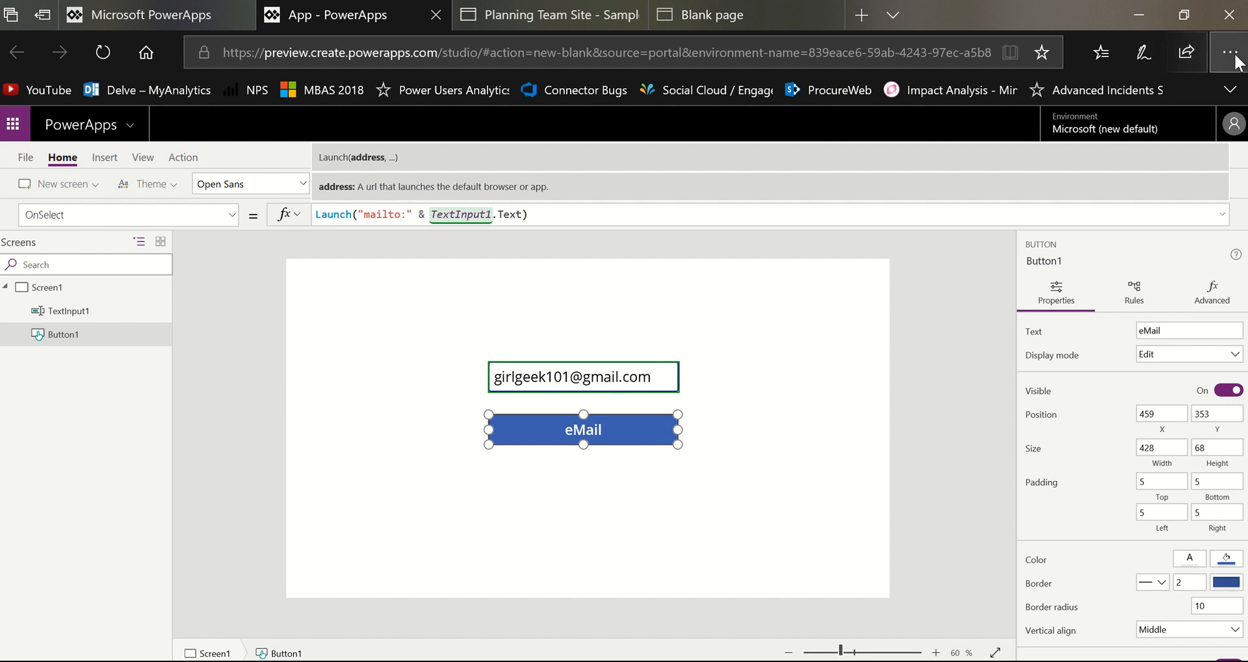
Step: Enlarge the Edge page zoom to 125% via the ... menu and dismiss it
click(1229, 52)
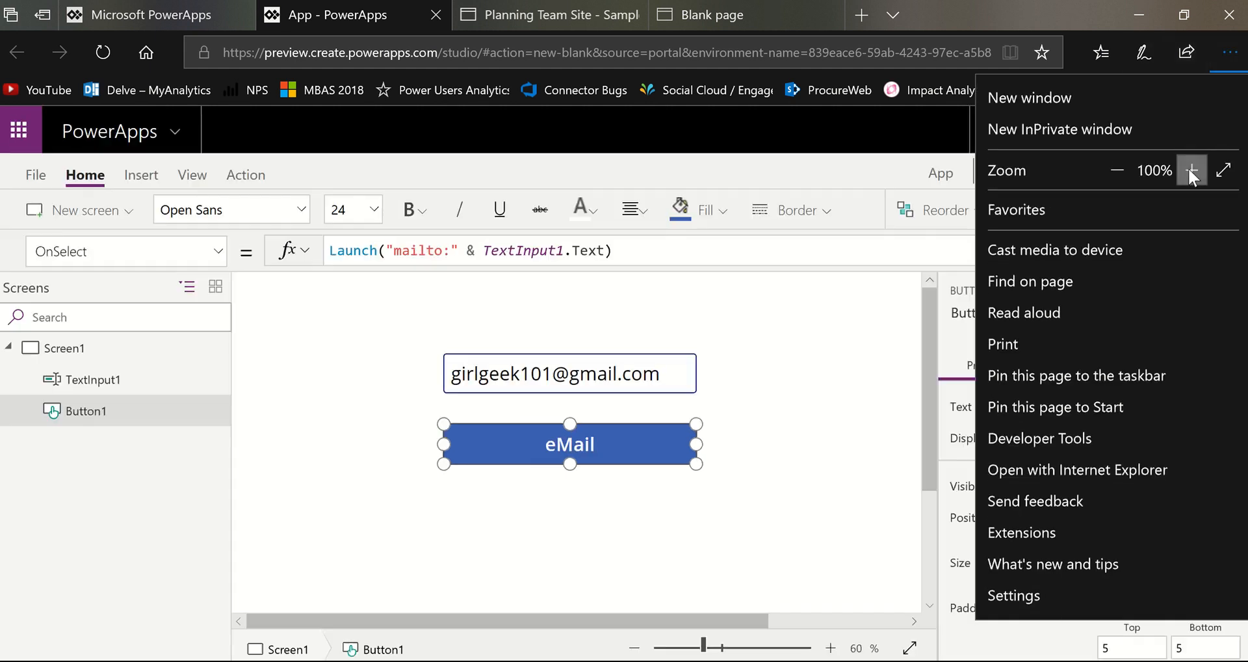
click(1192, 169)
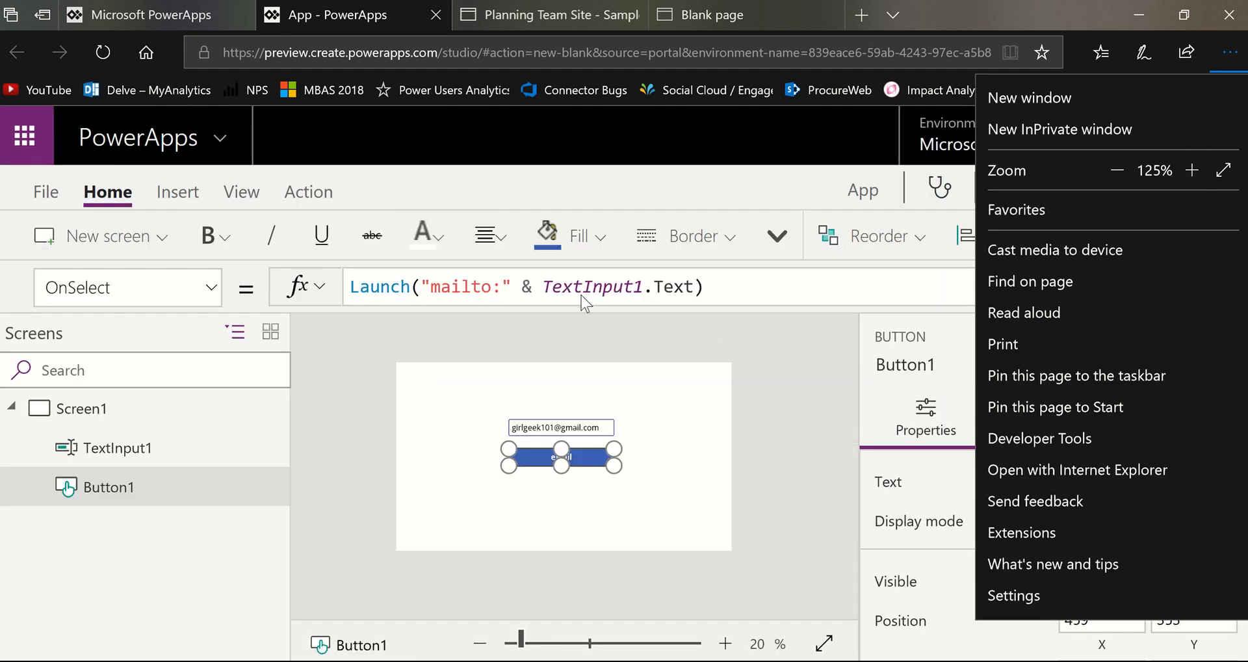
click(720, 287)
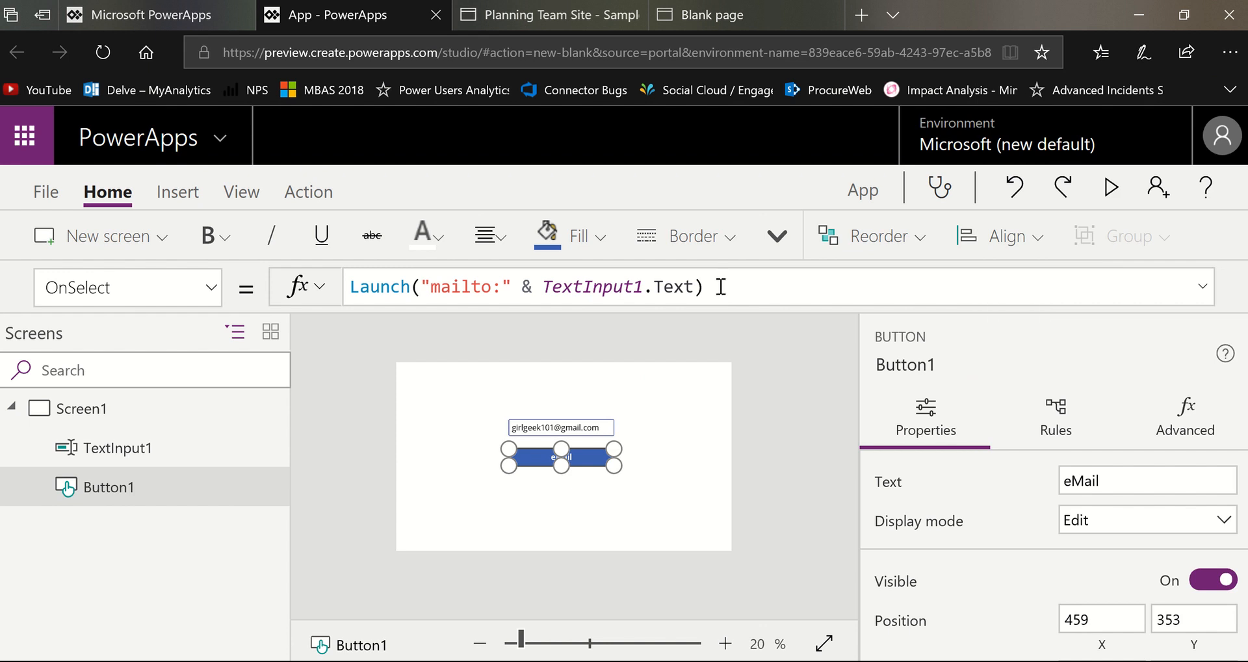
right_click(721, 288)
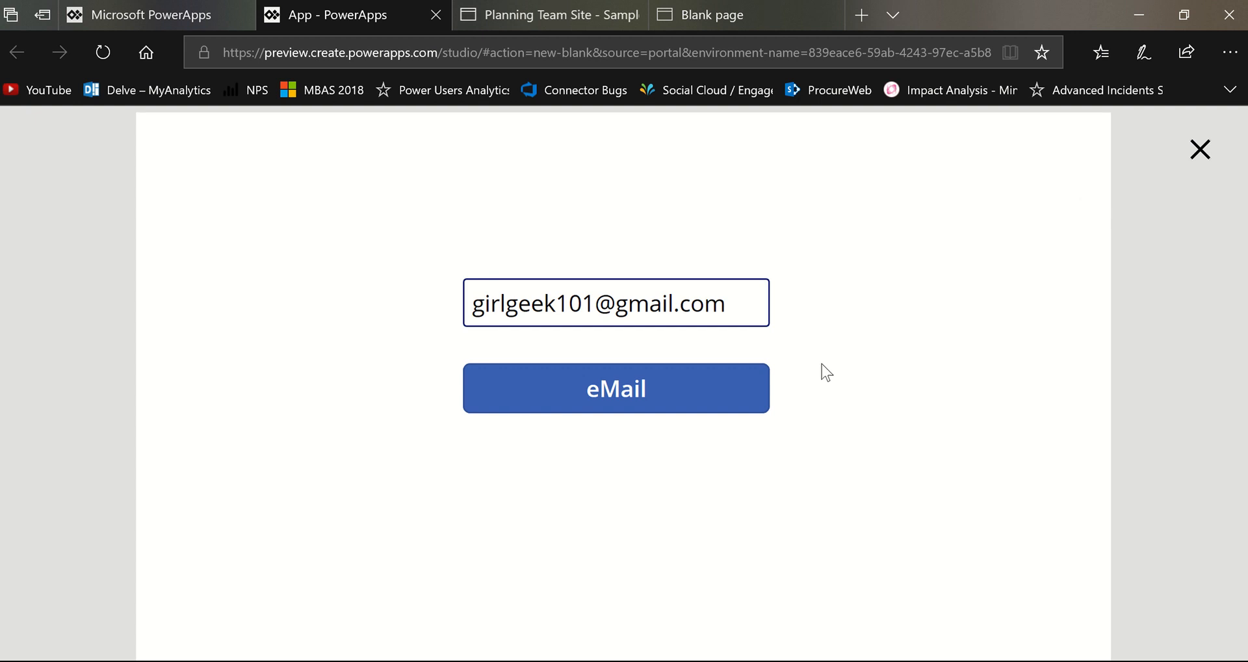
Step: In preview, use the eMail button and allow the browser to open Outlook
click(615, 388)
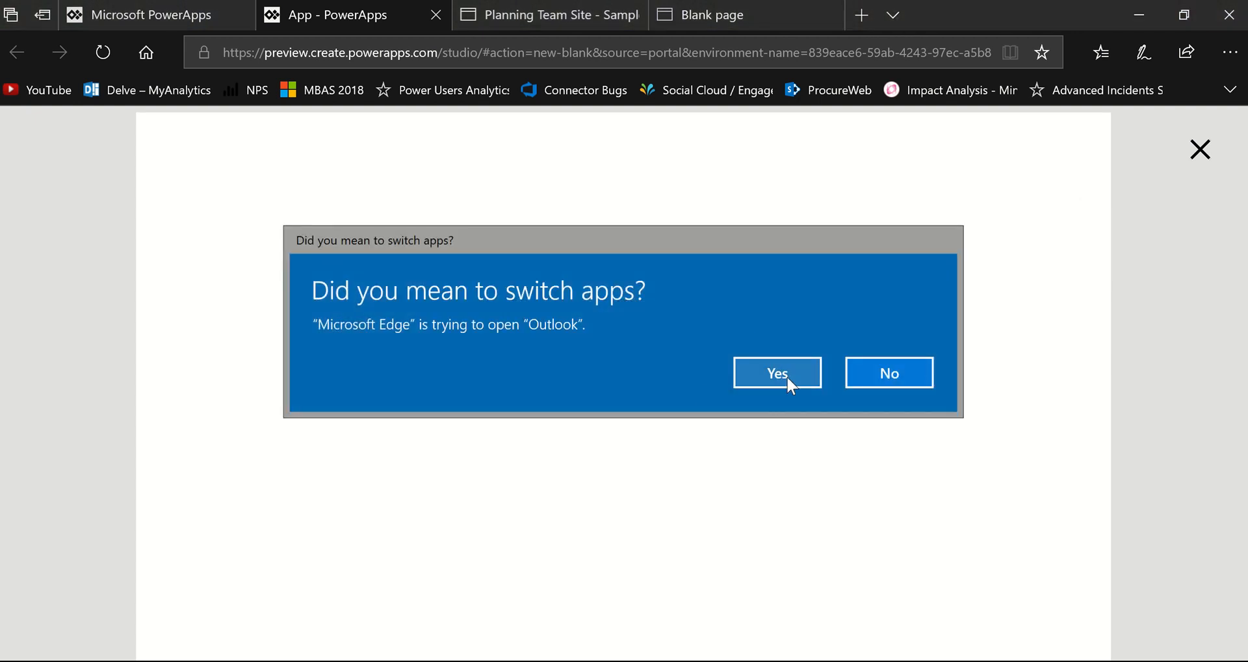
click(776, 373)
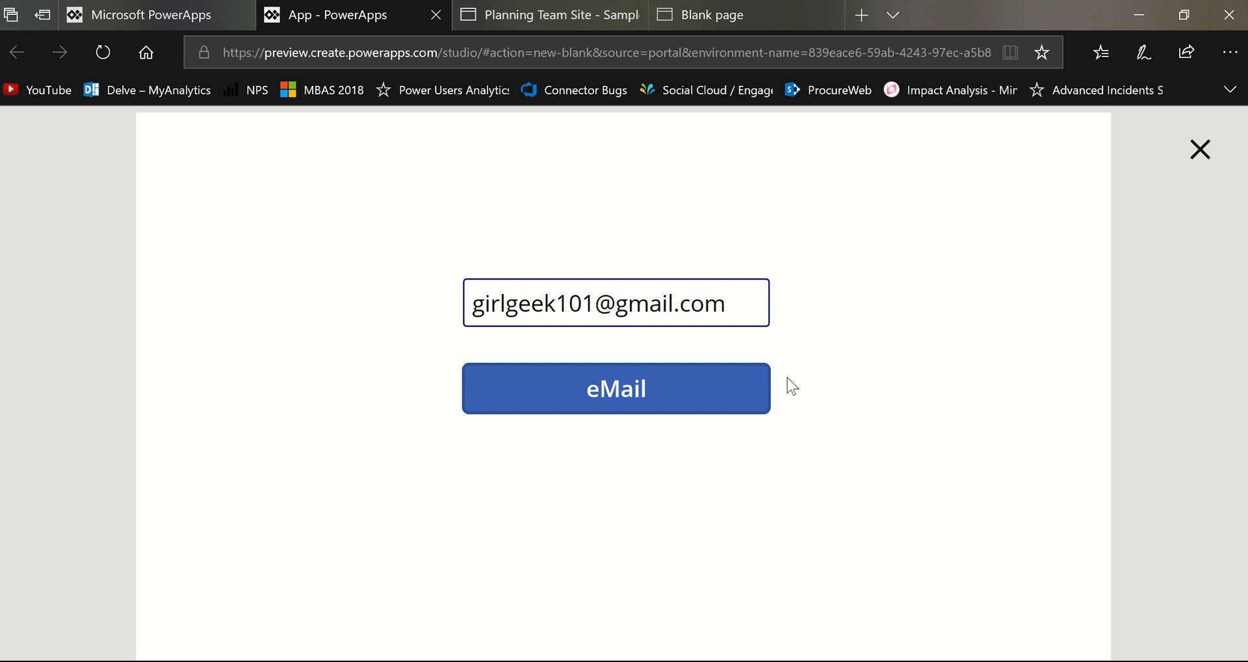
click(615, 388)
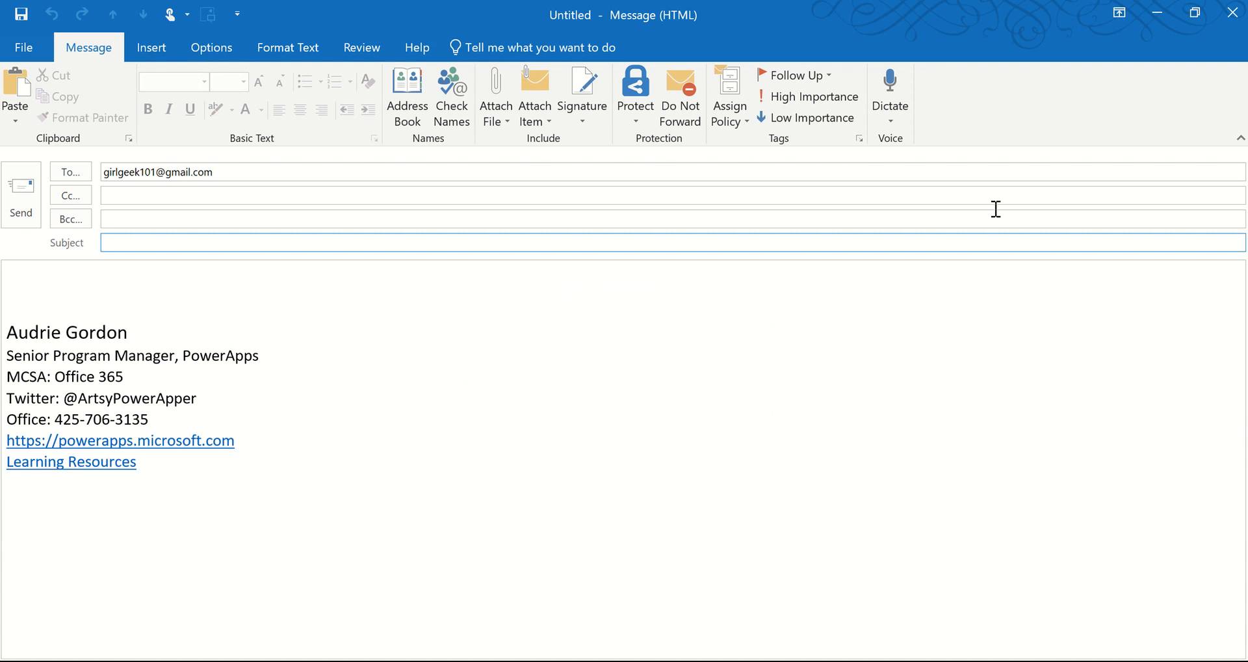
Step: Close the new Outlook message and discard it without saving
click(1232, 12)
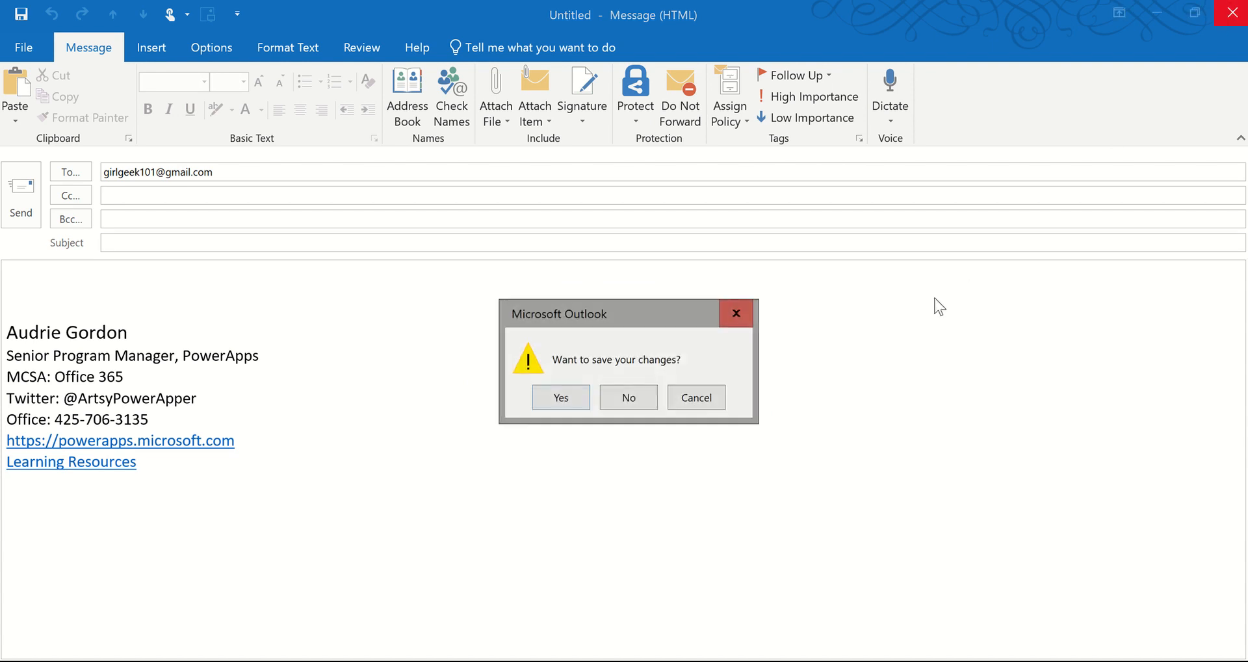
click(628, 397)
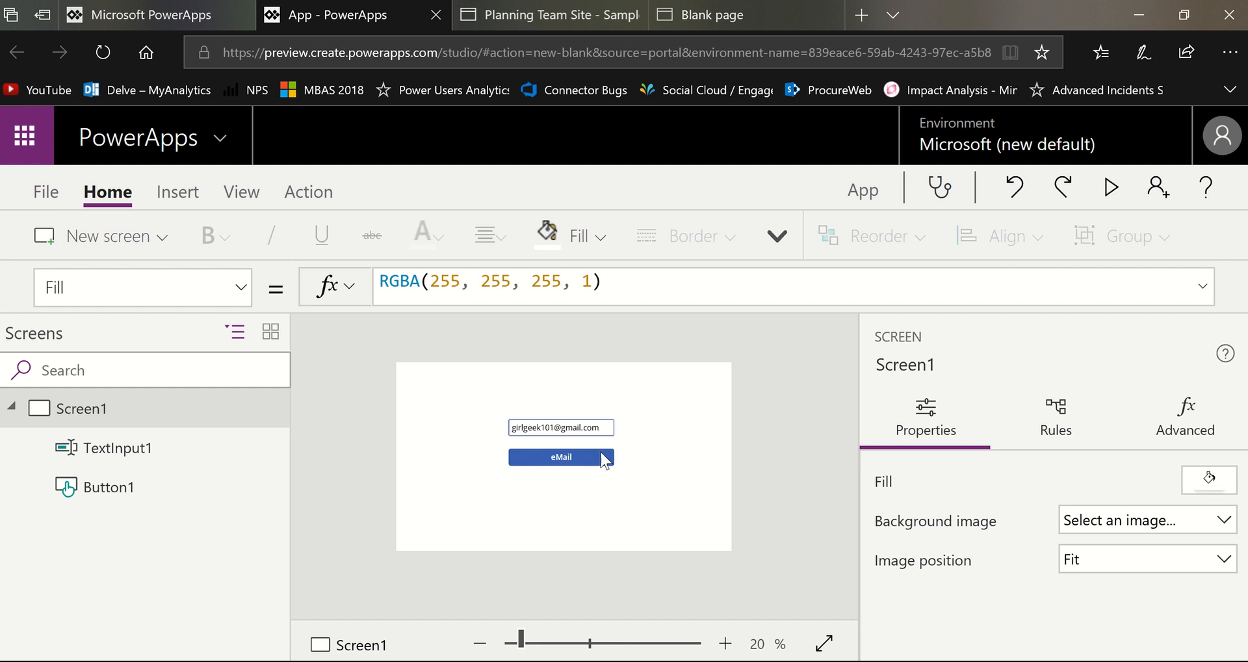
click(562, 456)
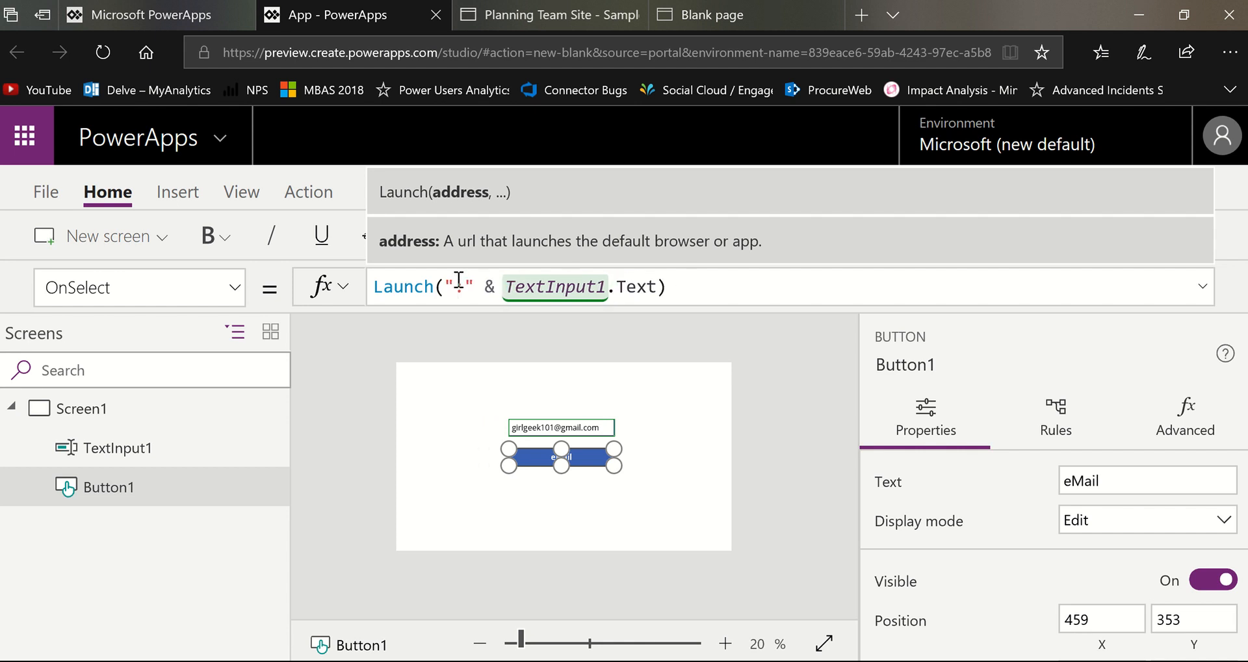
text(mailto:)
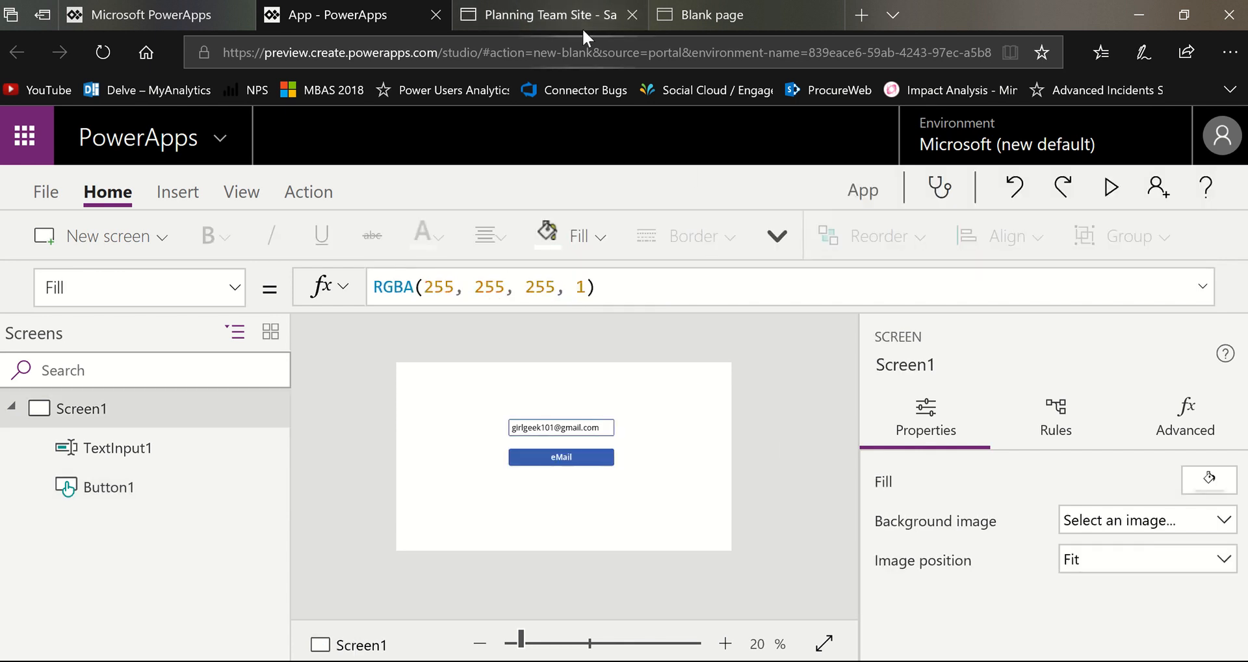
click(547, 14)
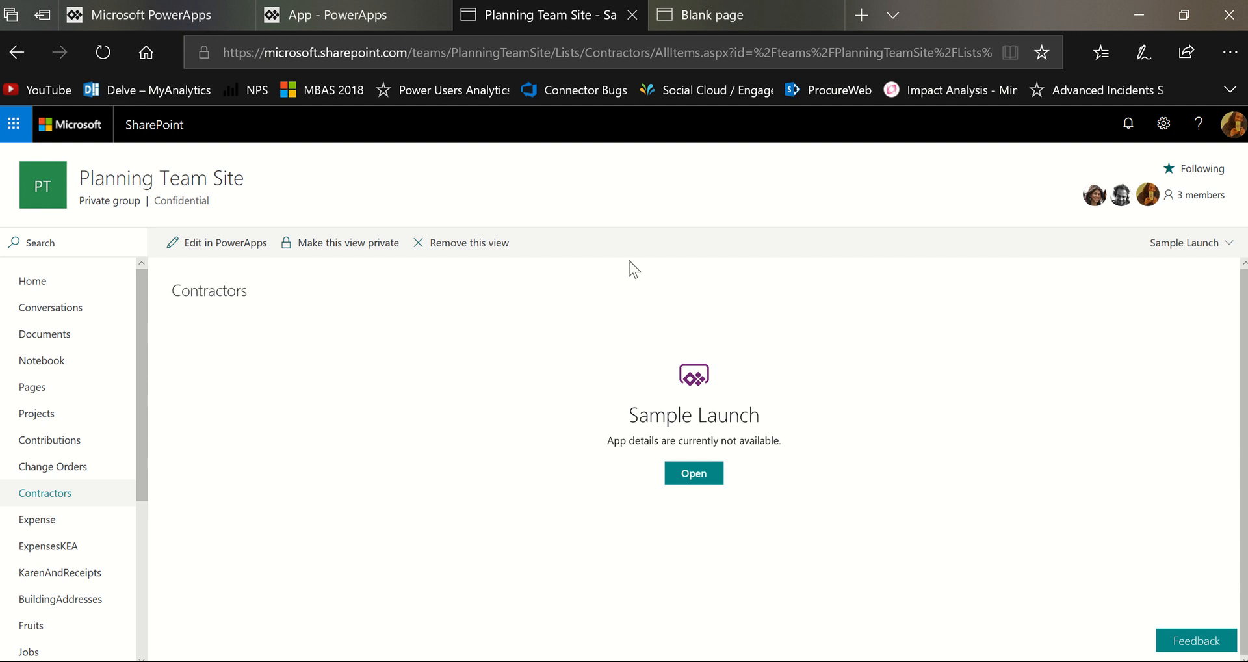
mouse_move(1205, 255)
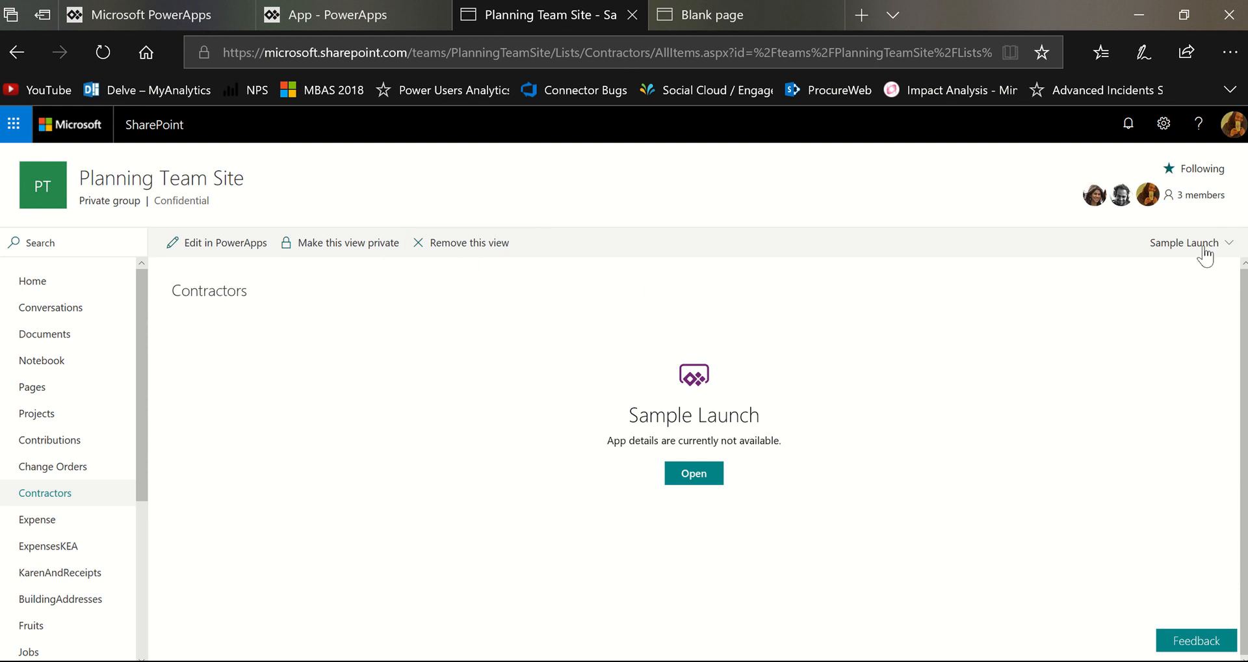
mouse_move(1191, 284)
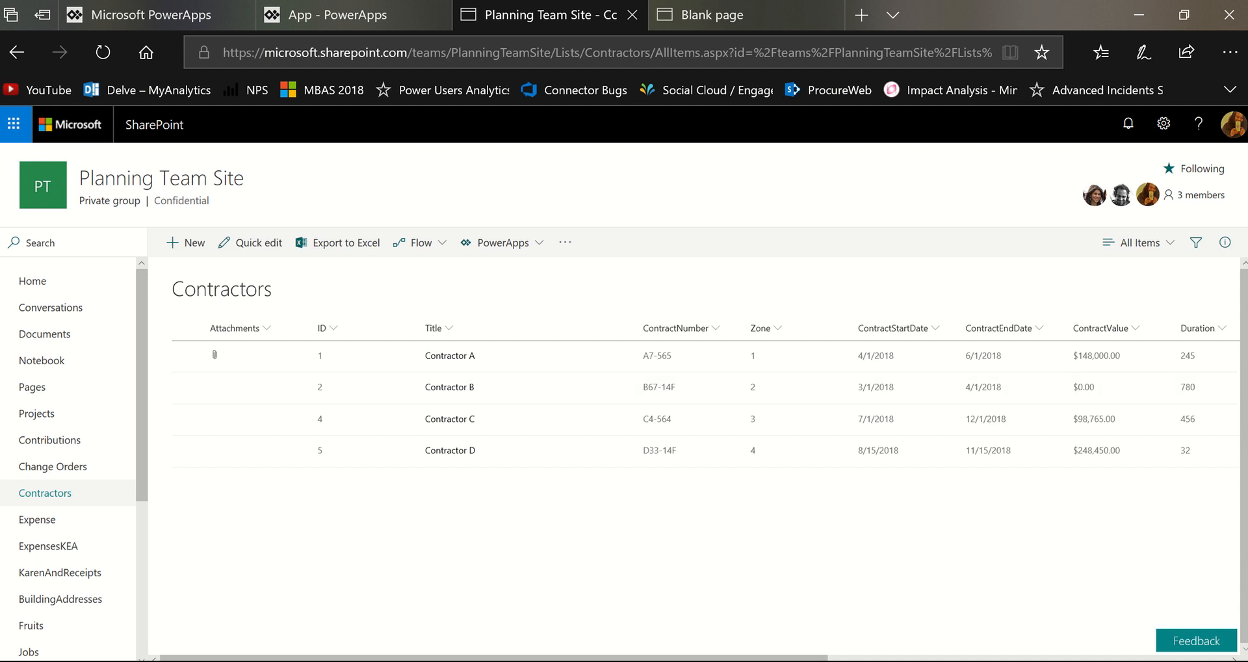
scroll(right, 3)
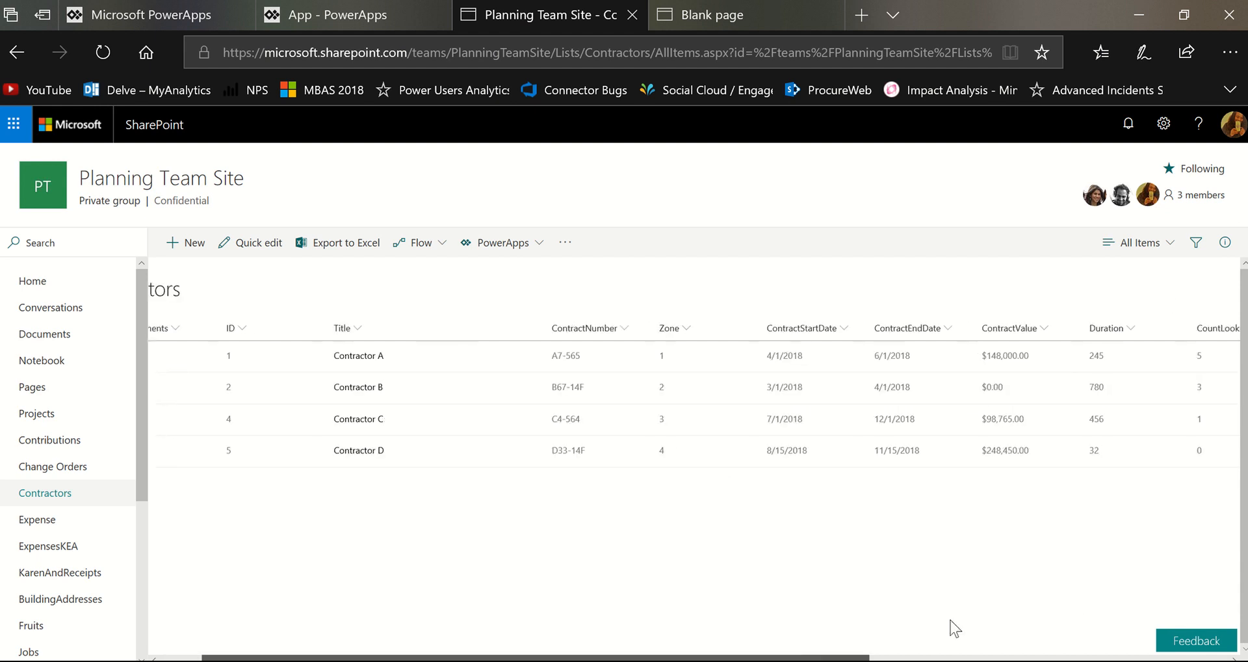
scroll(right, 3)
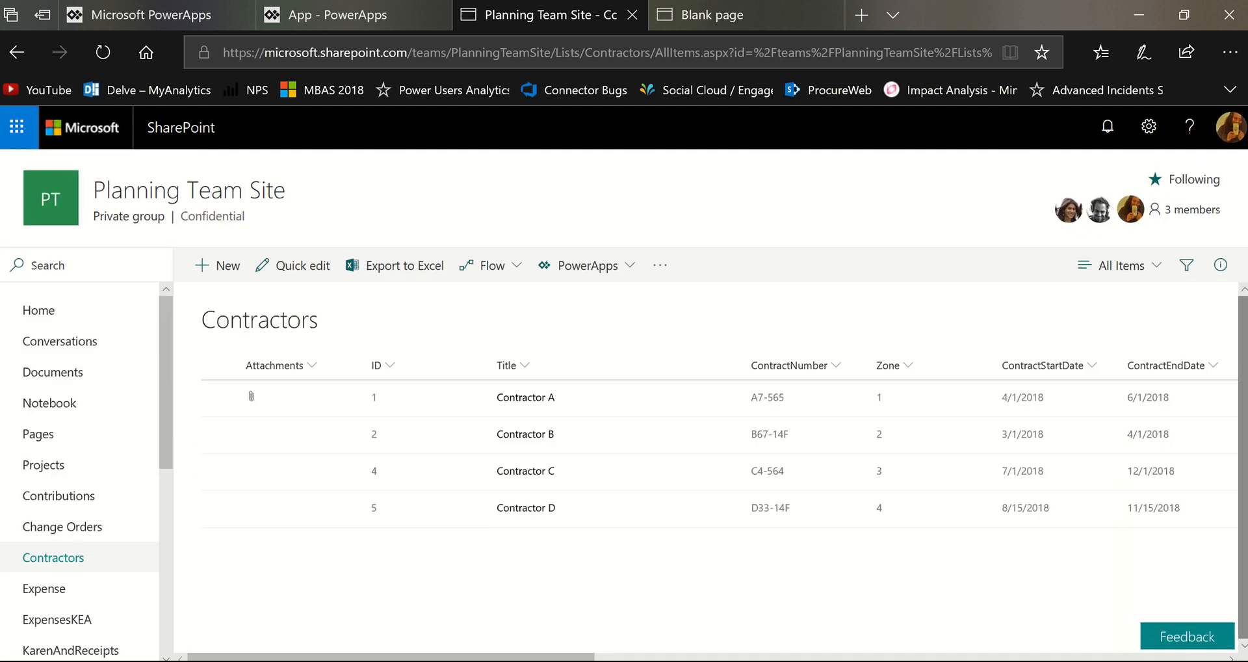
scroll(down, 3)
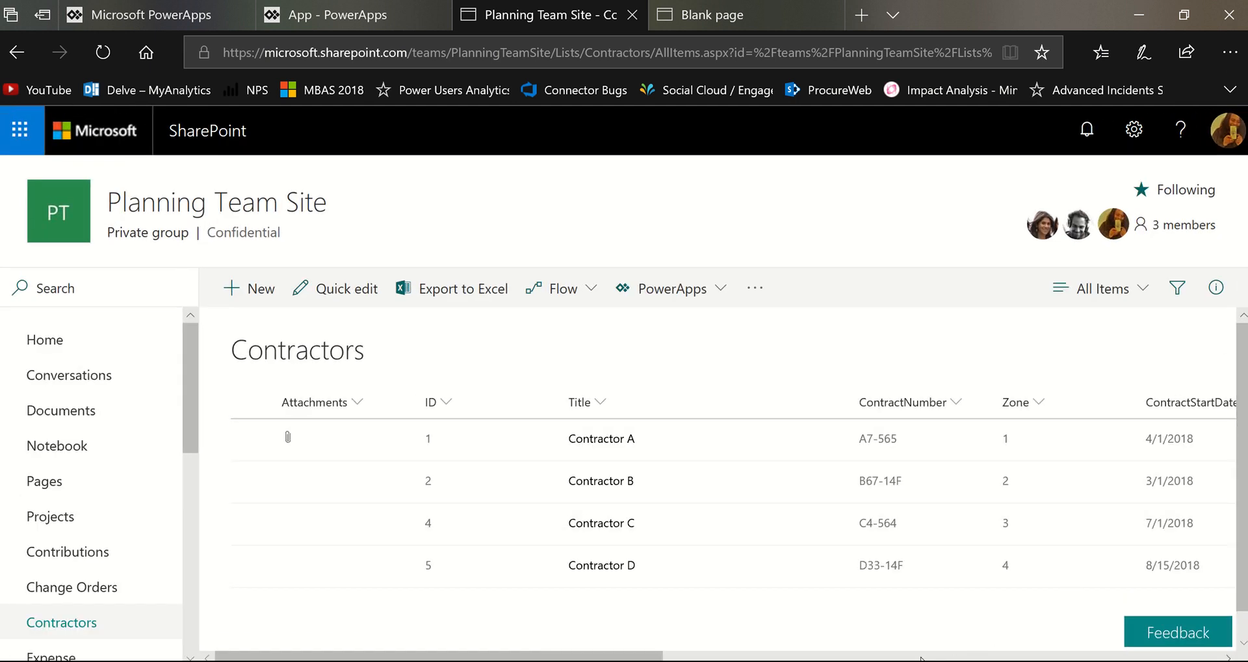
scroll(right, 3)
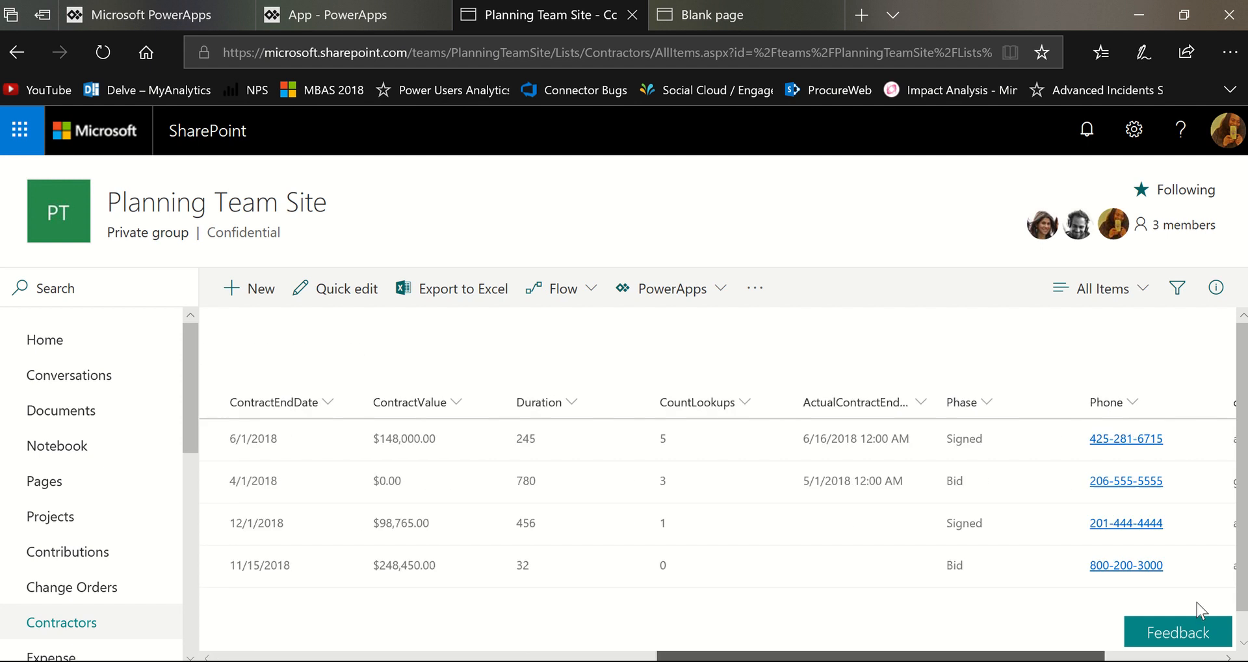
scroll(right, 3)
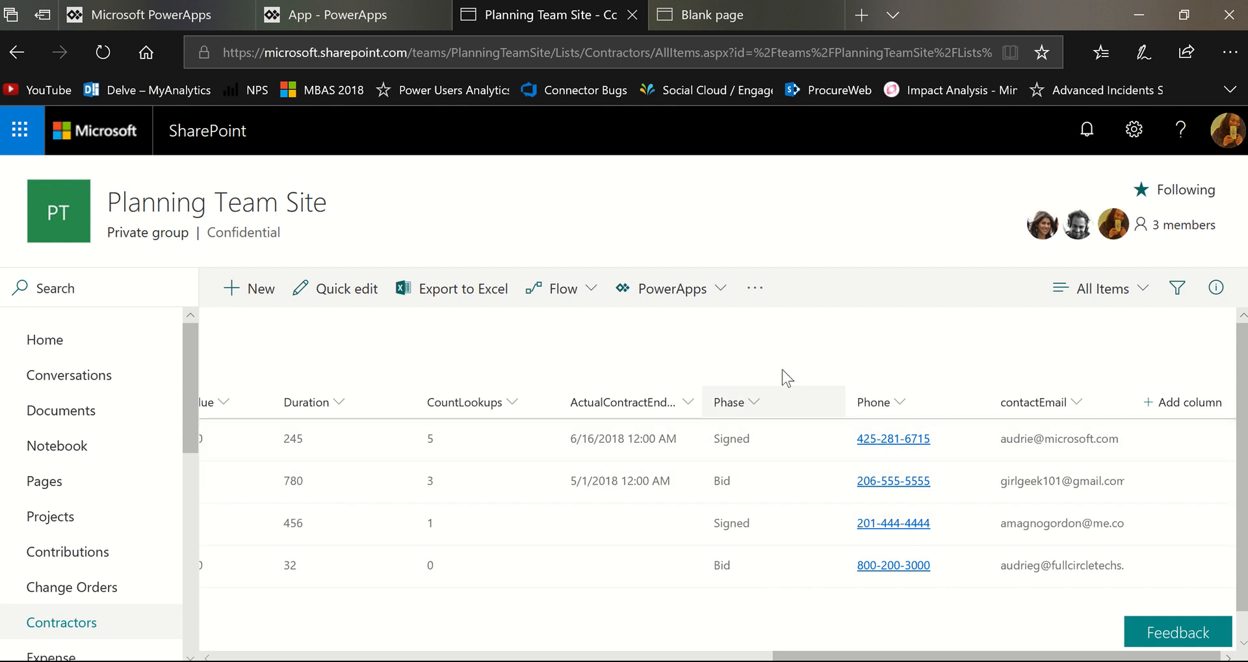
Step: Create a PowerApps app named Details Launch from the Contractors list
click(672, 288)
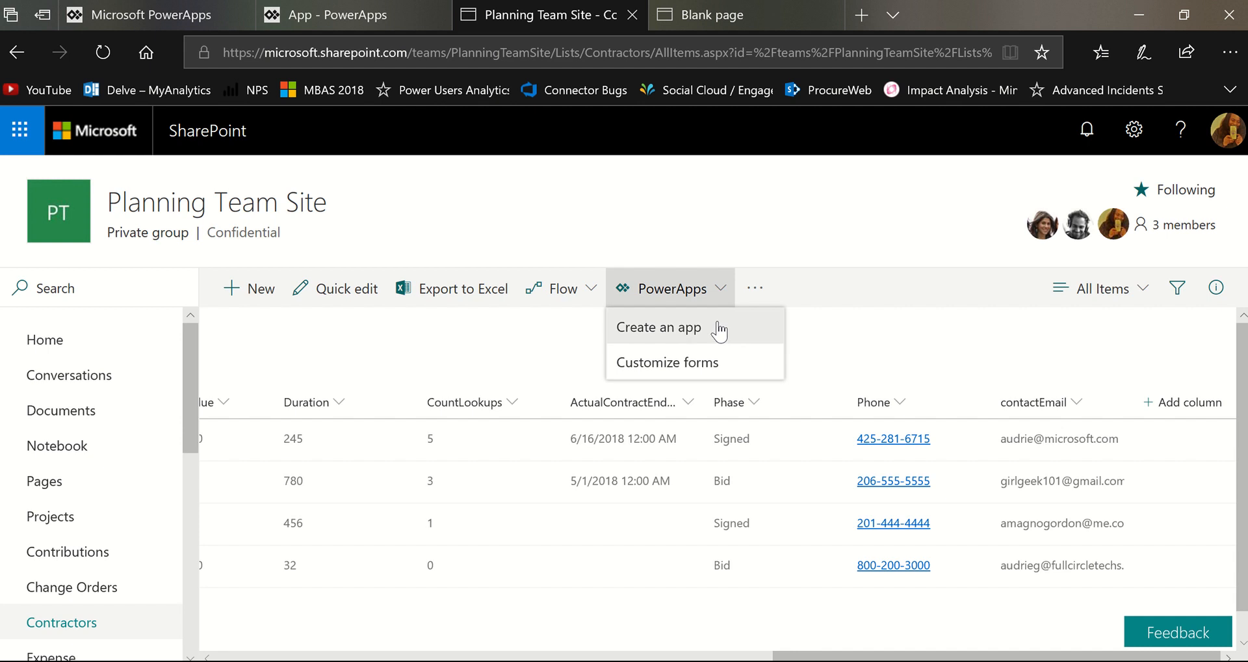
click(658, 326)
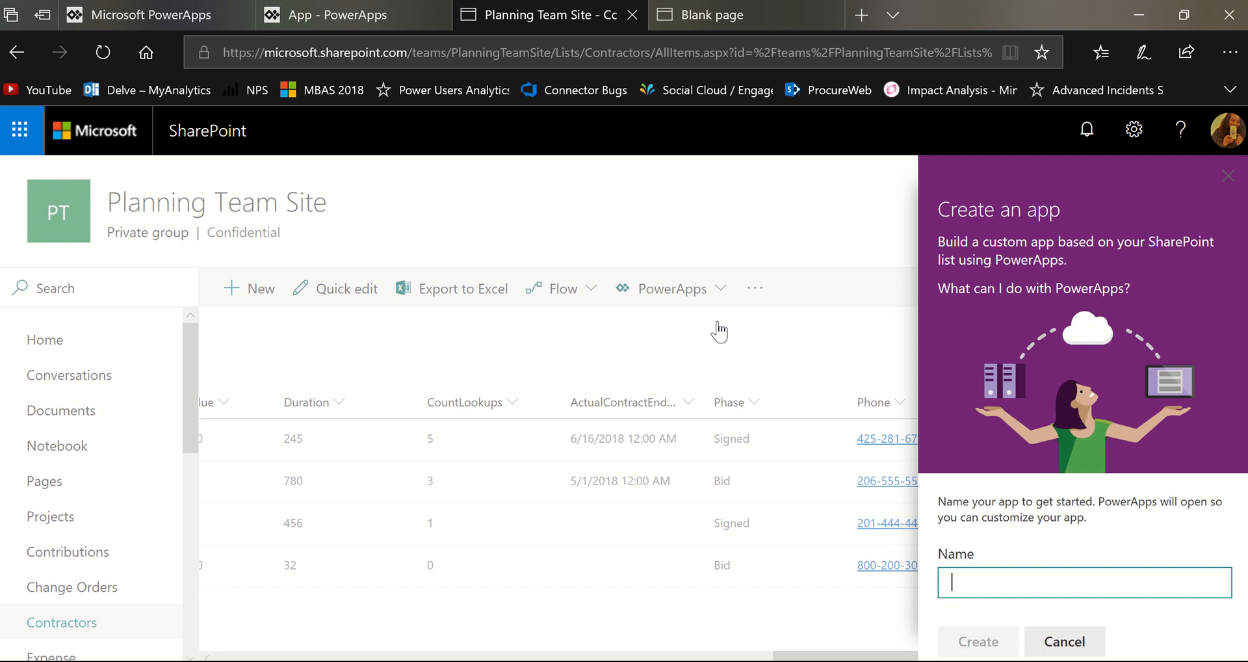
text(Details Lu)
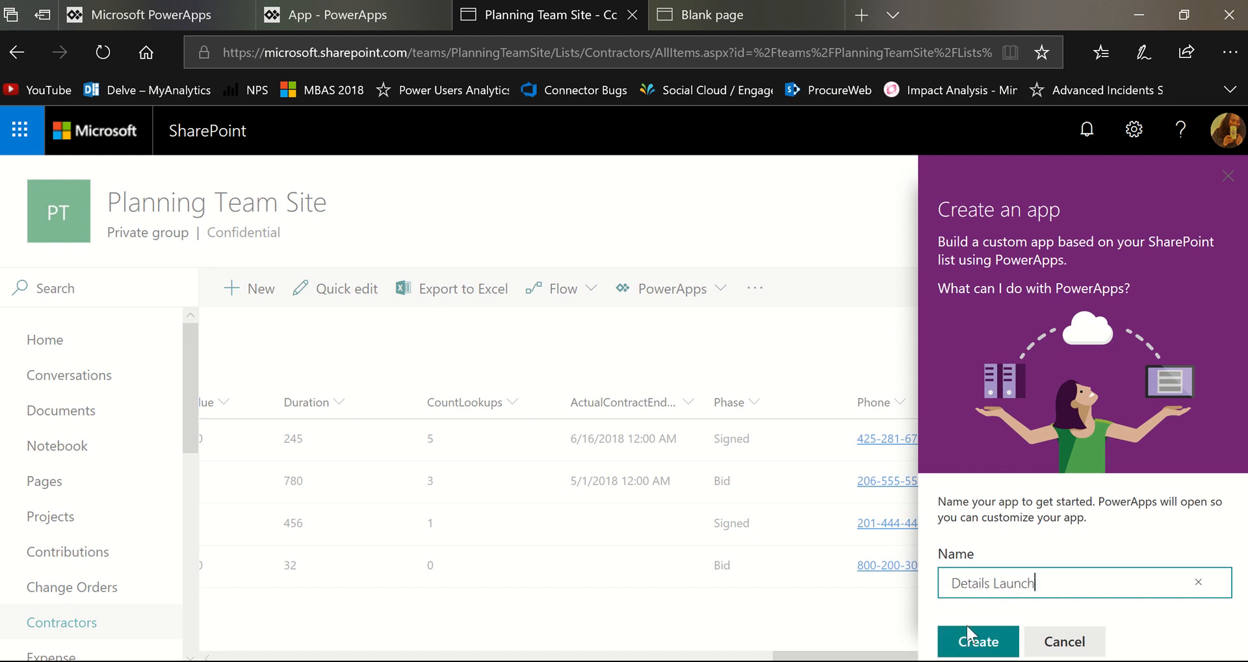
click(977, 640)
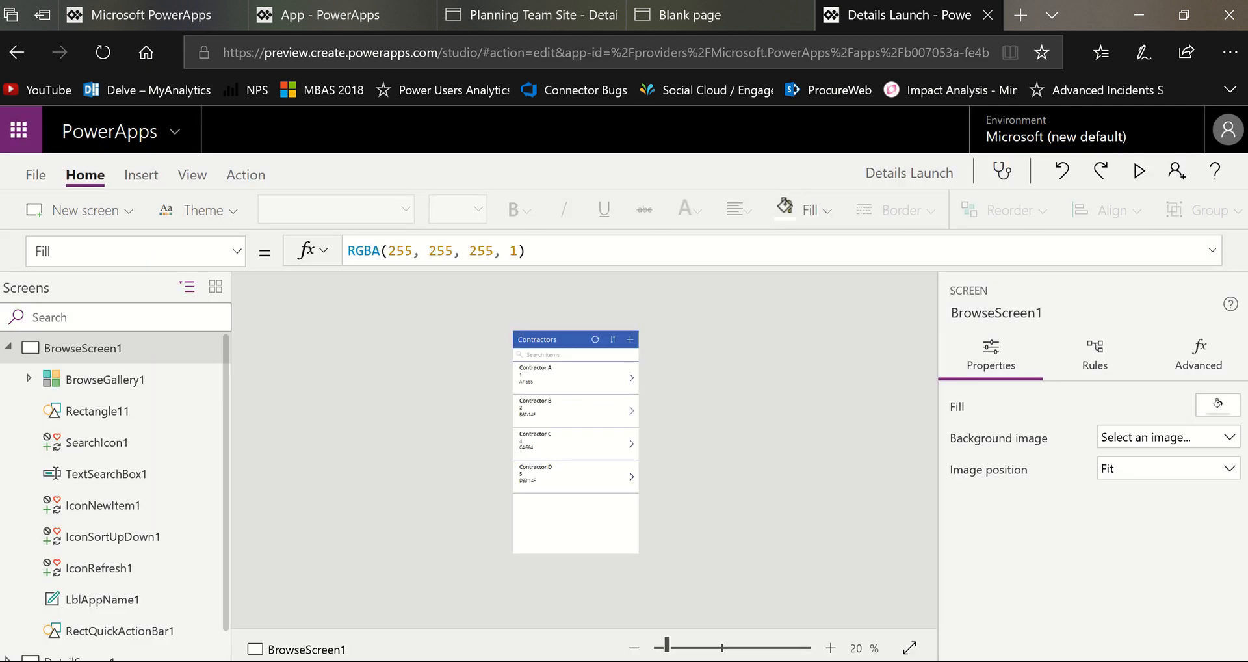
Step: Zoom in on the generated browse screen canvas with the zoom slider
drag(667, 646, 730, 646)
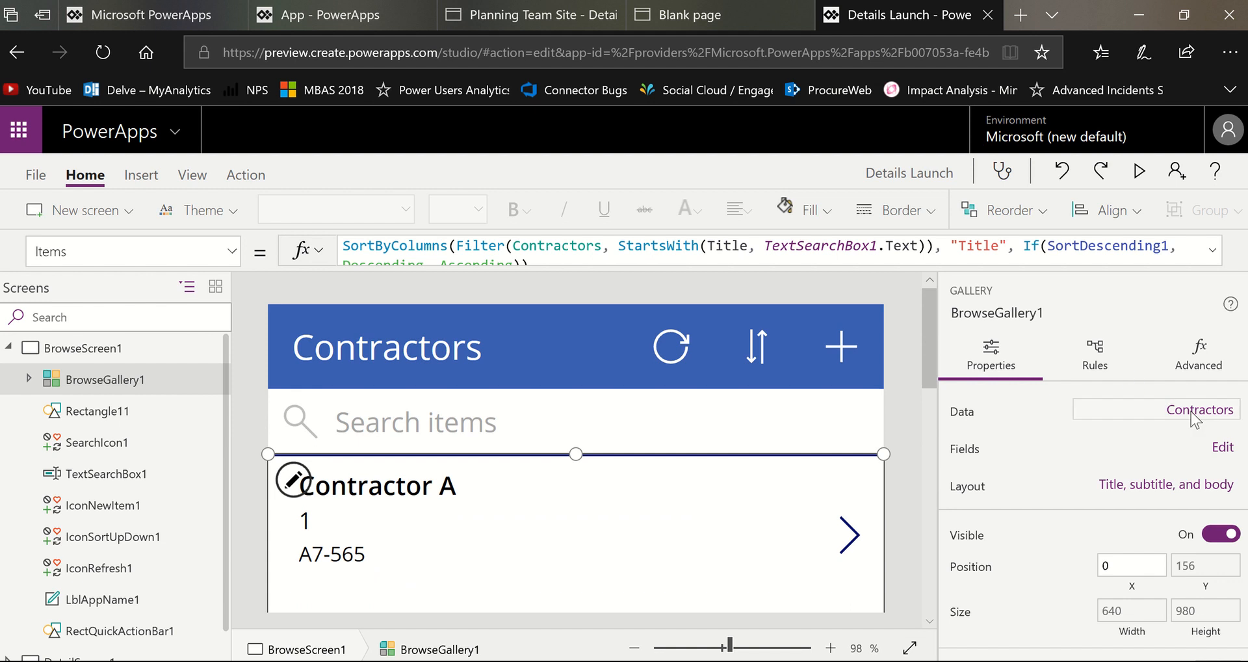
Step: Set BrowseGallery1's Subtitle1 field to ContractStartDate in the Data pane
click(1190, 409)
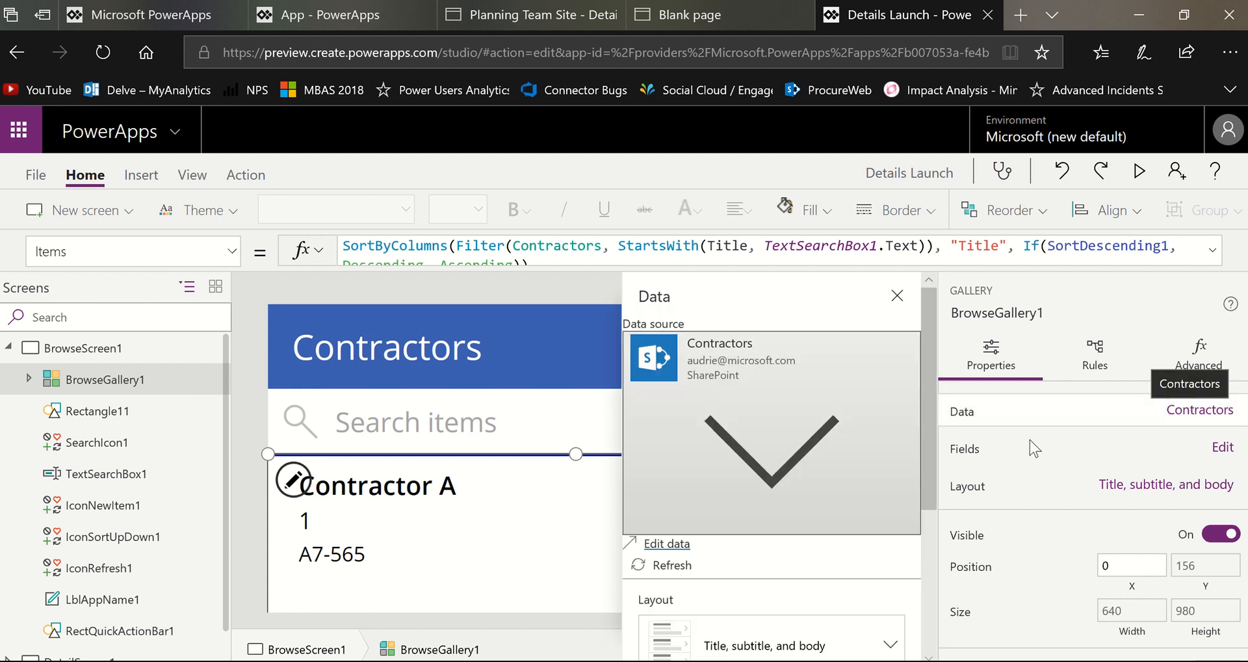
scroll(down, 3)
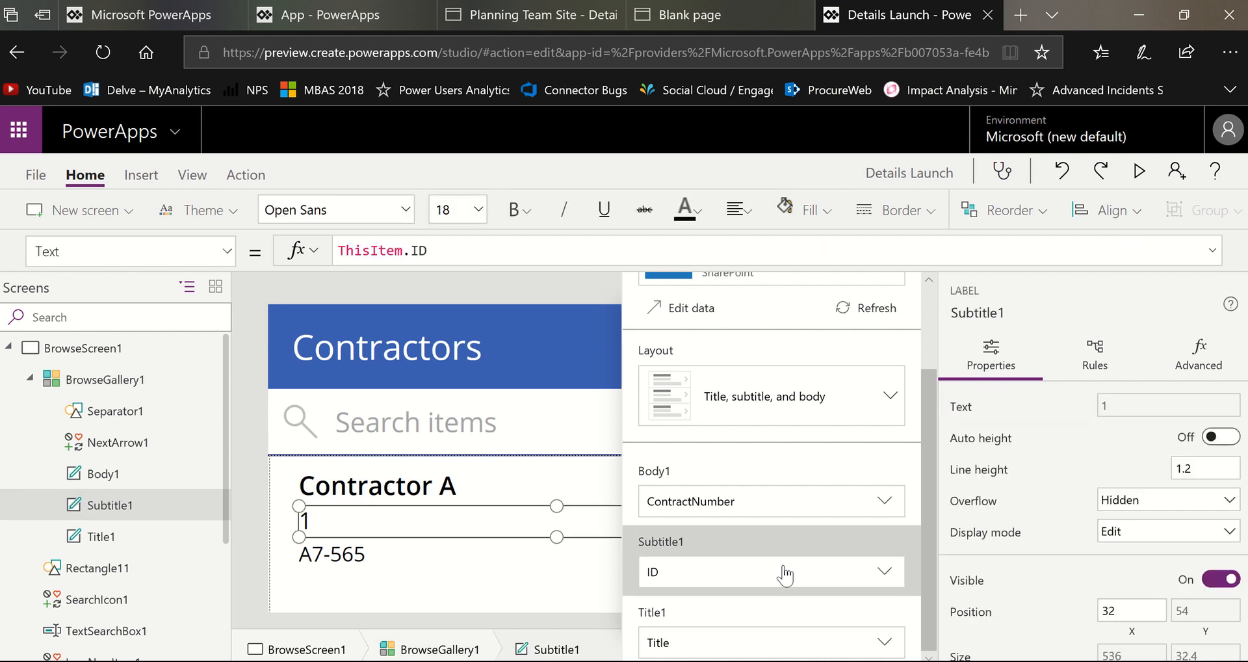
click(770, 572)
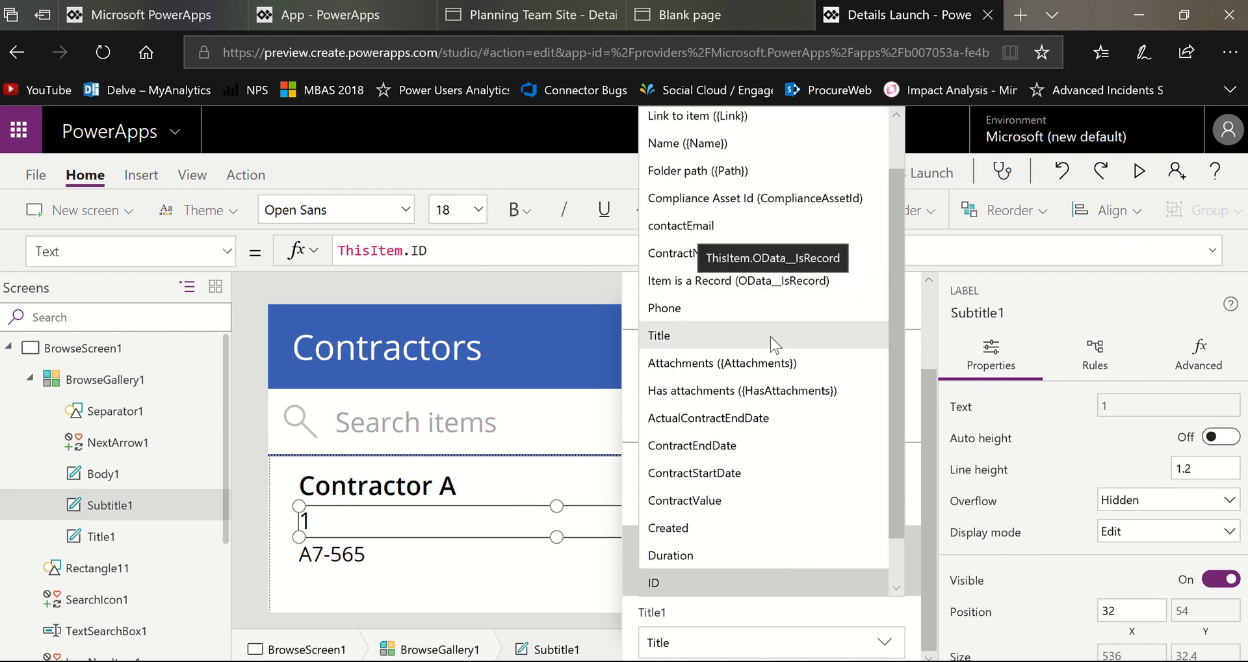
click(693, 472)
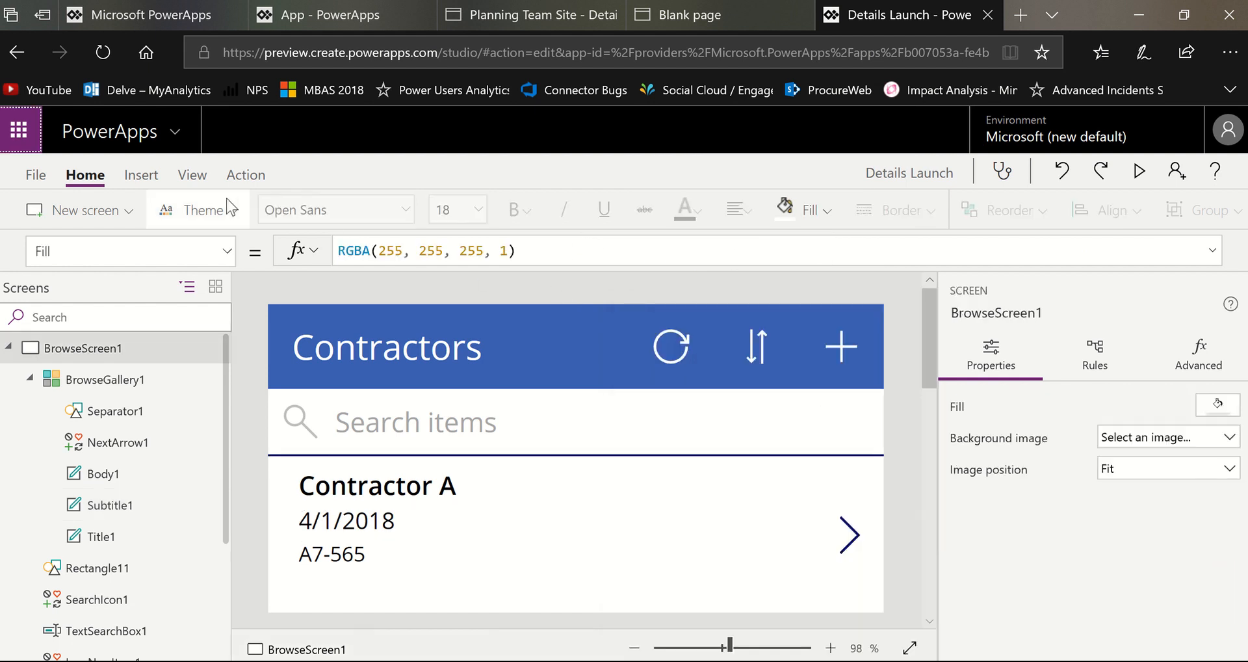
Step: Apply the Lavender theme to the app from the Home ribbon
click(197, 209)
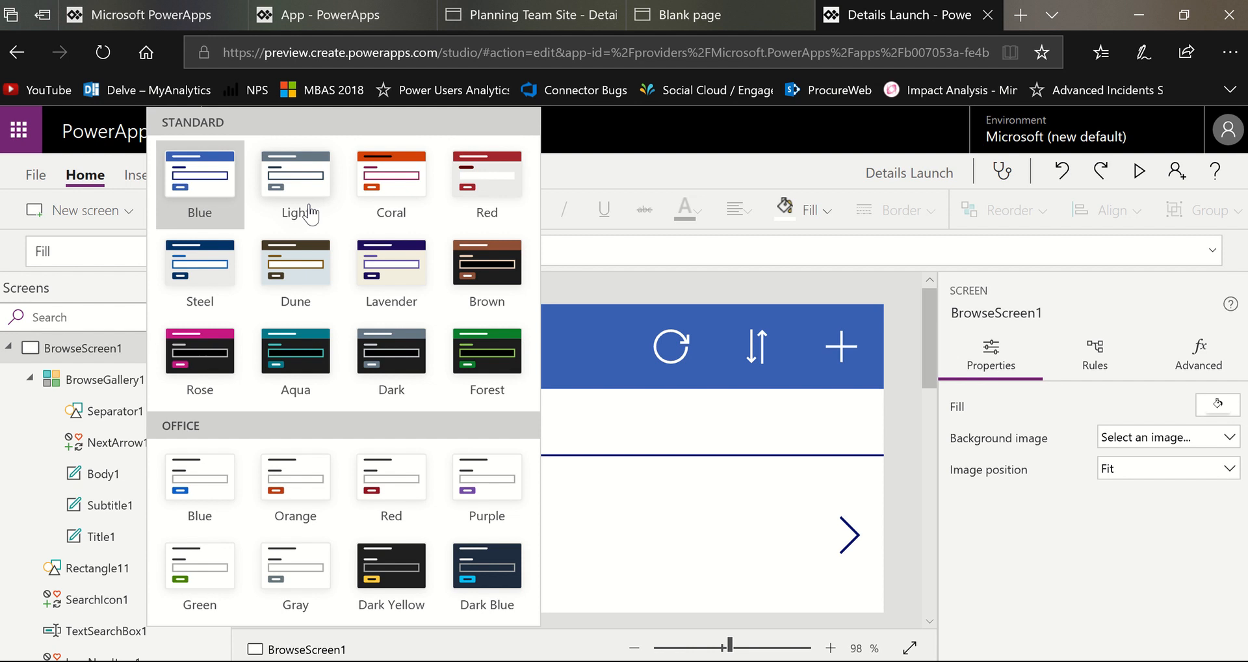
mouse_move(317, 280)
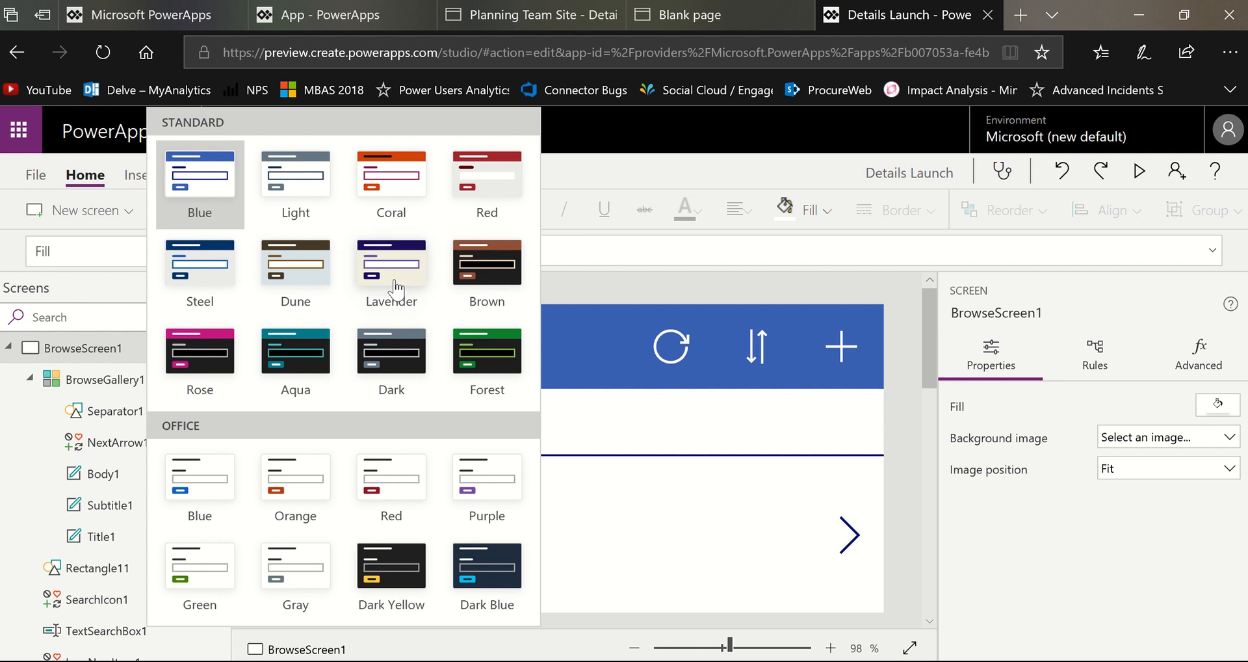
click(391, 261)
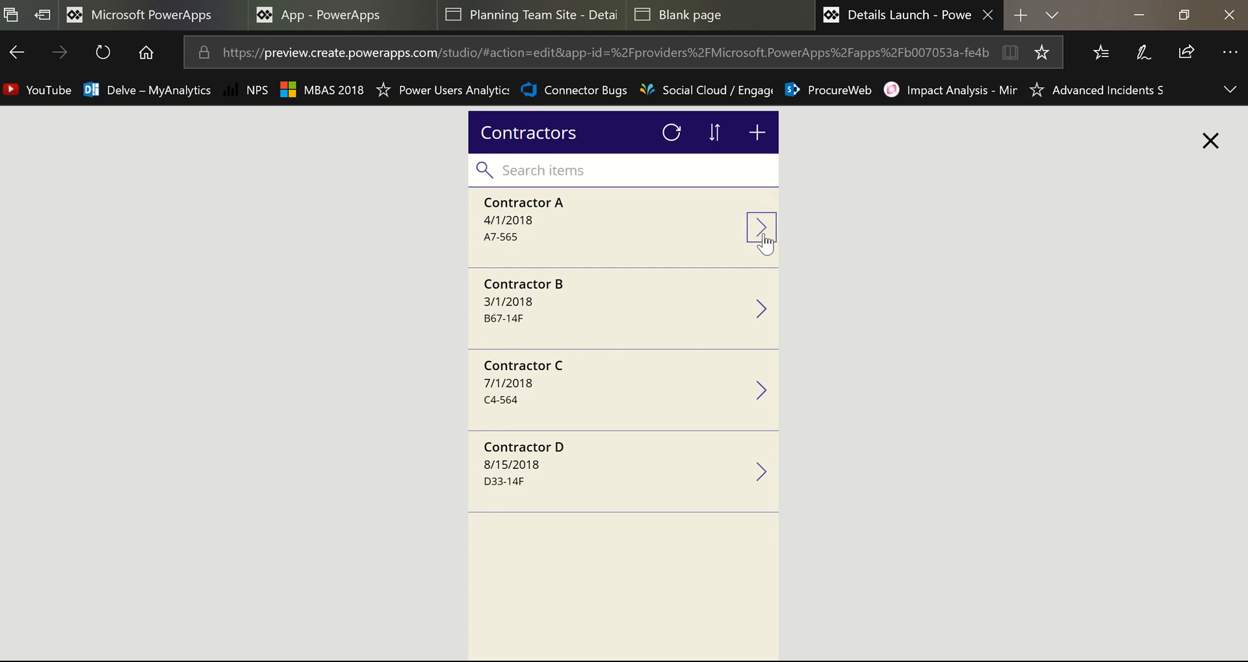
Step: View Contractor A's details in preview, then return to the editor's detail screen
click(759, 227)
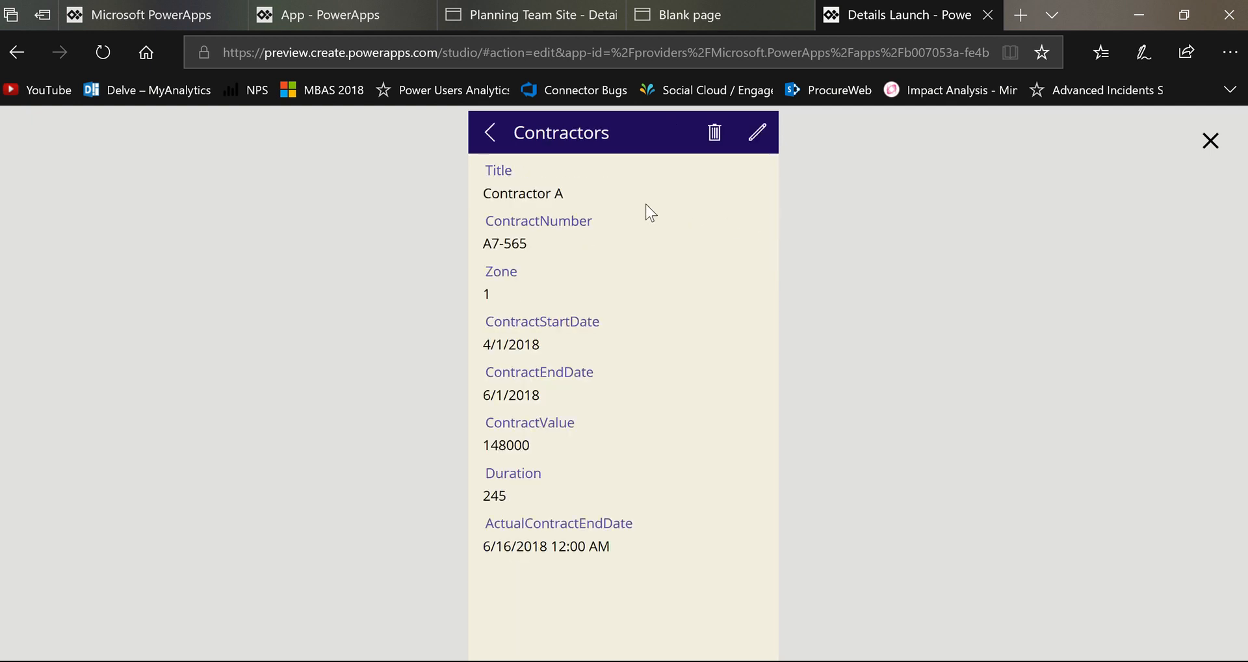
mouse_move(588, 214)
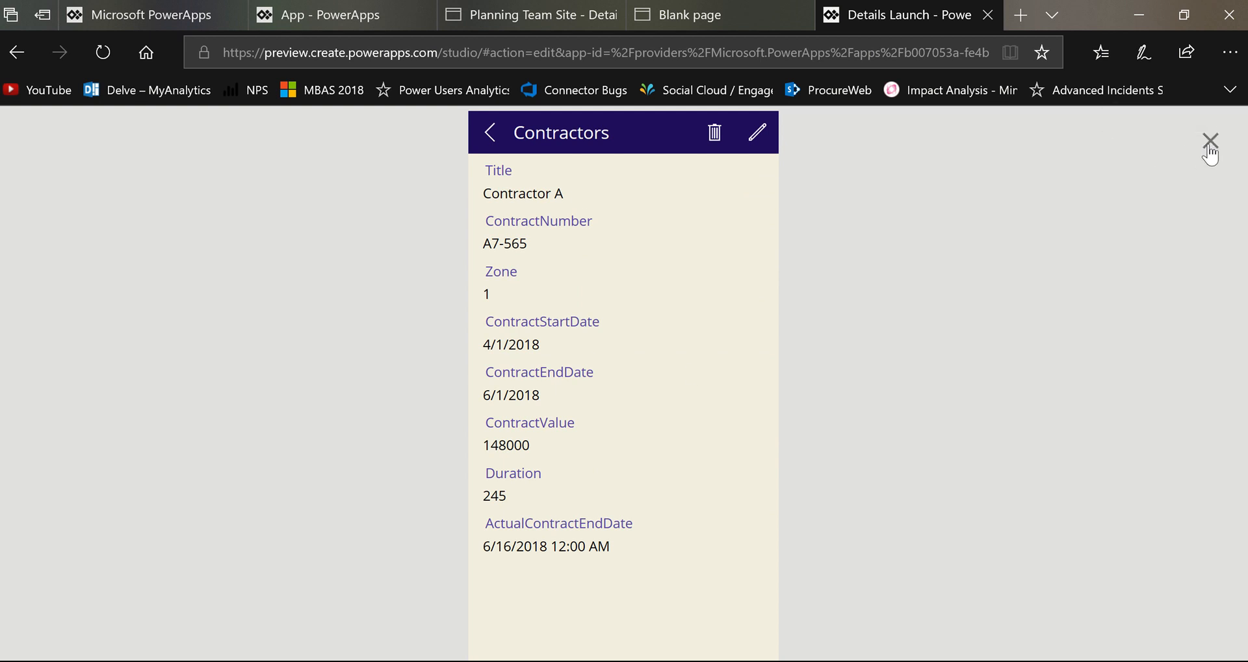
click(1209, 141)
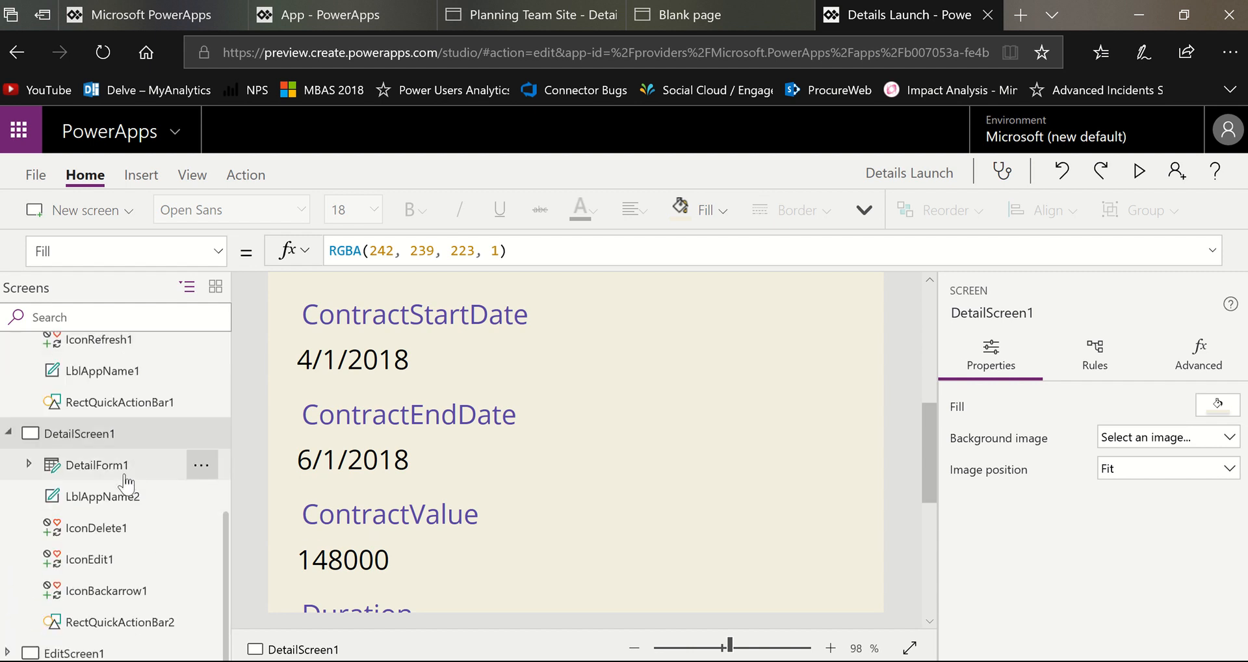
Step: Lay DetailForm1 out in two columns via its Data settings
click(95, 464)
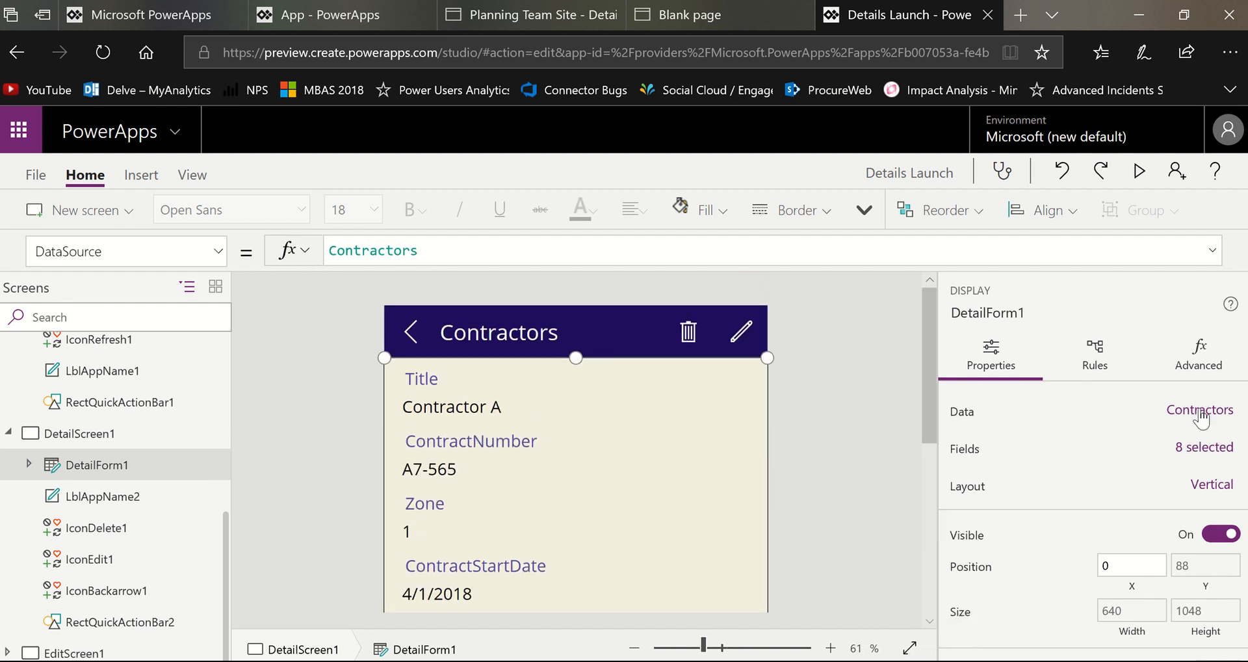
click(1200, 409)
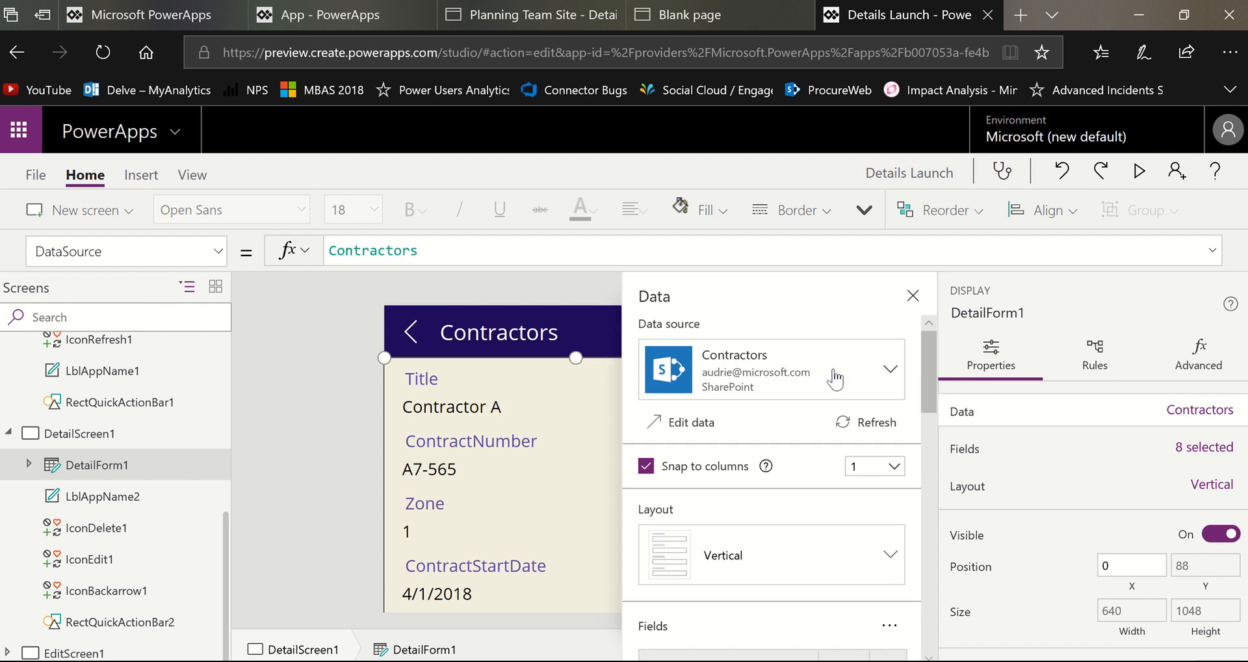
mouse_move(877, 471)
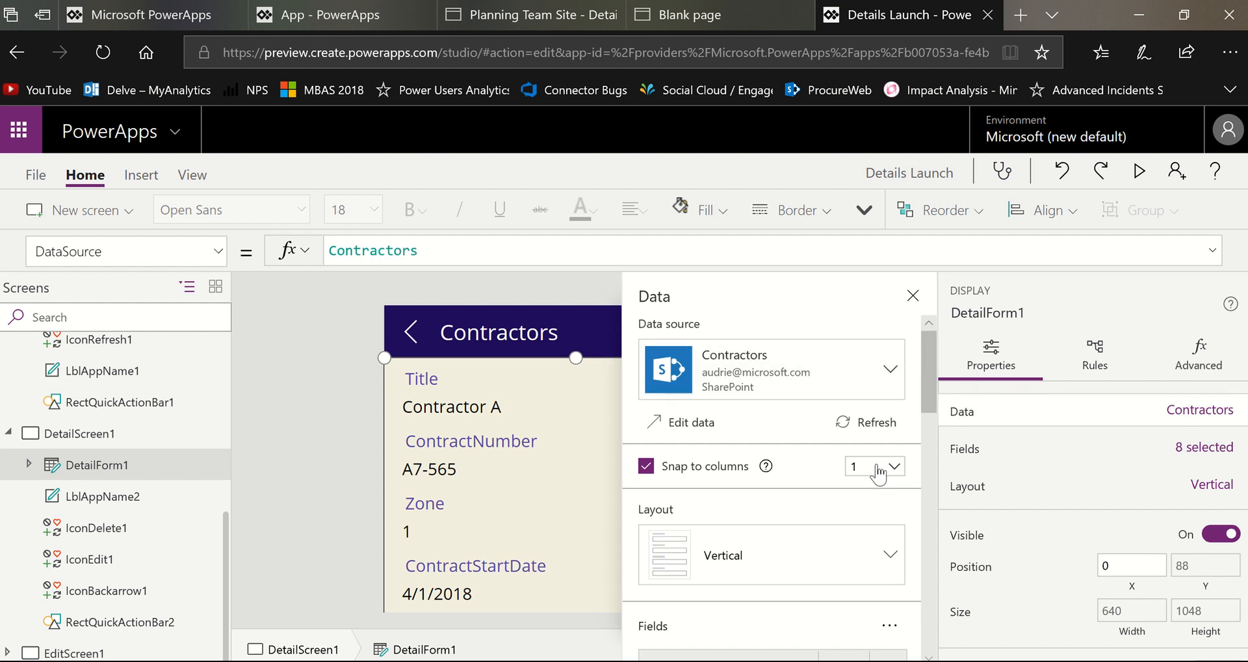
click(898, 465)
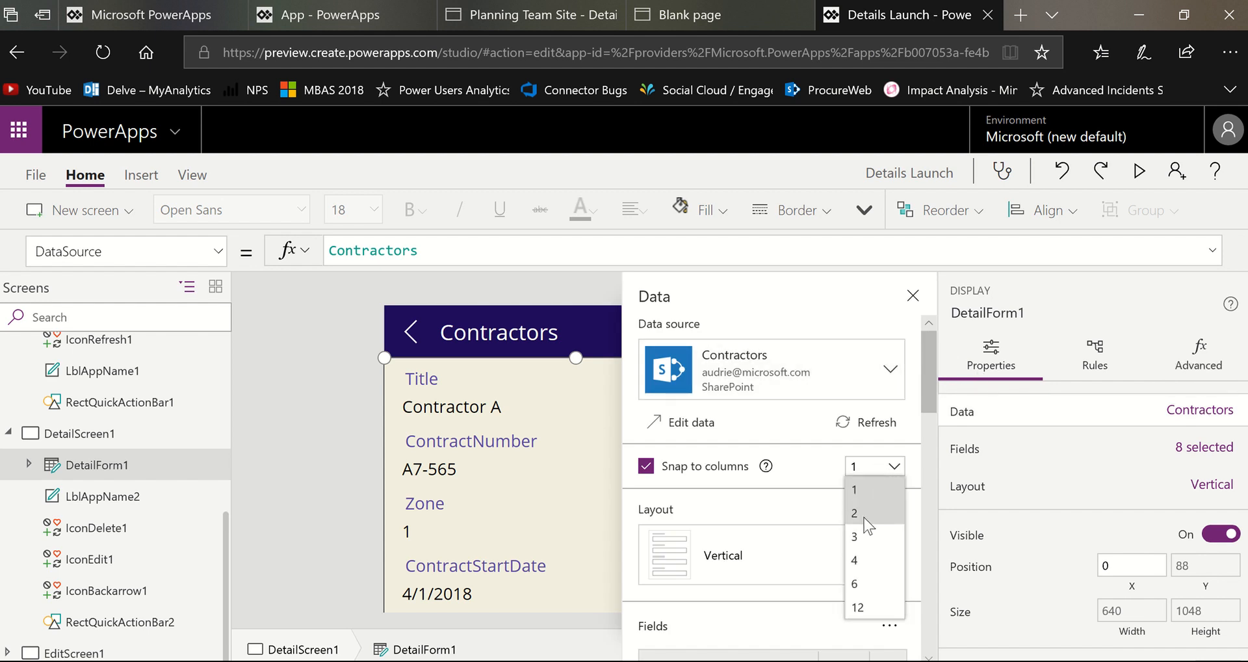
click(854, 512)
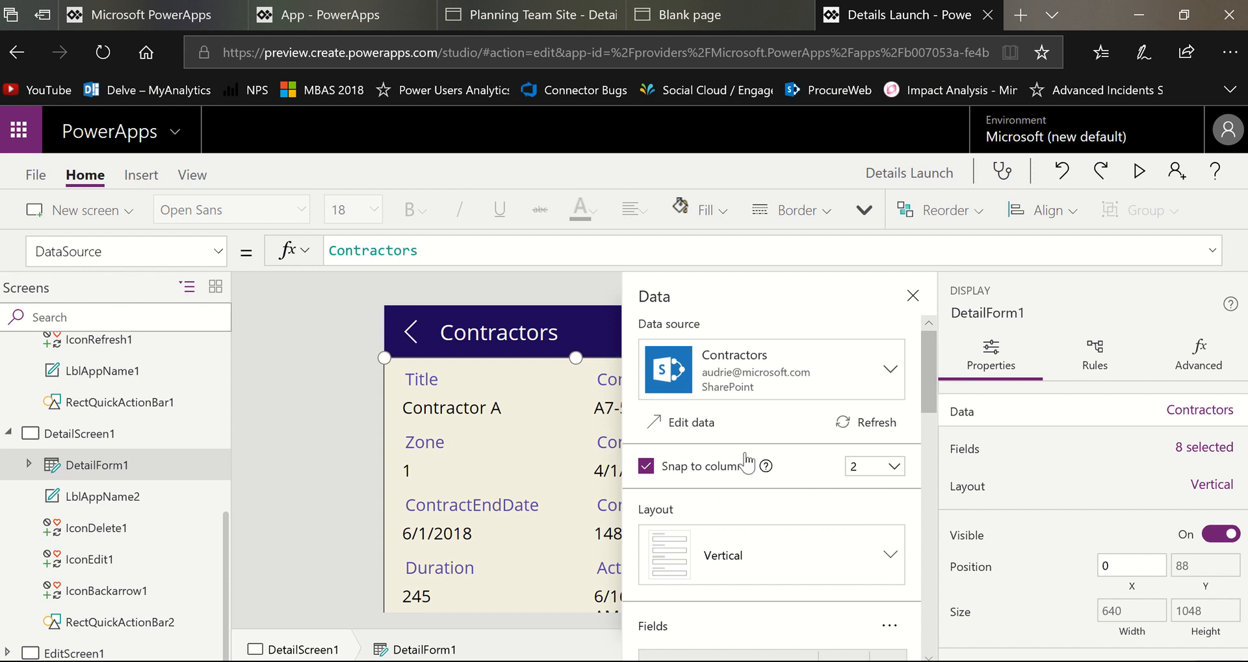
Step: Add the Phone and contactEmail fields to the form and remove ActualContractEndDate
scroll(down, 3)
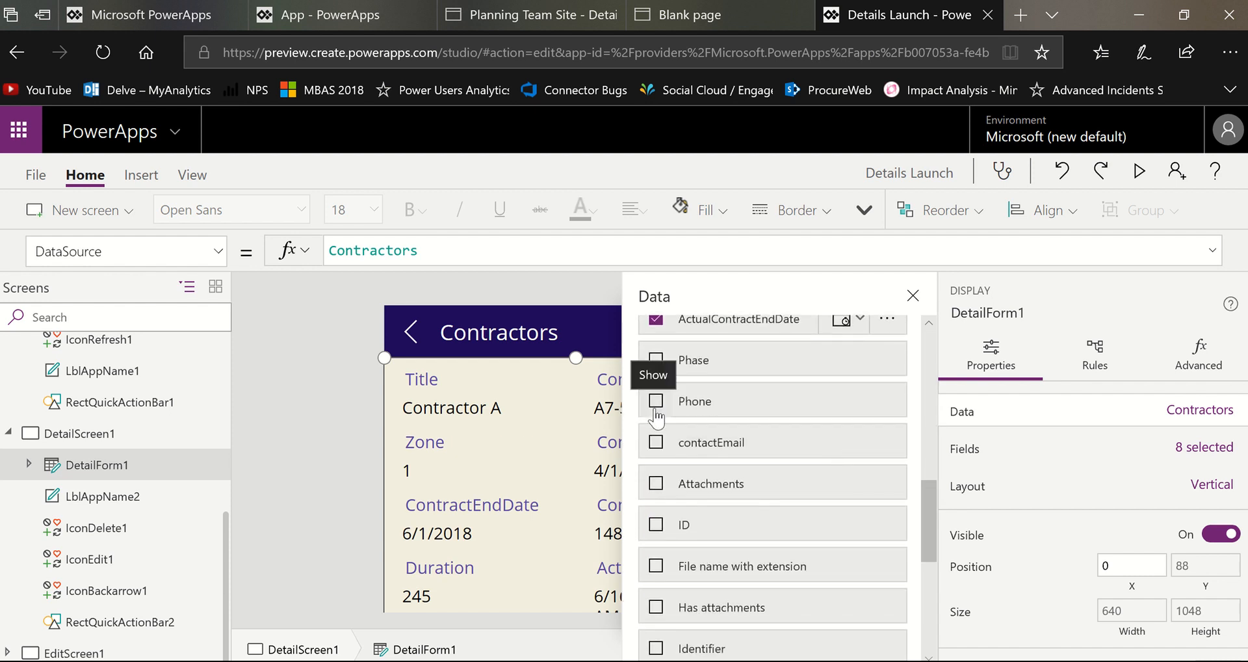
click(655, 401)
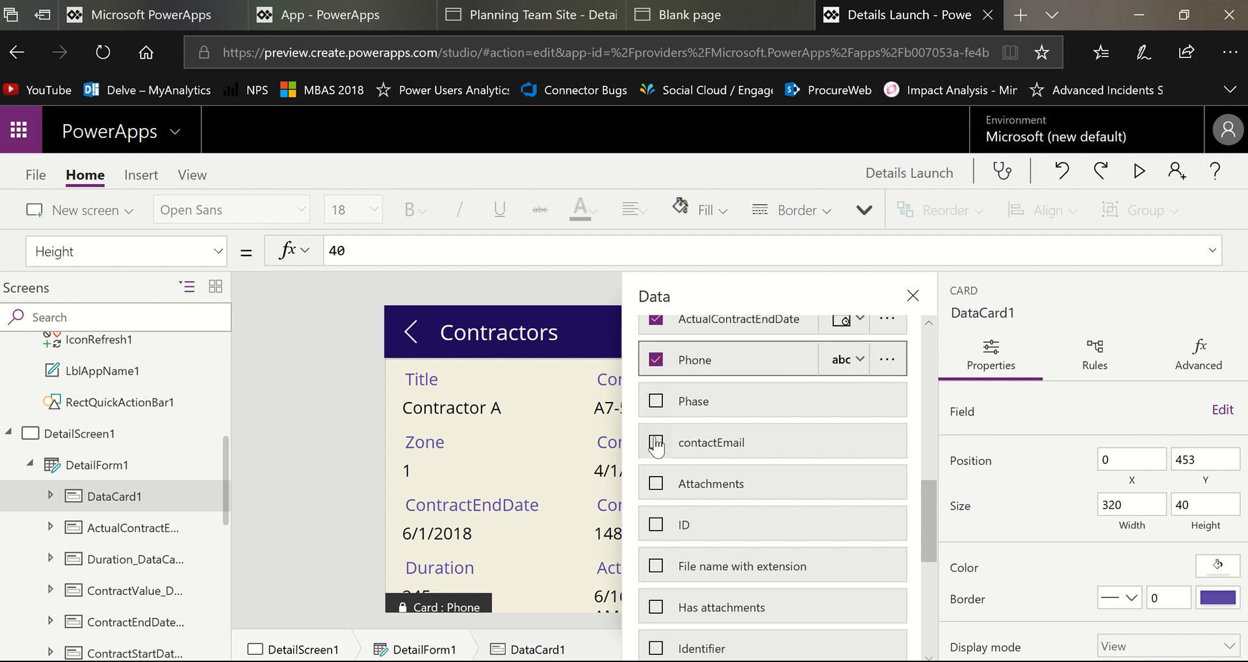
click(655, 442)
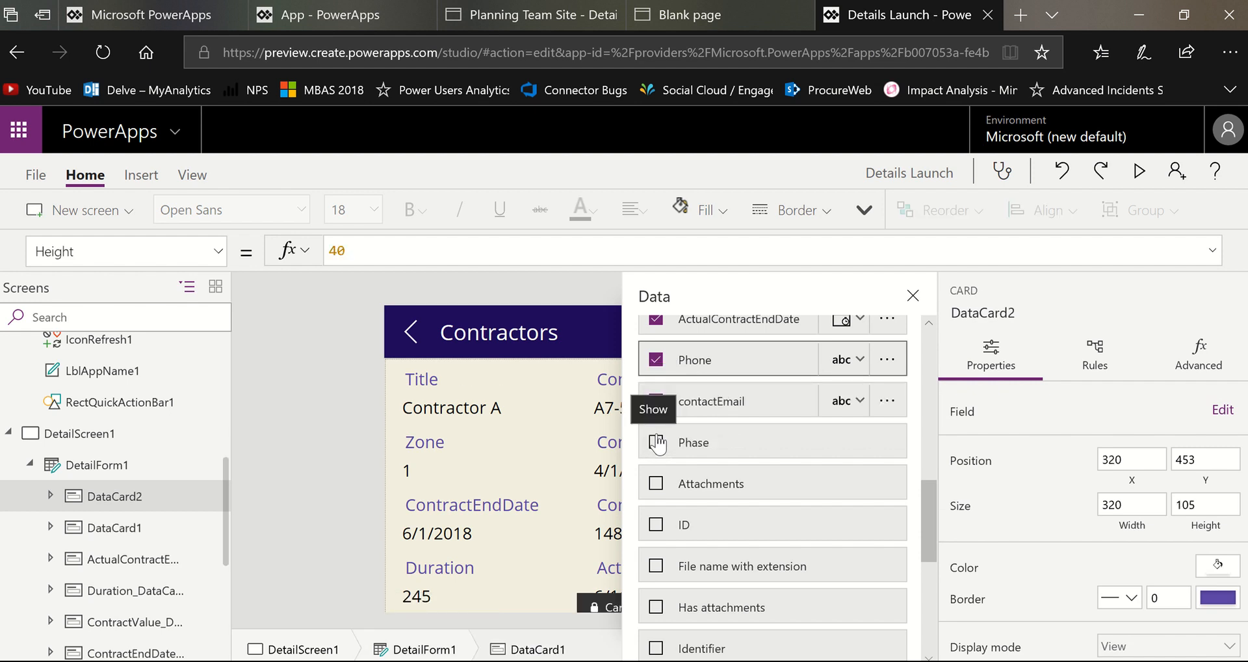
click(655, 400)
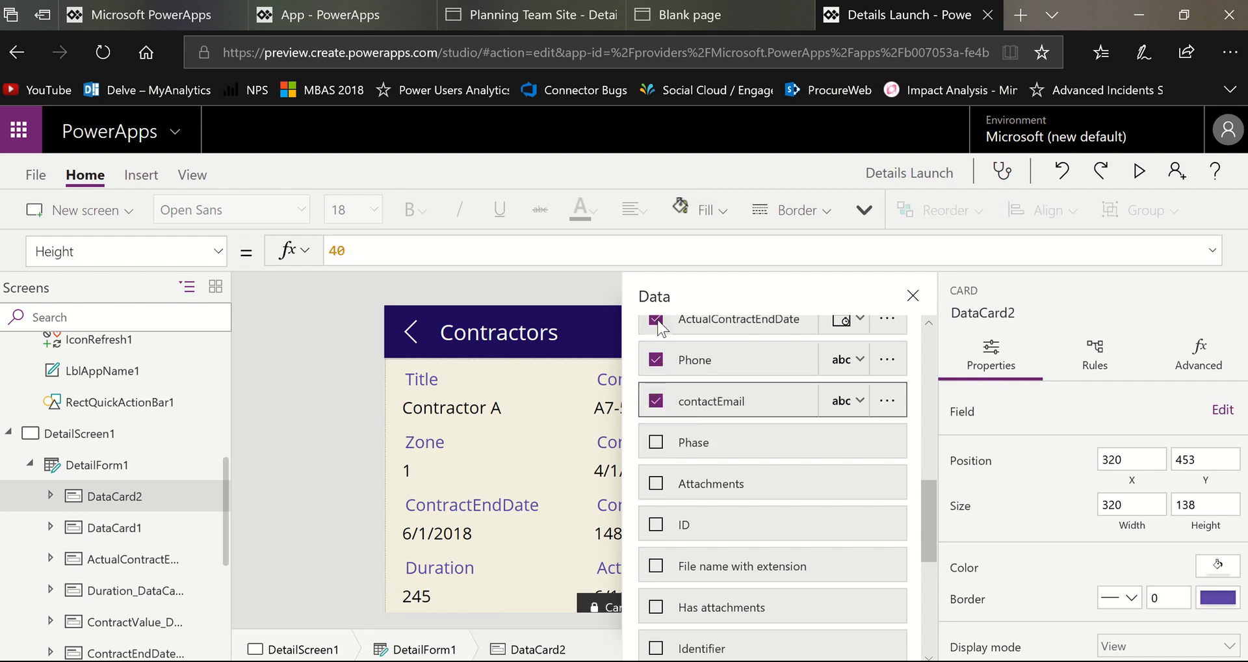
click(655, 324)
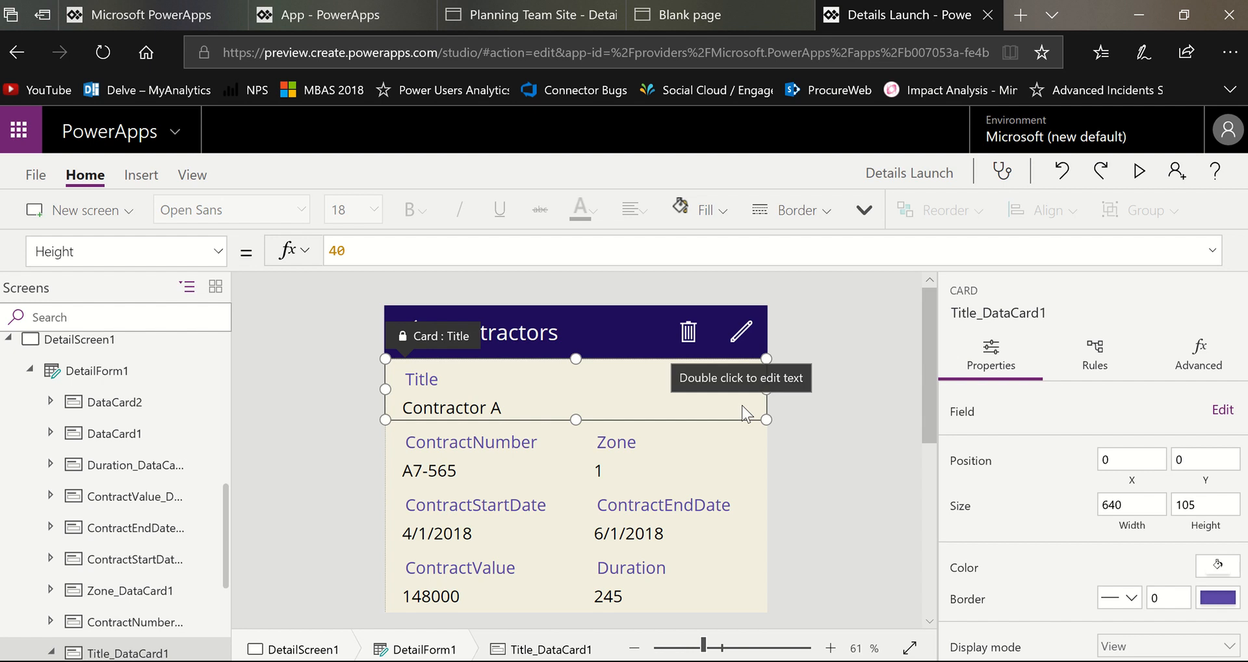
Step: Stretch the contactEmail card to width 640 across both columns, then run the app in preview
scroll(down, 3)
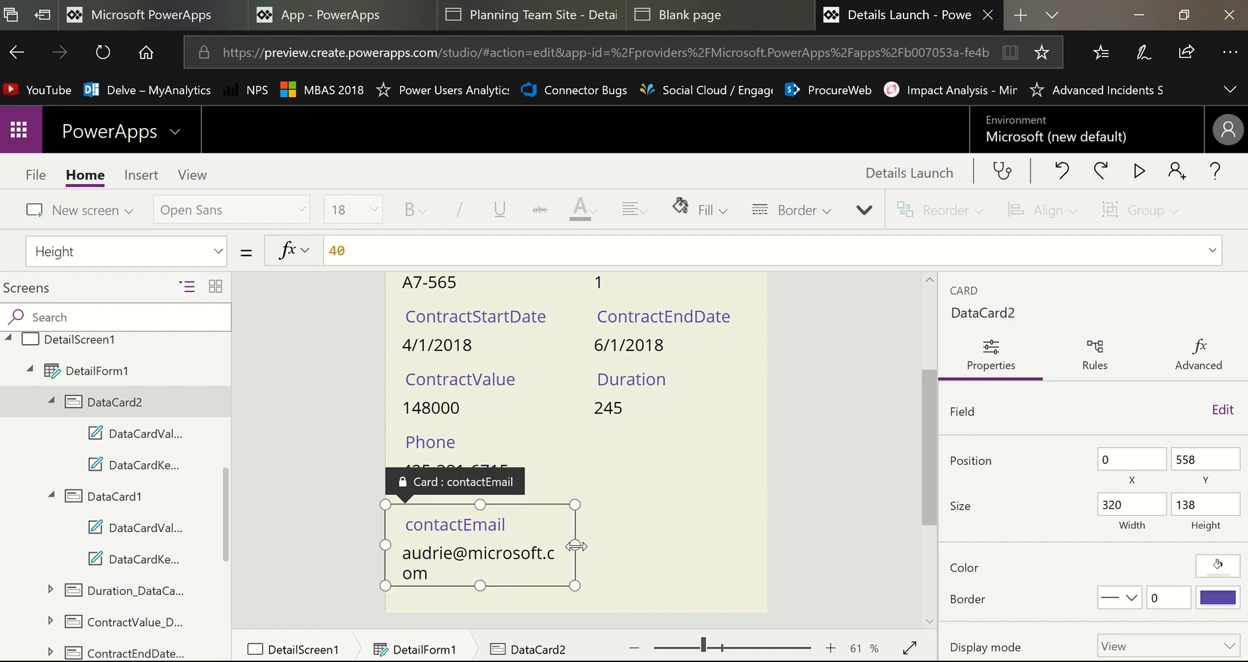
drag(574, 546, 766, 546)
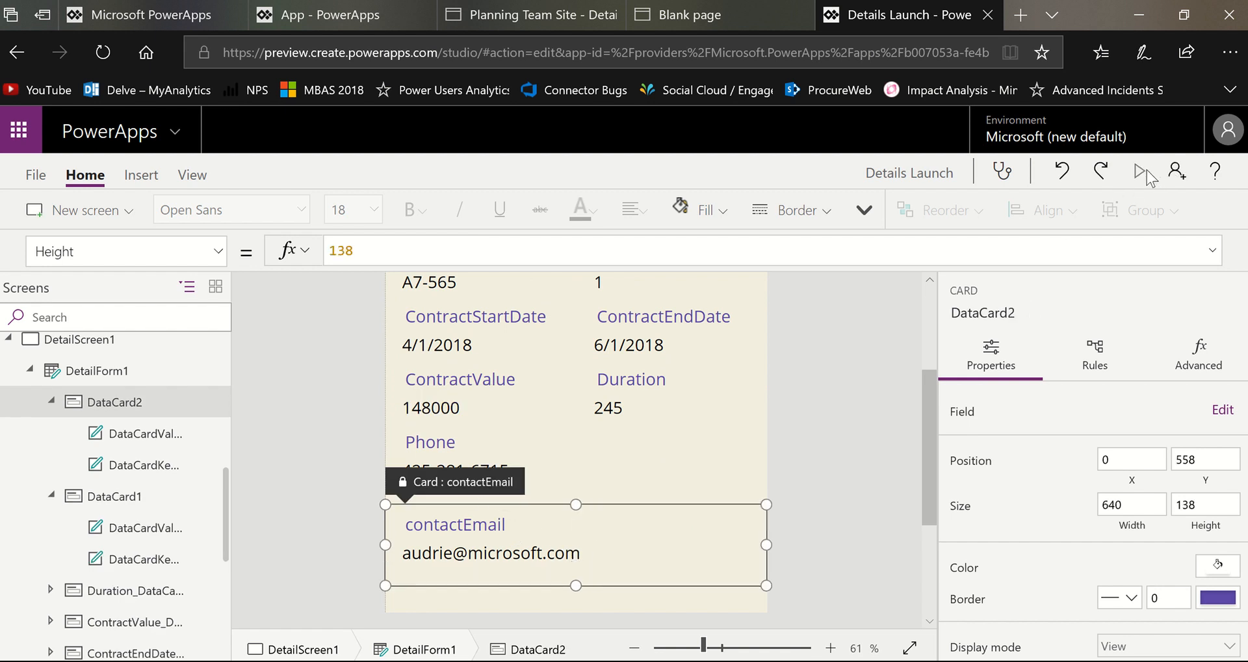
click(1141, 170)
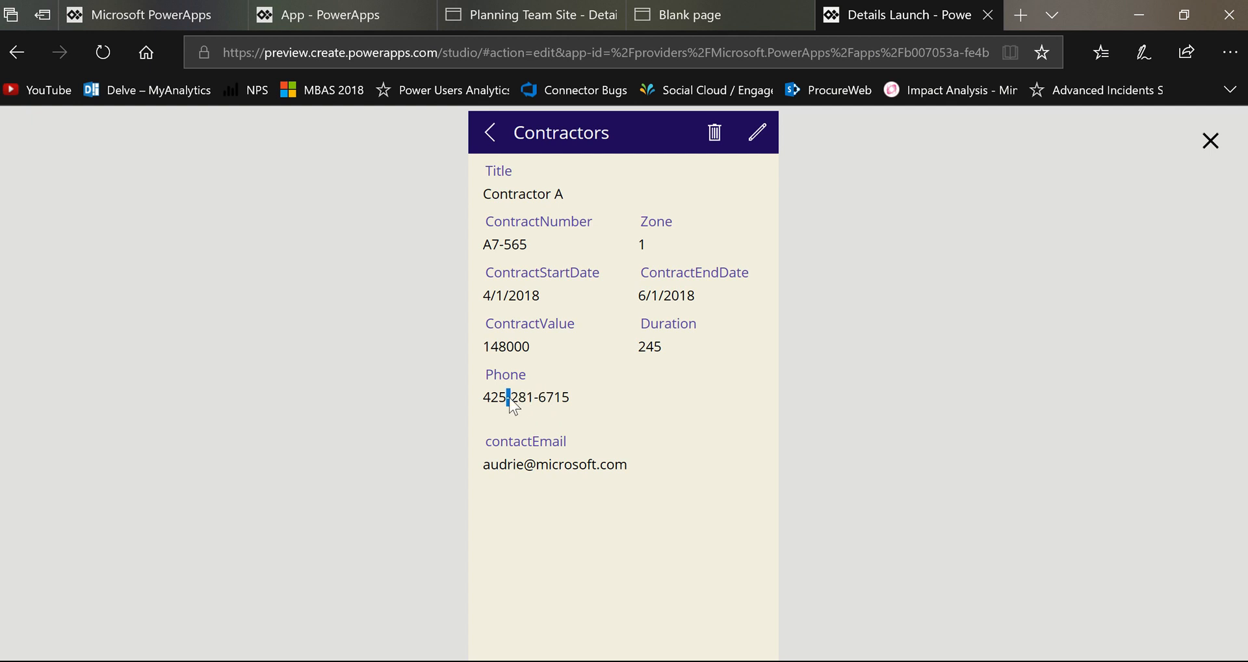
Step: Select the email and phone values to show they are plain text, then exit preview
double_click(503, 463)
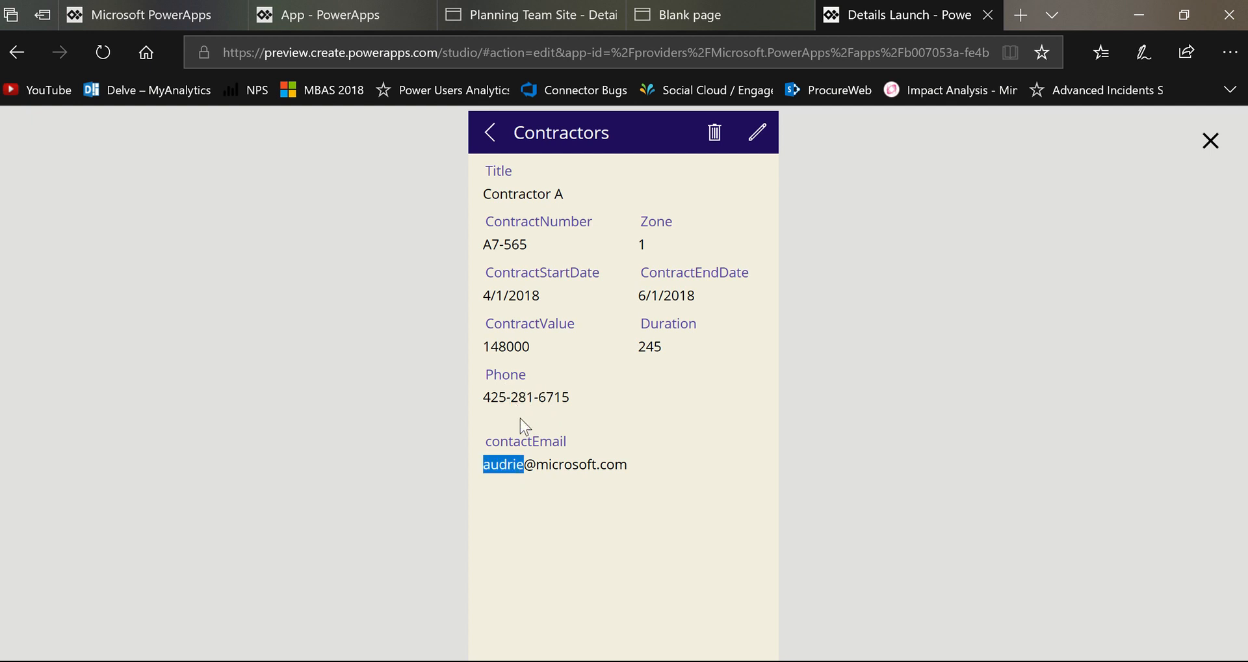
double_click(522, 397)
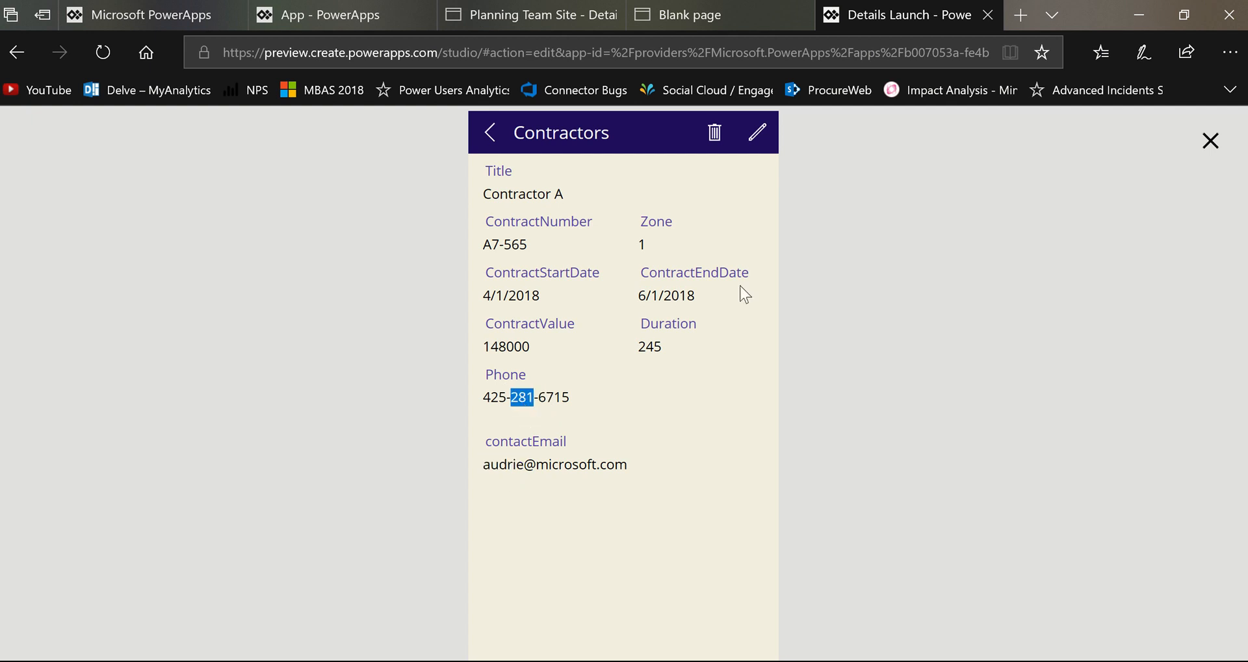
mouse_move(1210, 150)
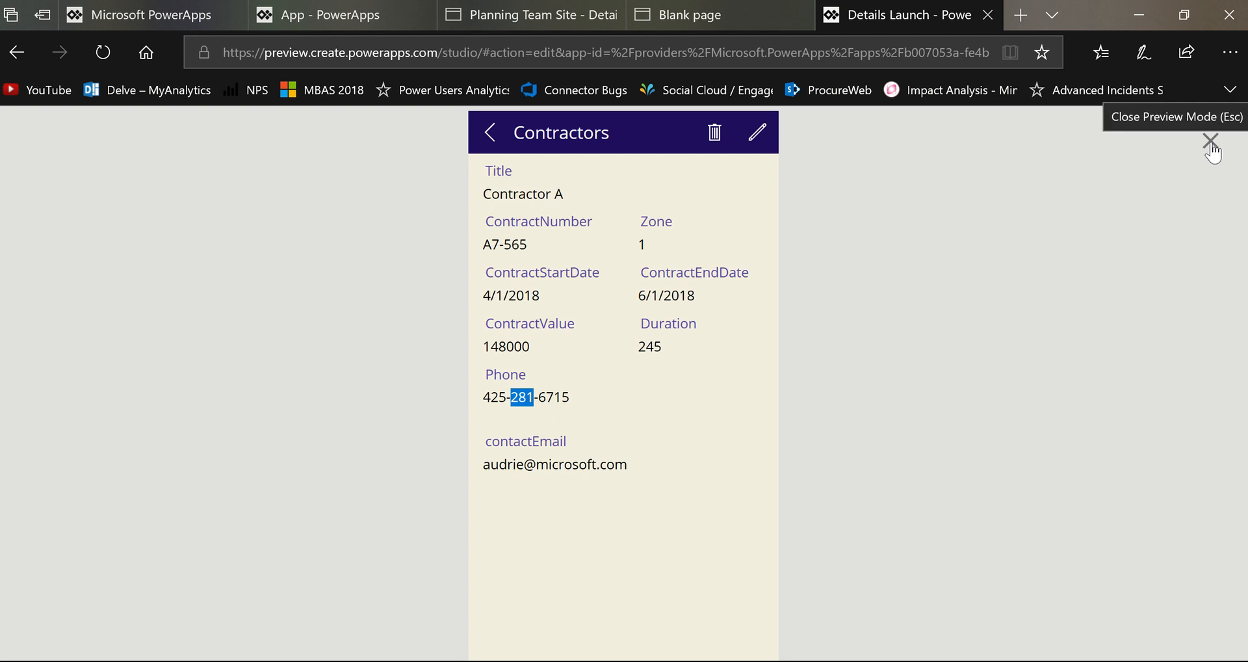
click(1210, 147)
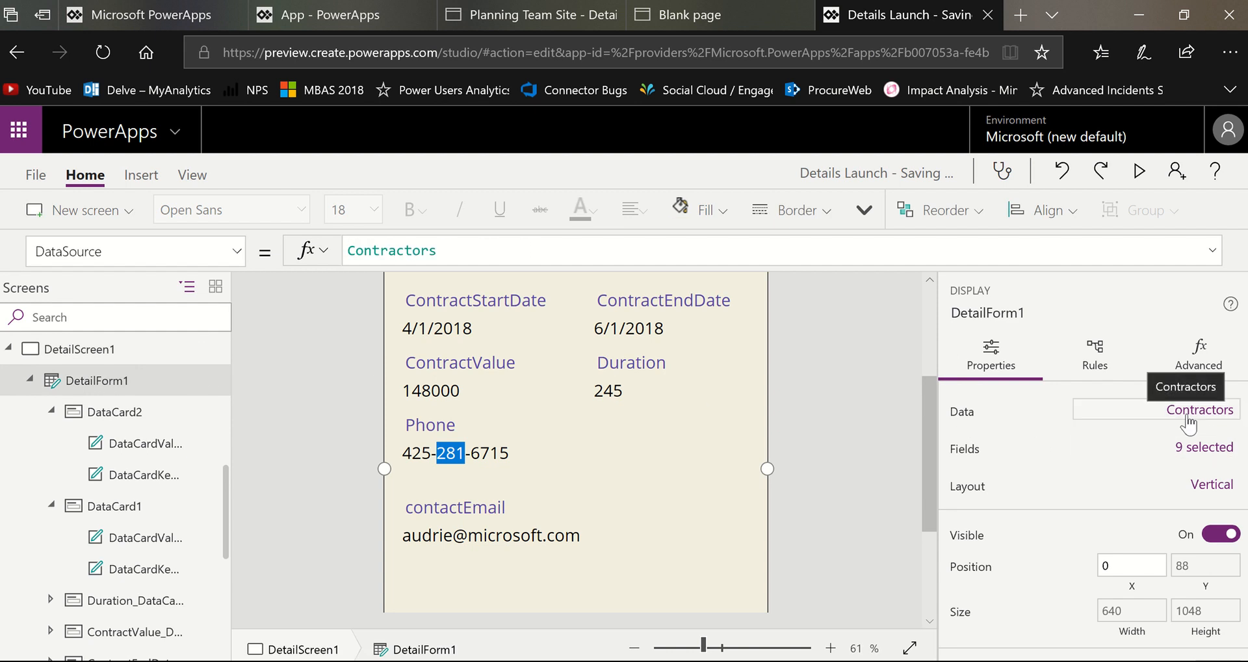
Step: Set the Phone card's control type to View phone in the Data pane
click(1197, 410)
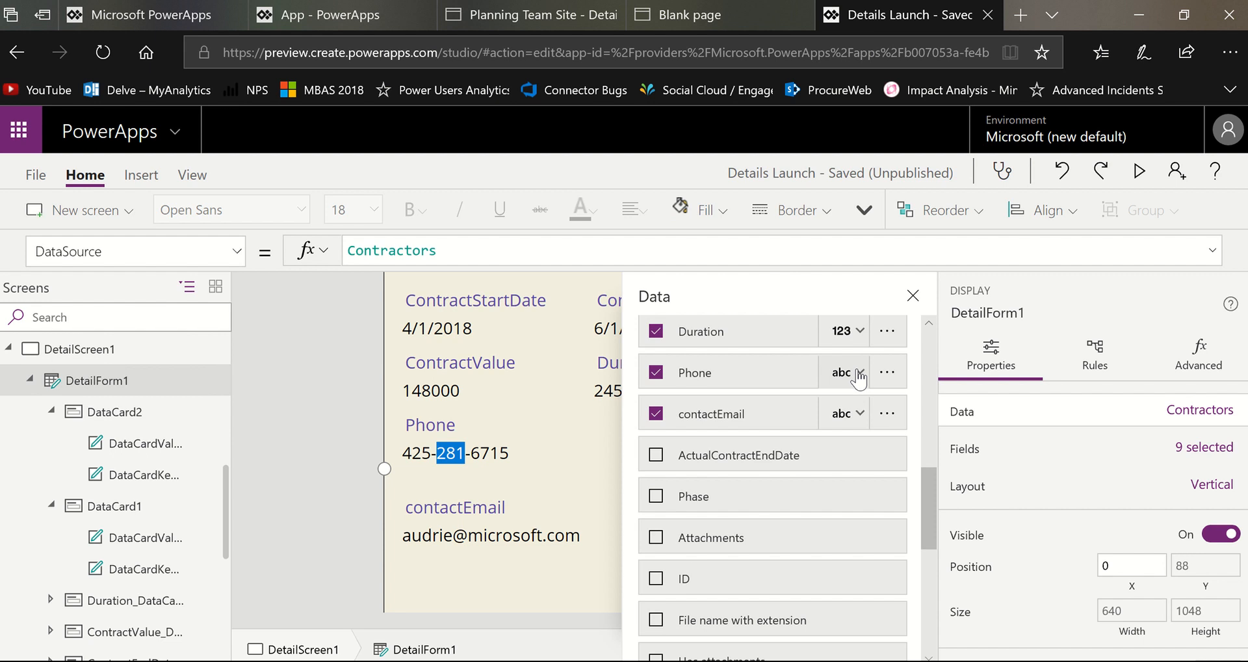
mouse_move(757, 413)
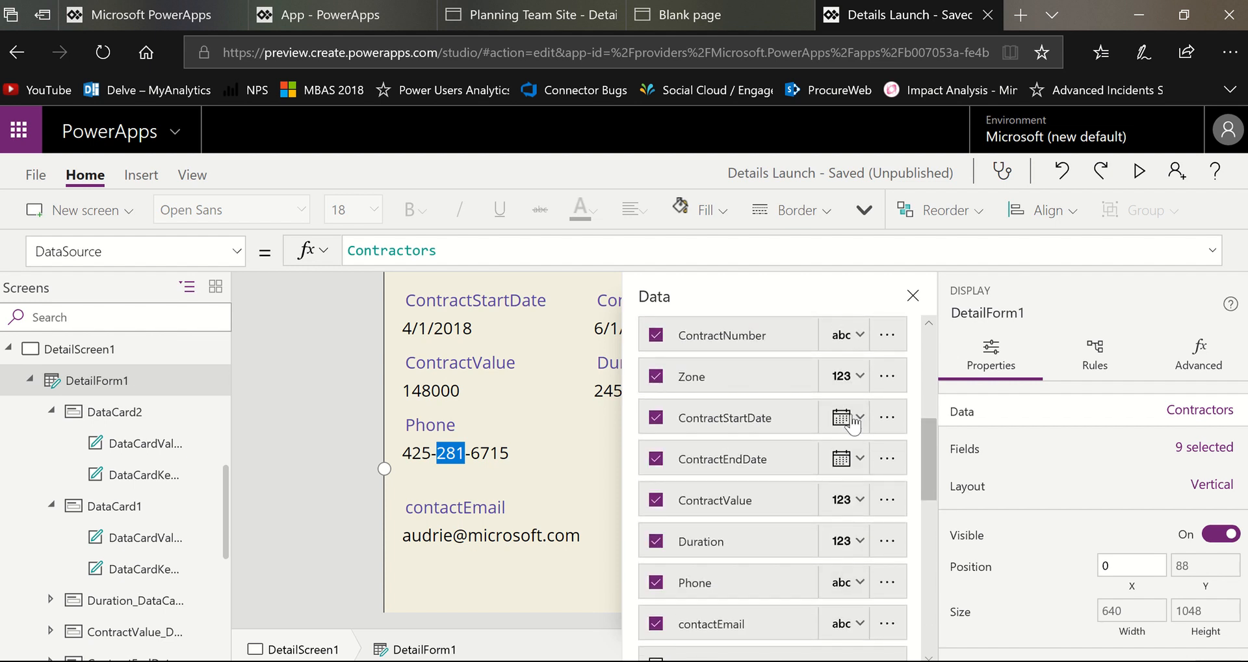
mouse_move(841, 564)
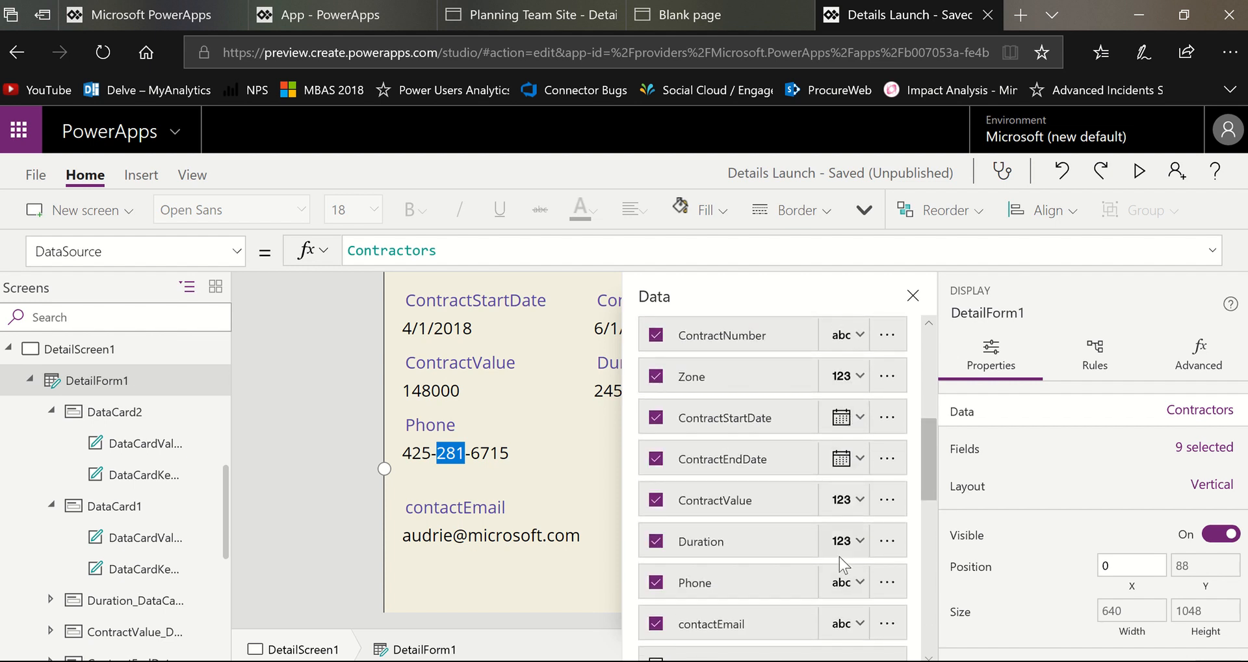
scroll(down, 3)
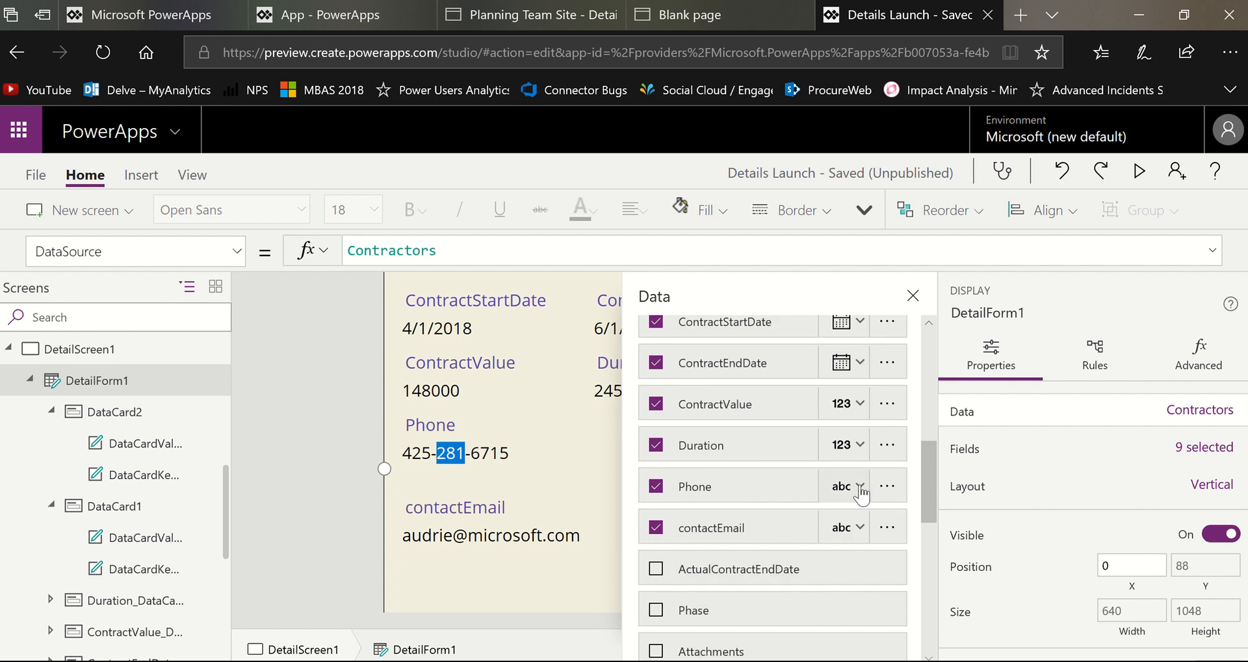
click(859, 486)
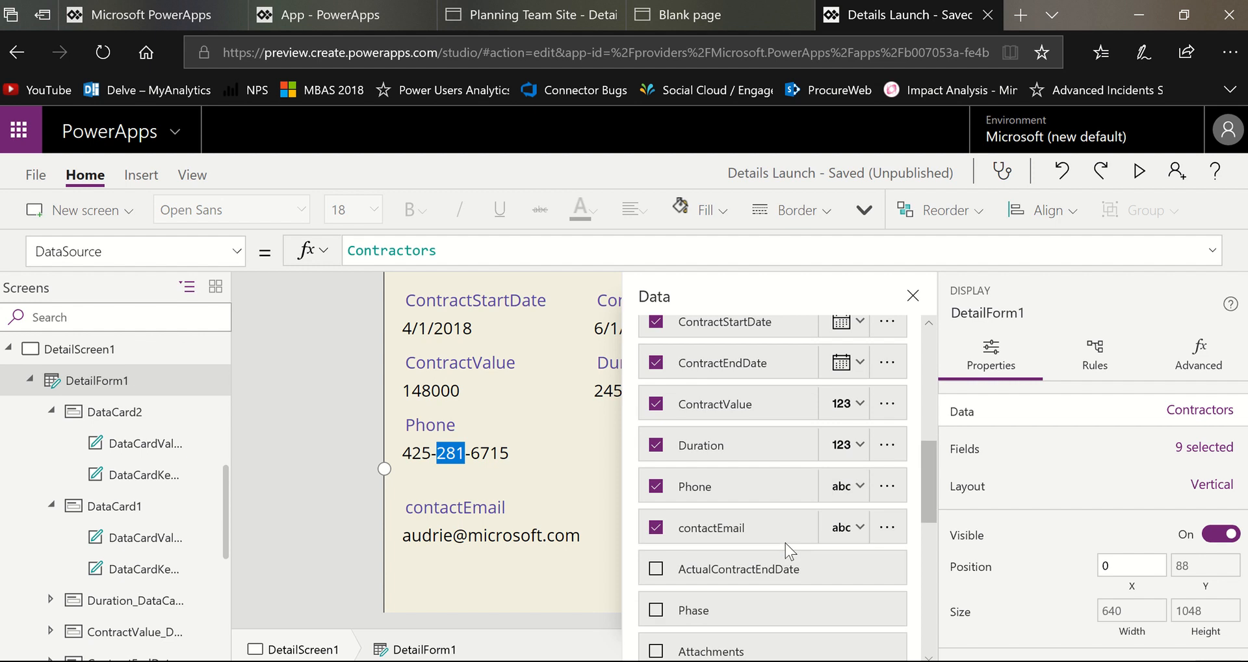
click(455, 439)
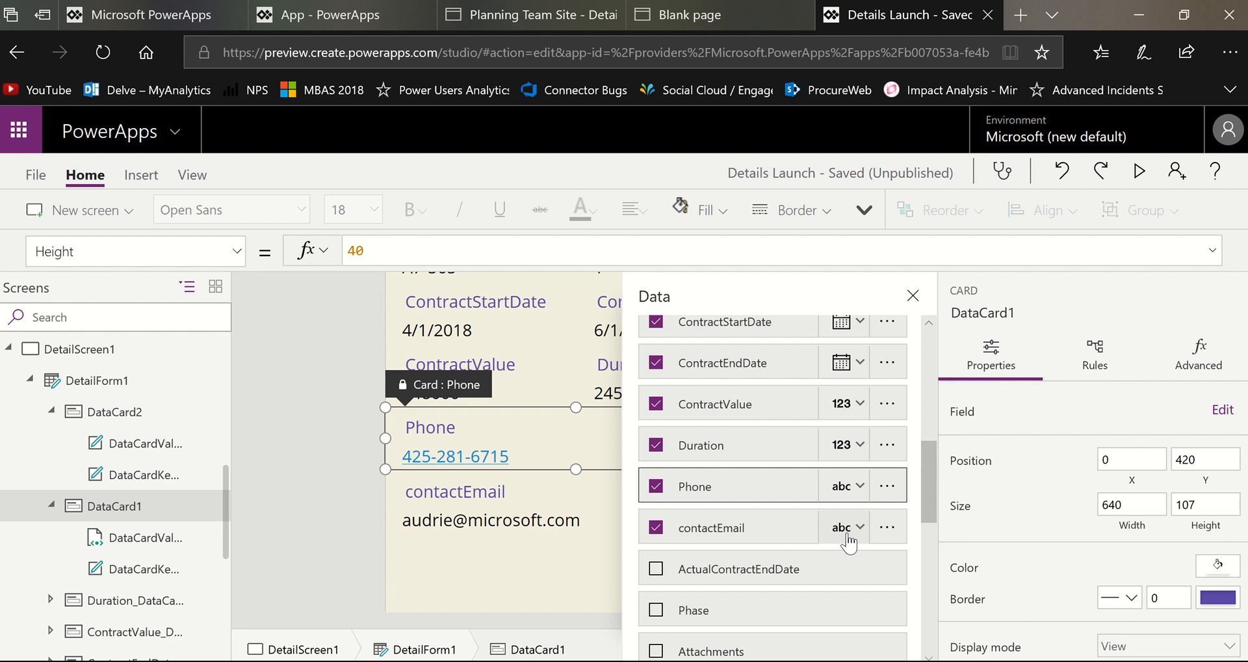
Step: Set the contactEmail card's control type to View email
click(845, 526)
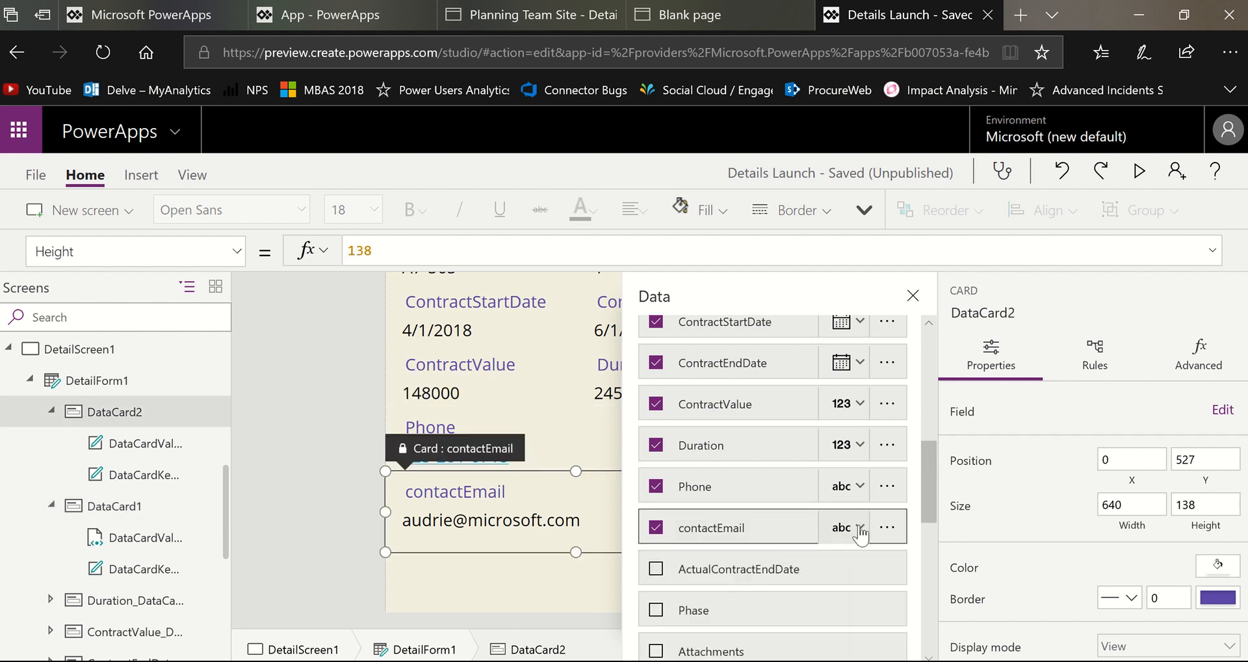
click(858, 526)
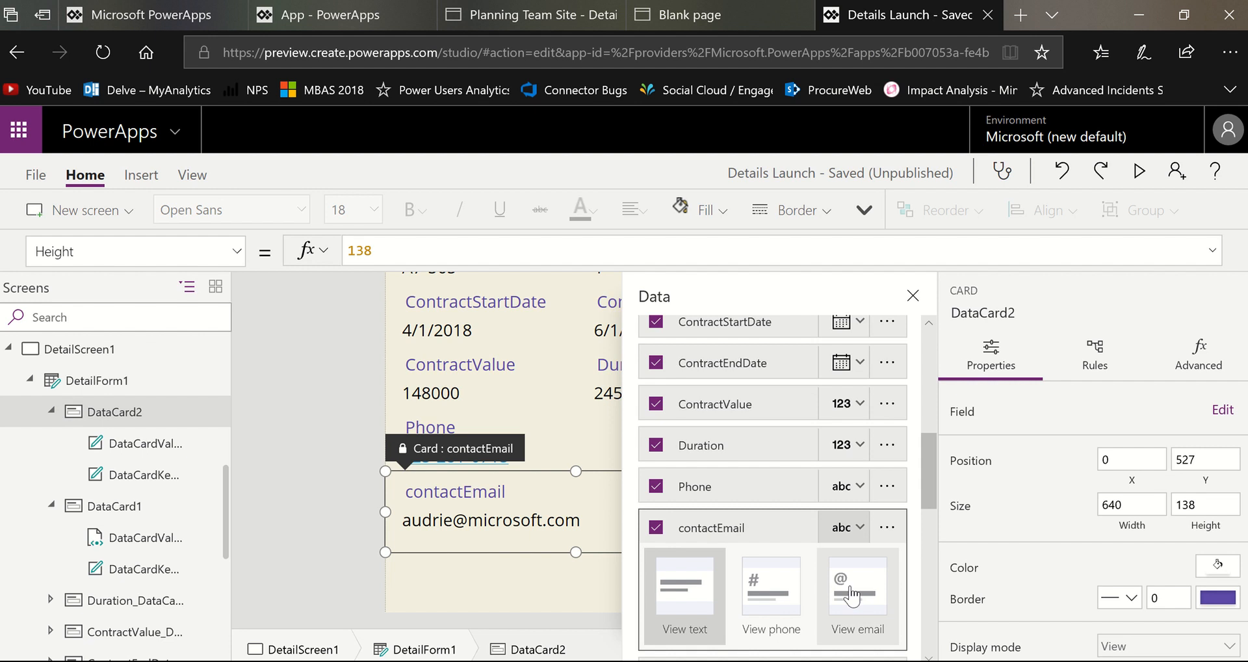
click(857, 589)
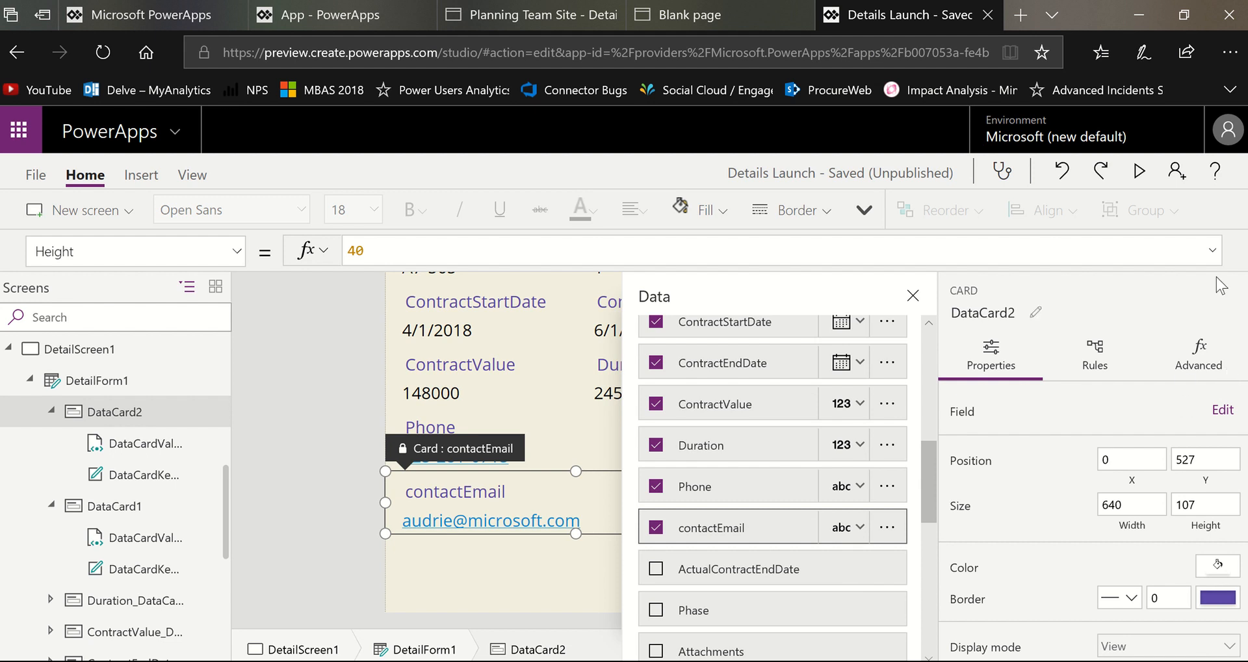
mouse_move(1139, 171)
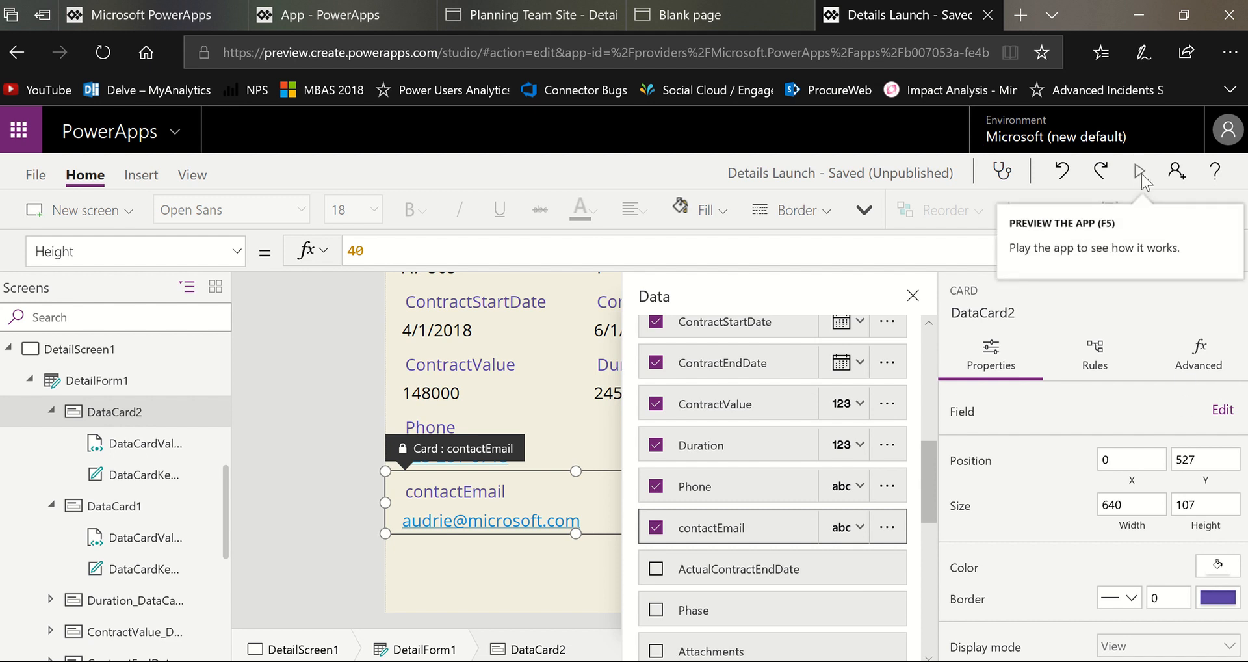
Step: Run the app in preview, follow the email link and accept the switch to Outlook
click(1140, 171)
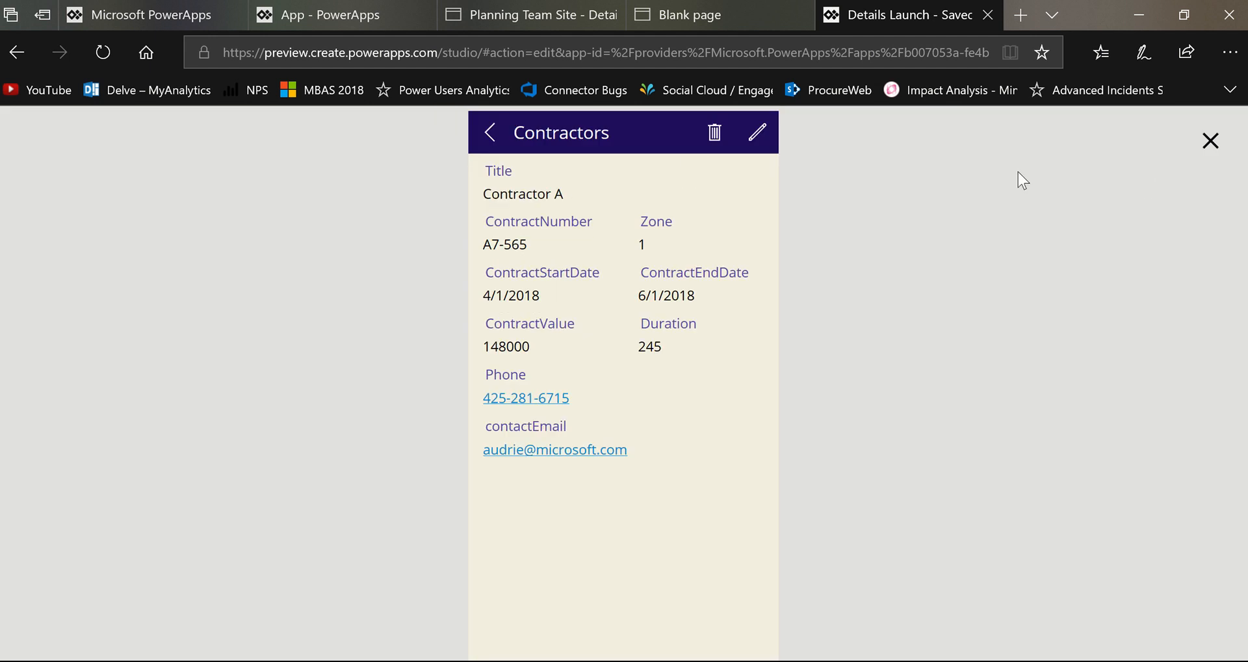
mouse_move(555, 448)
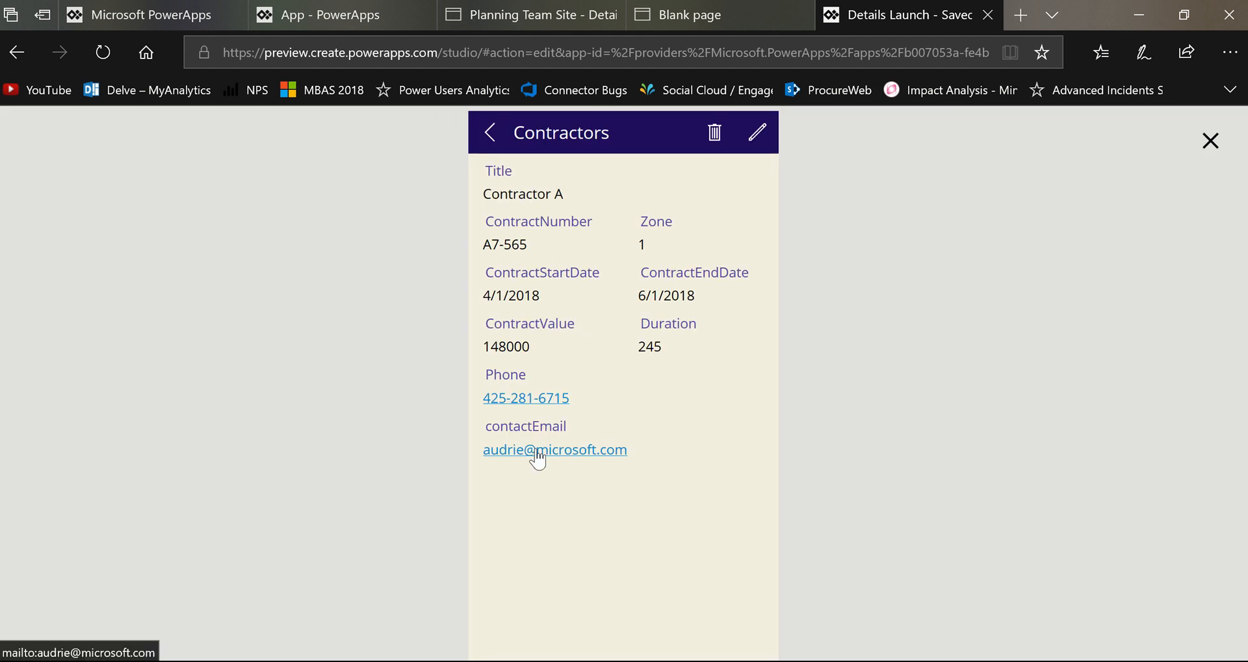
click(555, 448)
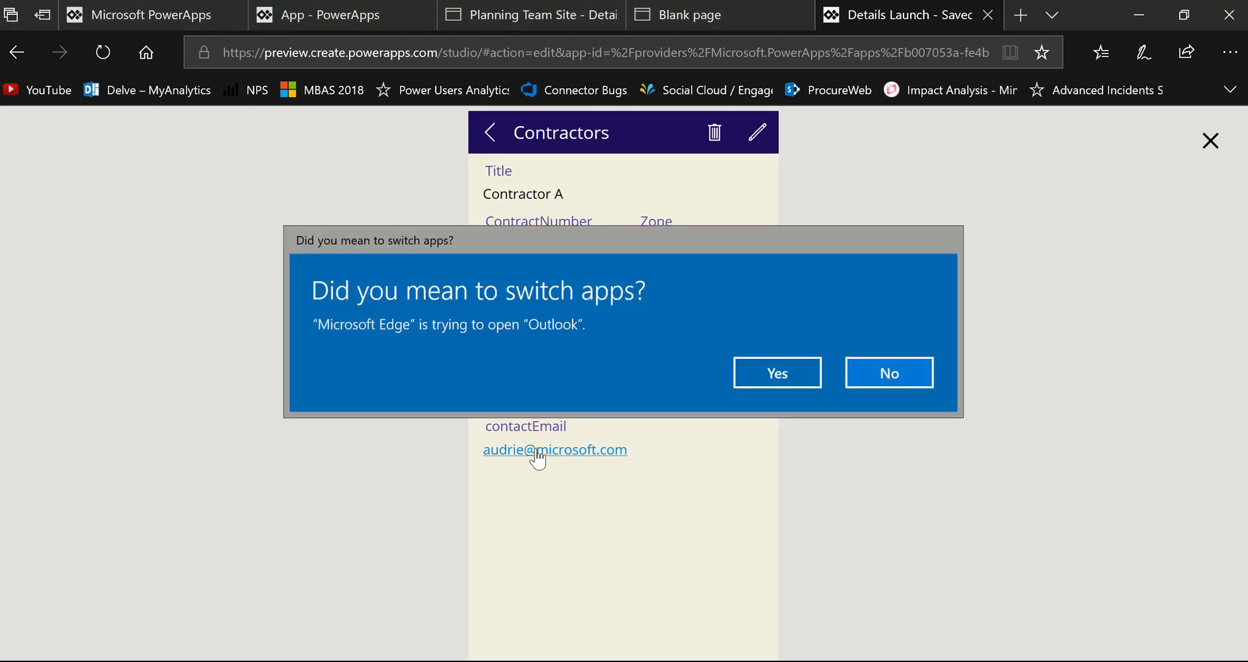
click(888, 373)
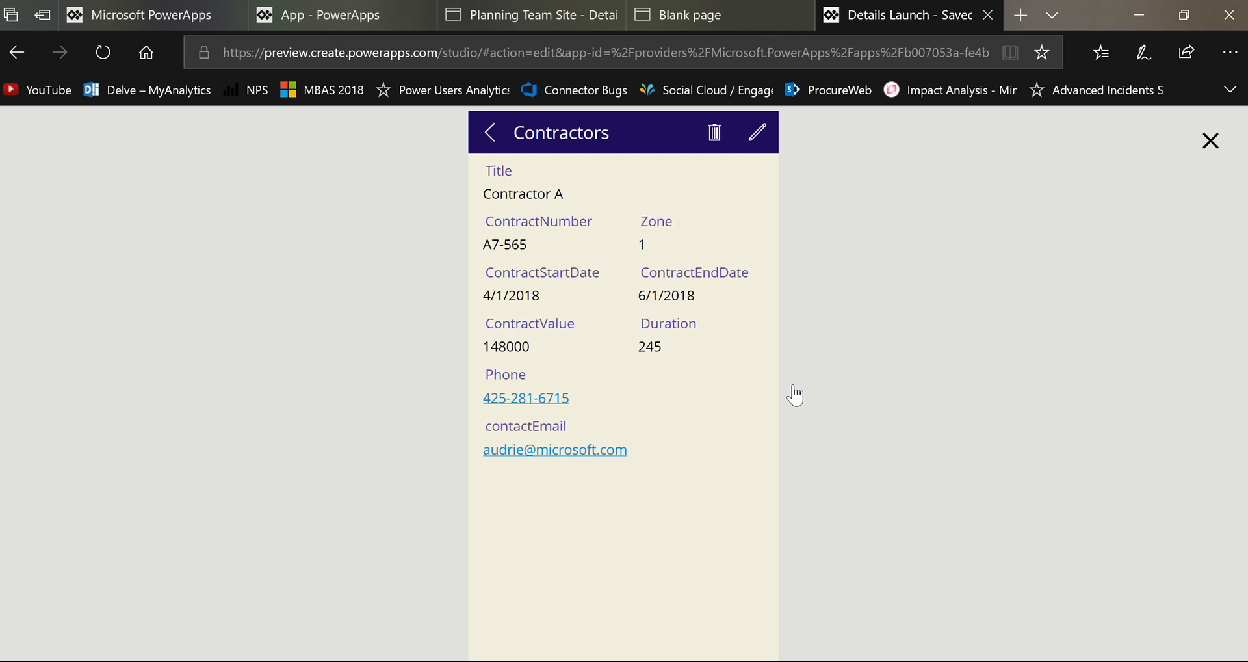
click(555, 448)
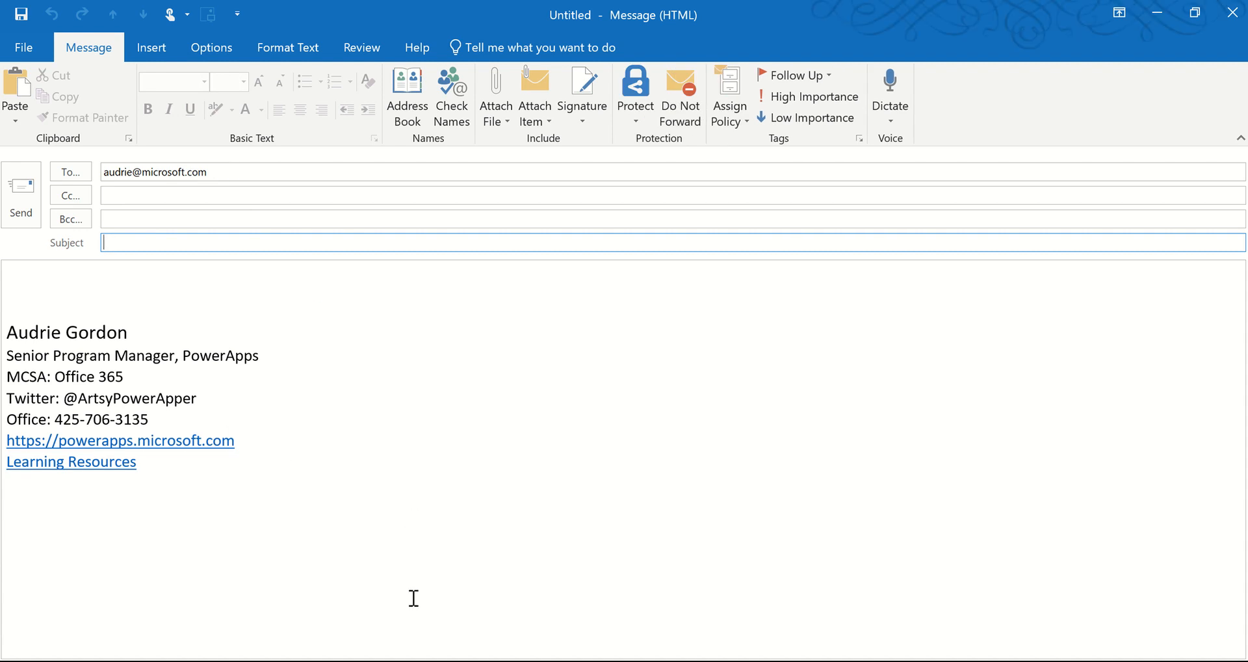
mouse_move(1232, 13)
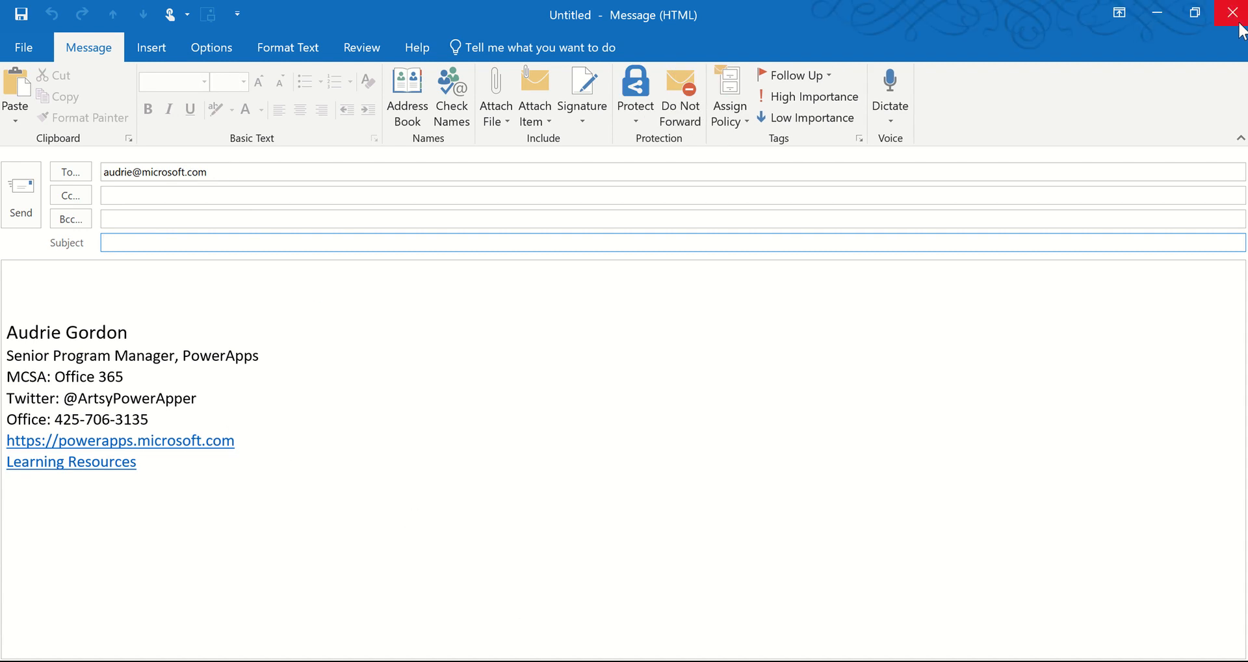
Step: Close the new Outlook message and discard it without saving
click(1232, 13)
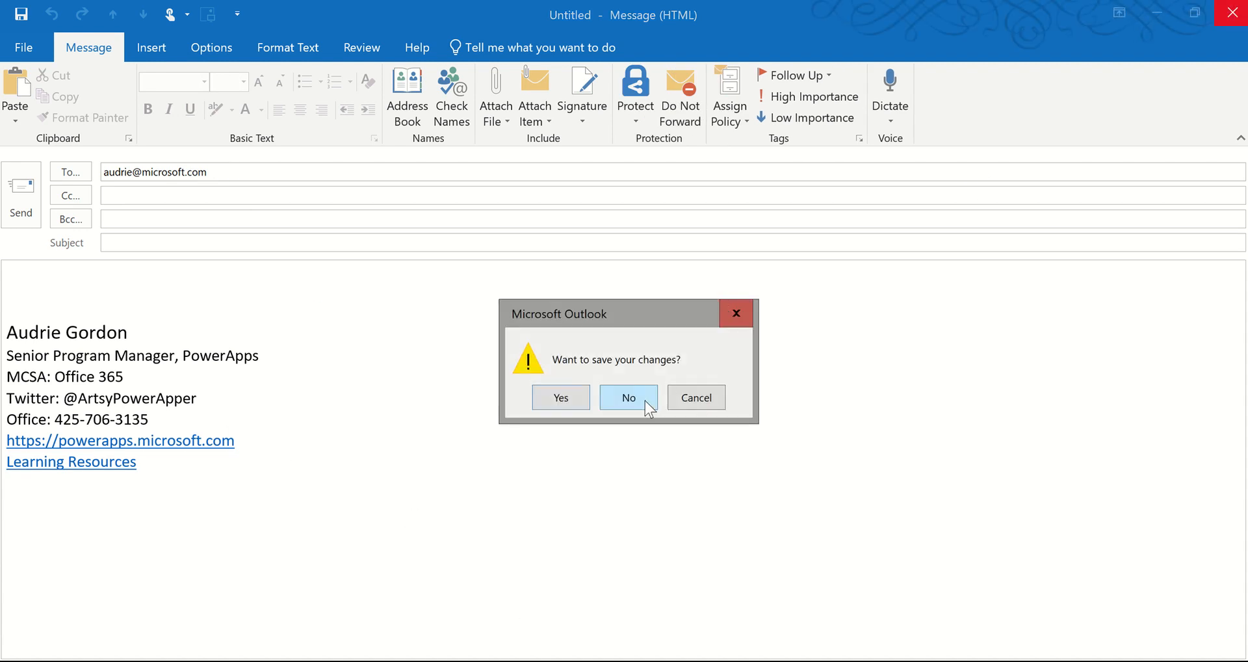
click(628, 397)
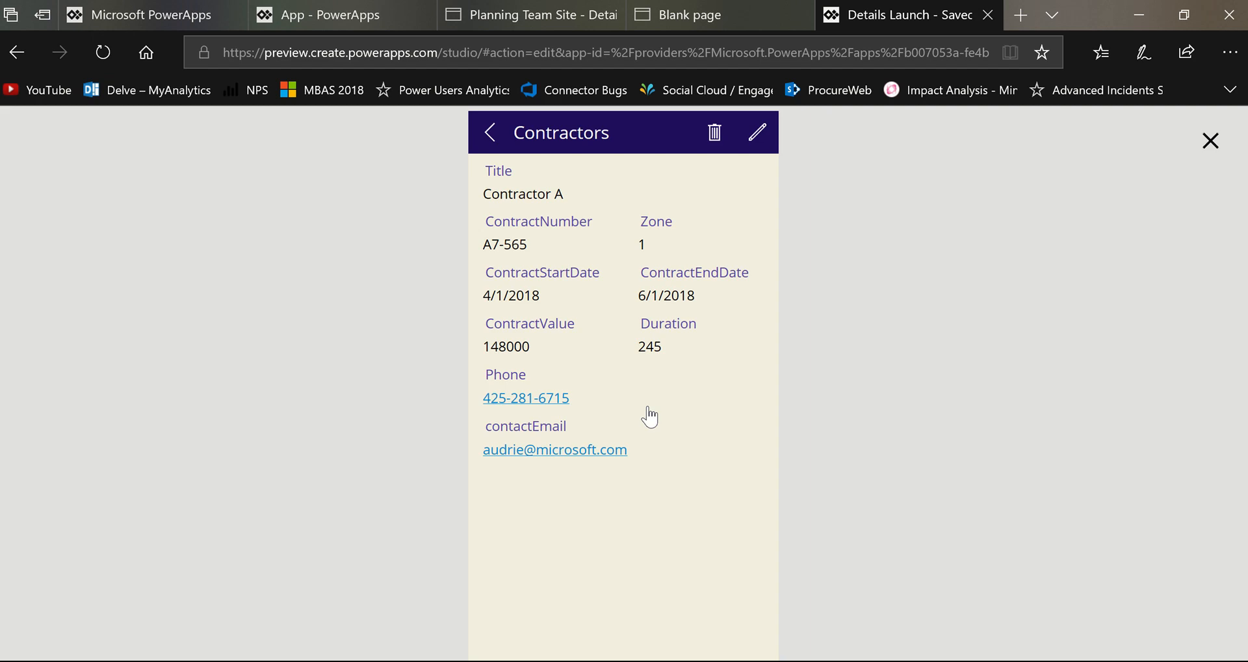
mouse_move(555, 402)
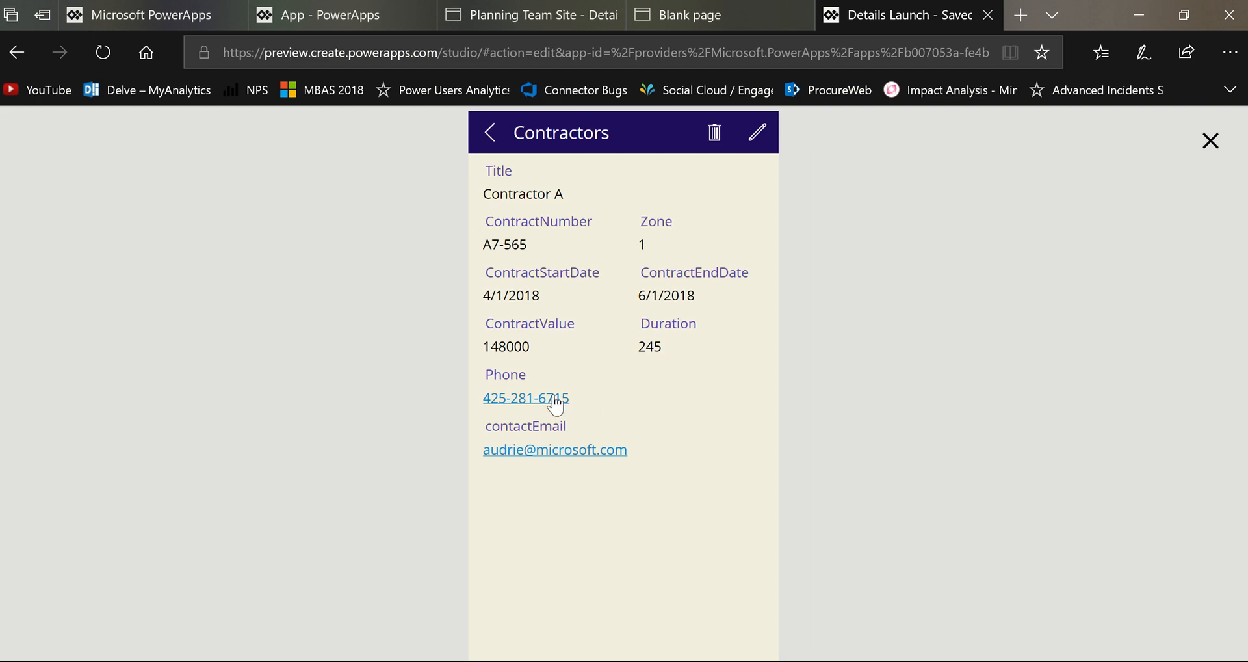
Step: Follow the phone number link in preview to launch a call
click(527, 398)
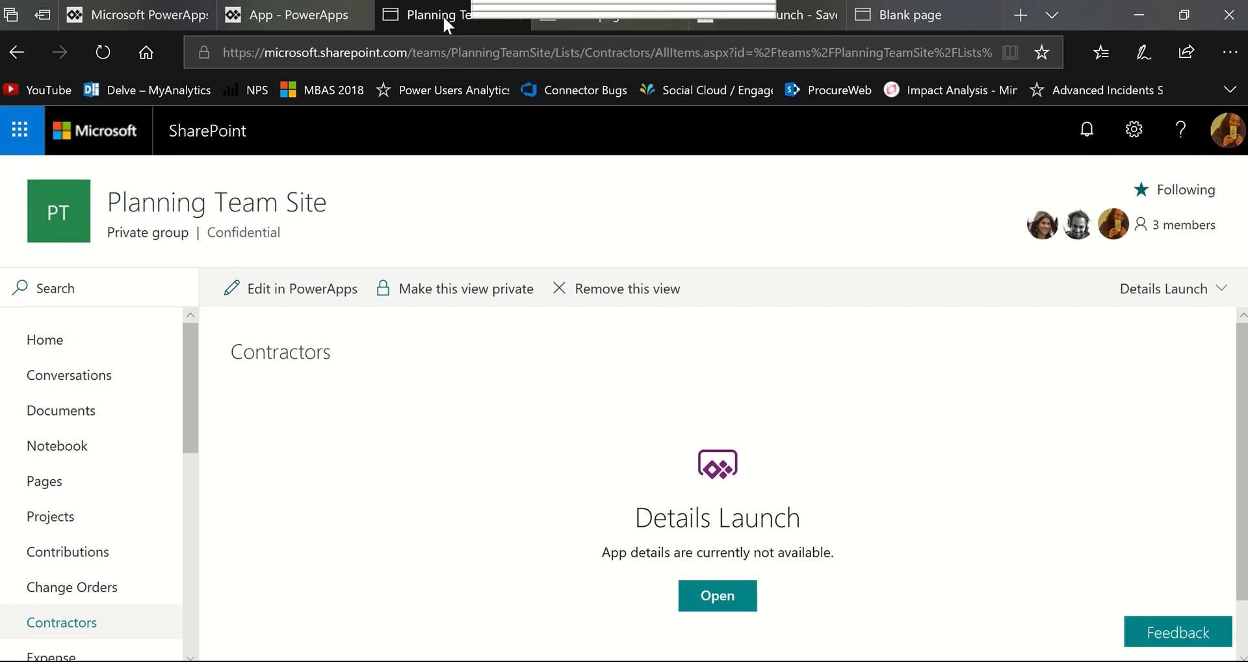
Step: Switch the SharePoint Contractors list to the All Items view and return to the app preview tab
click(1166, 288)
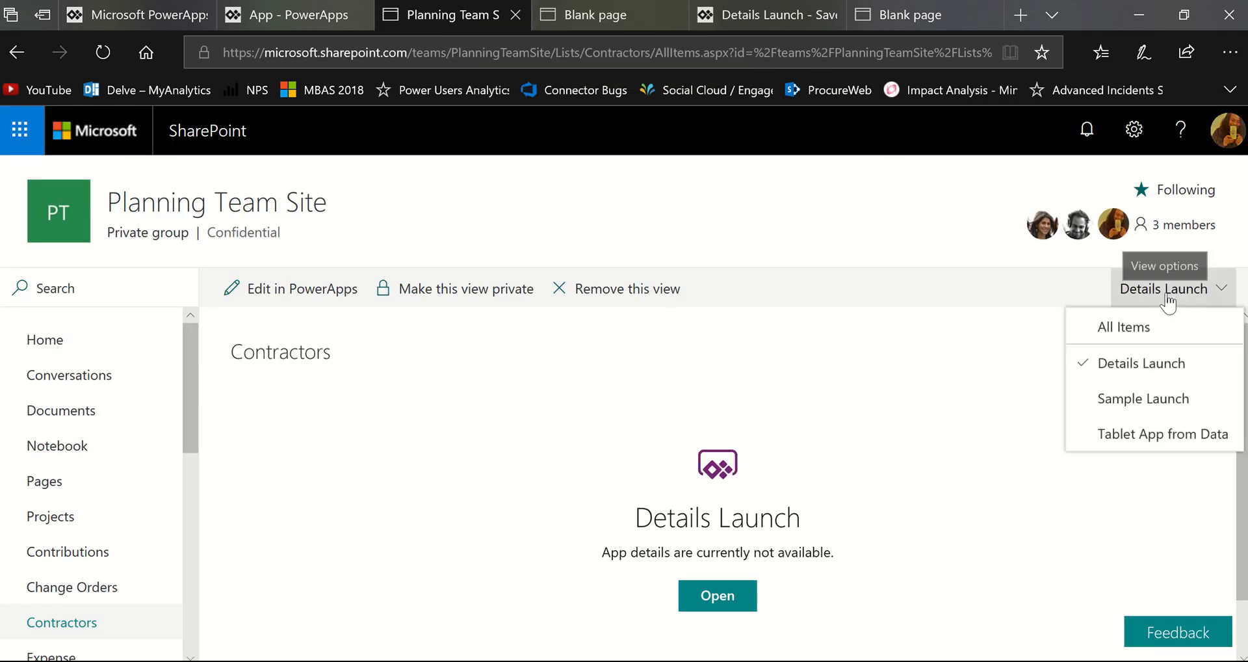
click(1123, 326)
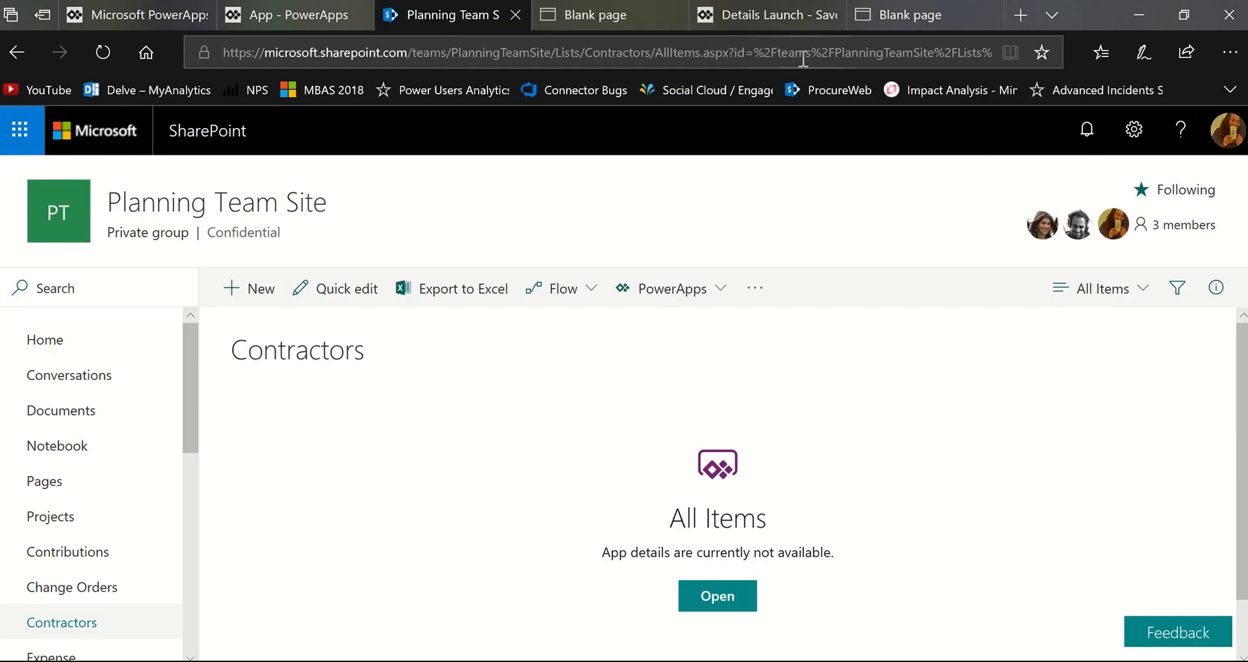
click(764, 14)
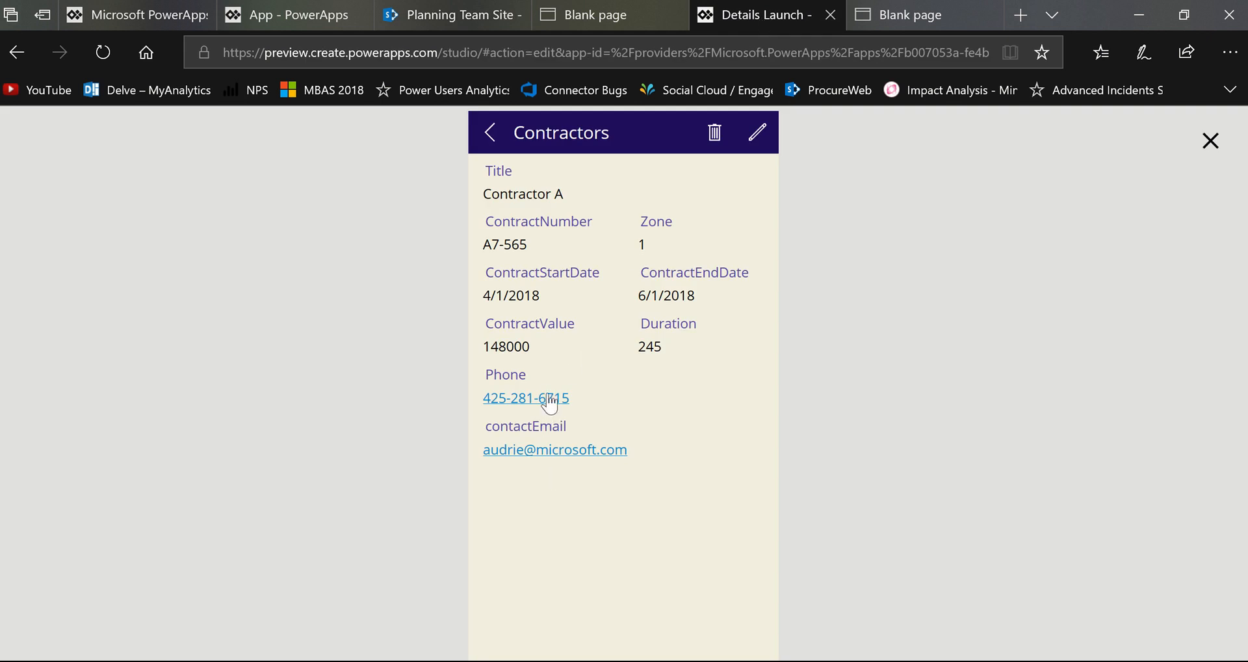
mouse_move(551, 469)
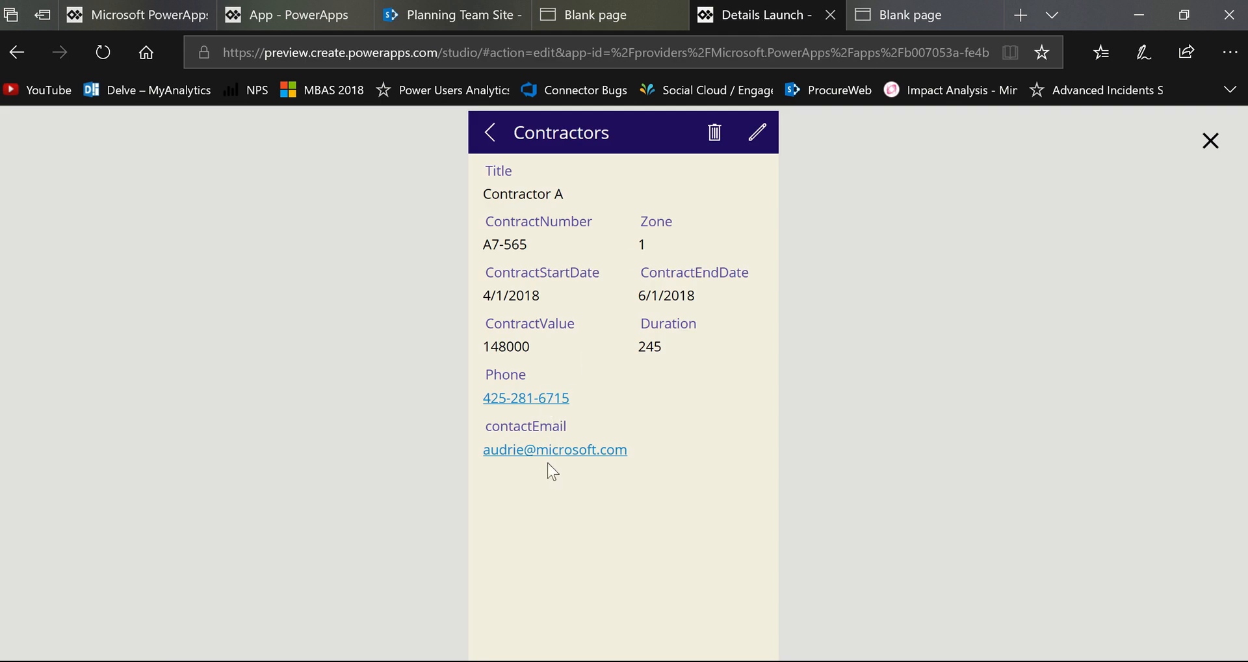